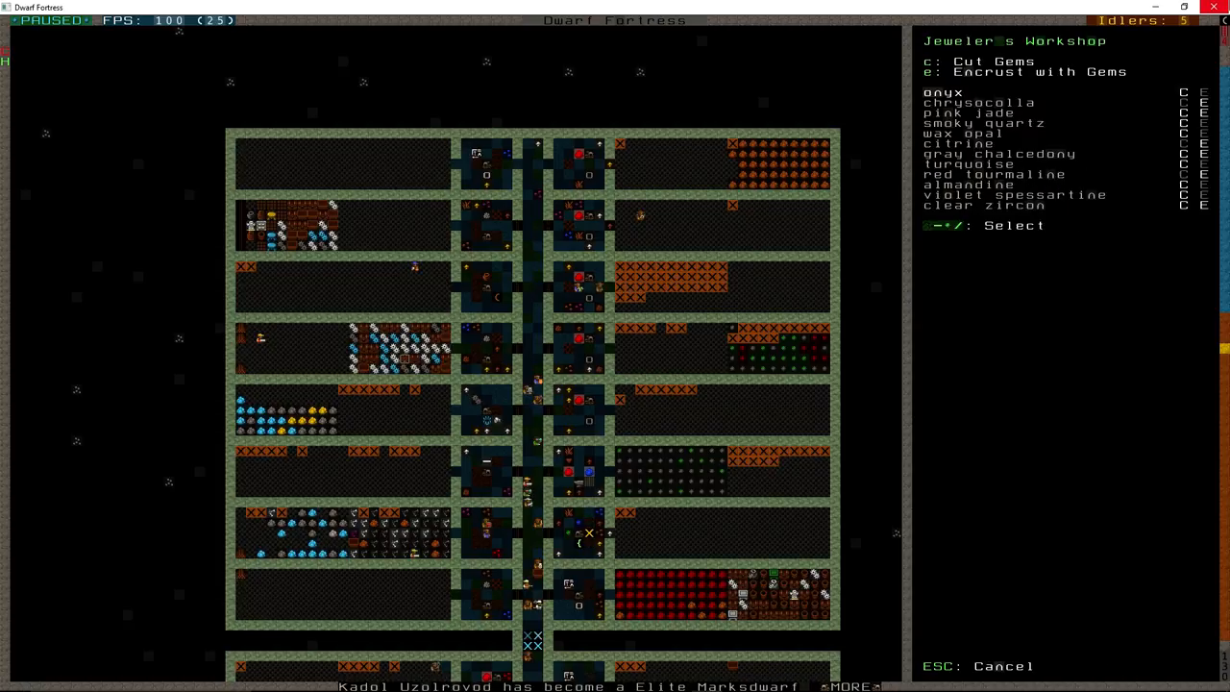
Queue cut-gem jobs for the remaining gems, finishing with violet spessartine.
click(941, 93)
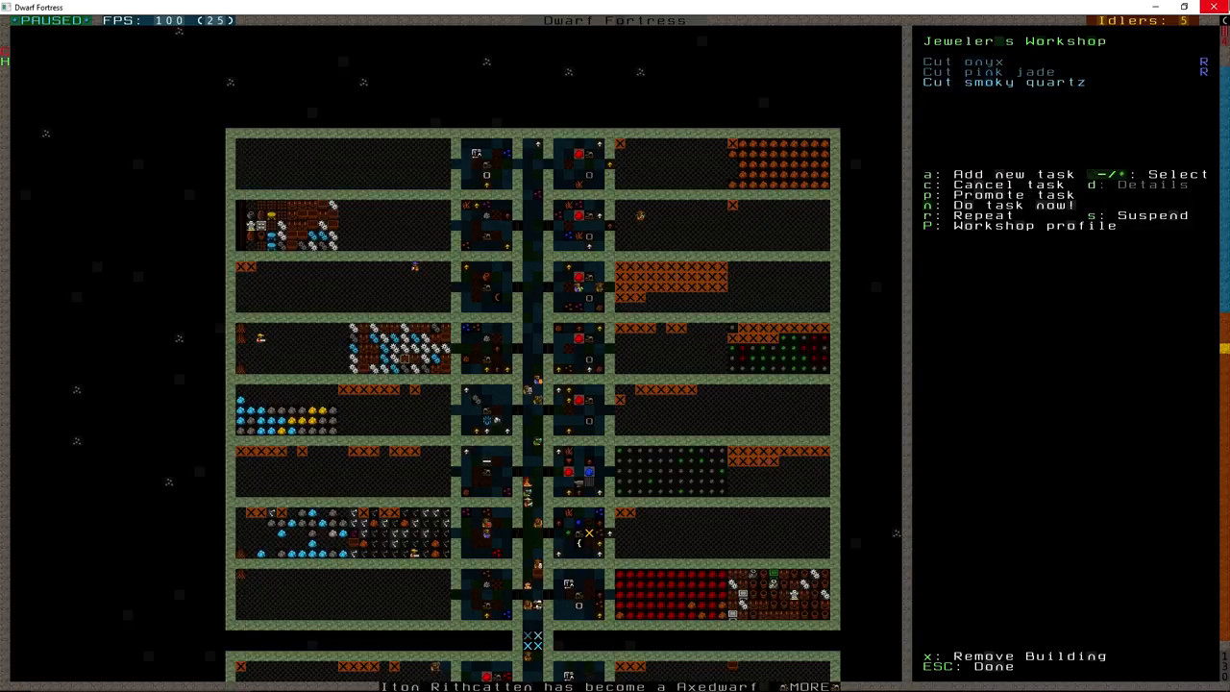
key(a)
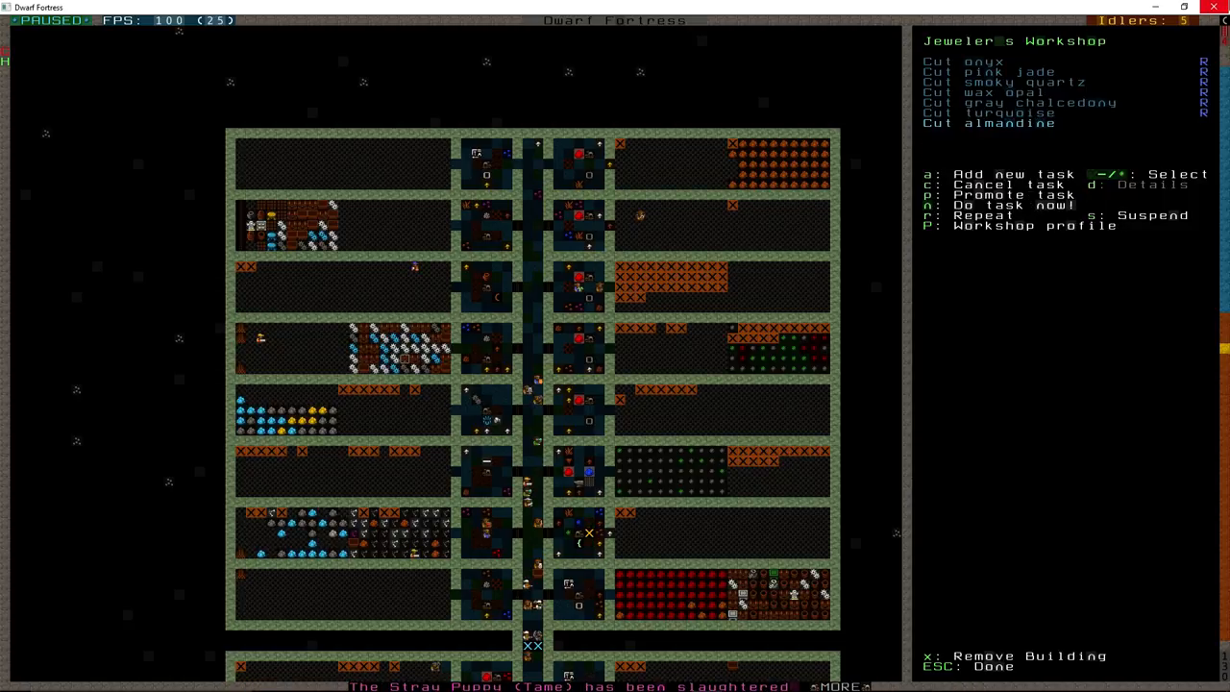
click(970, 173)
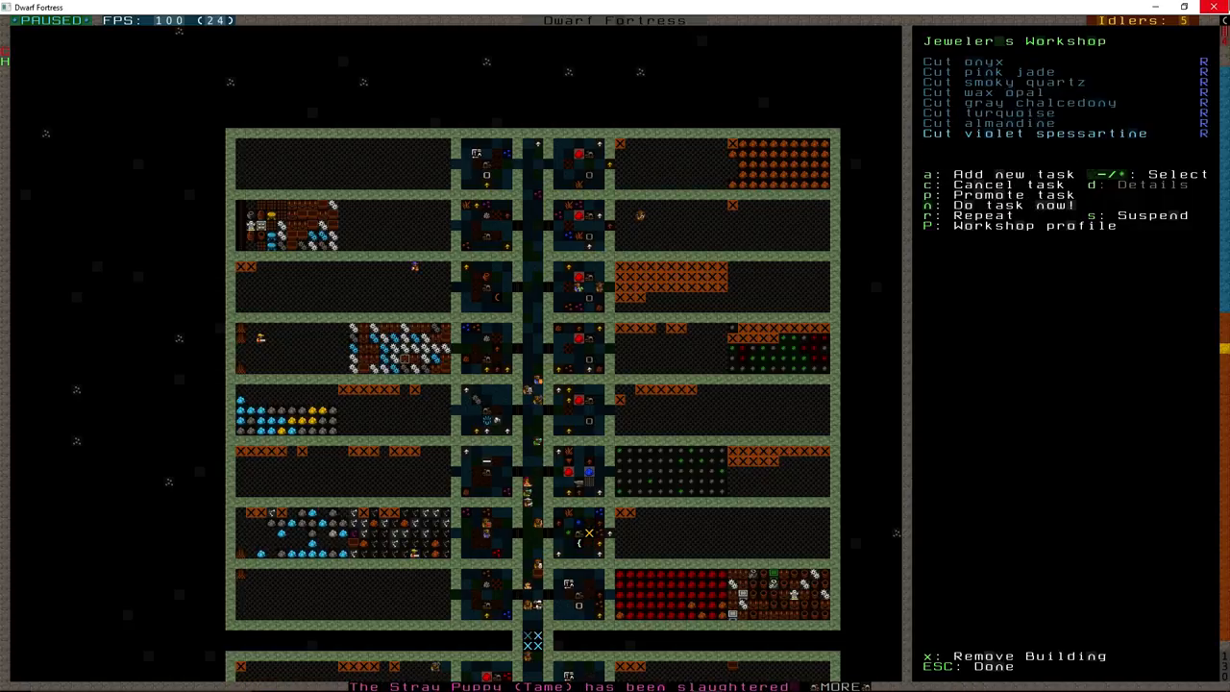
key(a)
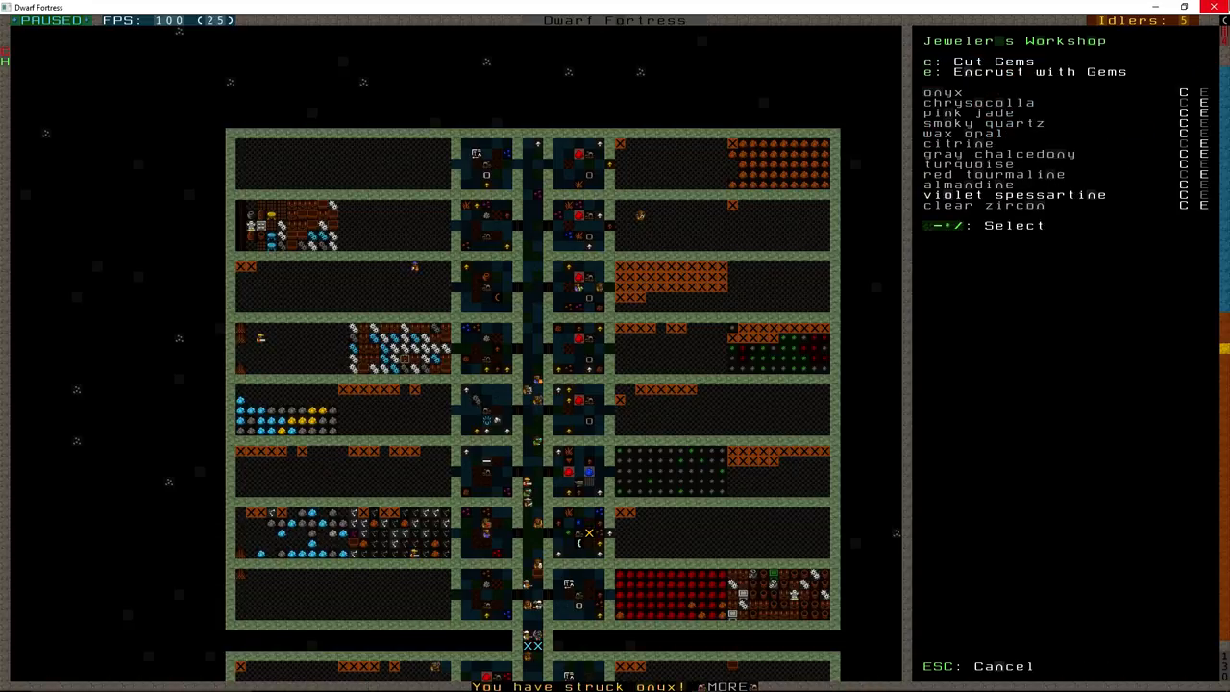
Leave the workshop and inspect the passage settings of the bedroom suites' entrance door.
click(973, 59)
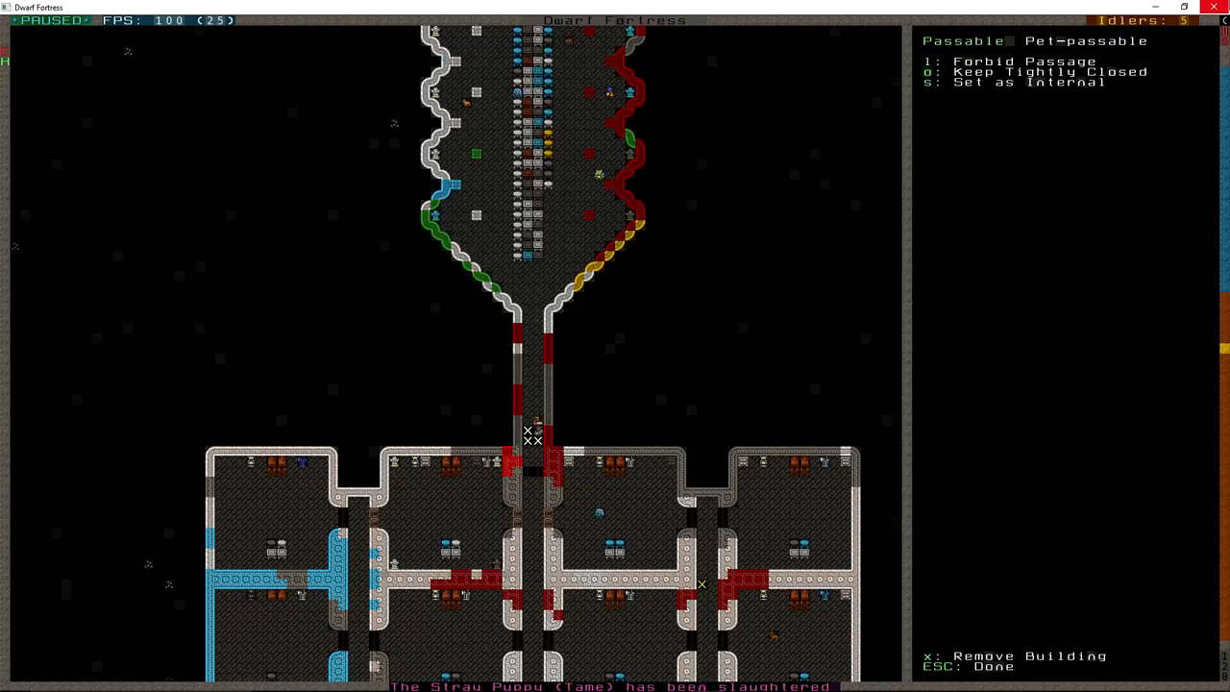
Build a chair inside one of the bedroom suites.
key(Escape)
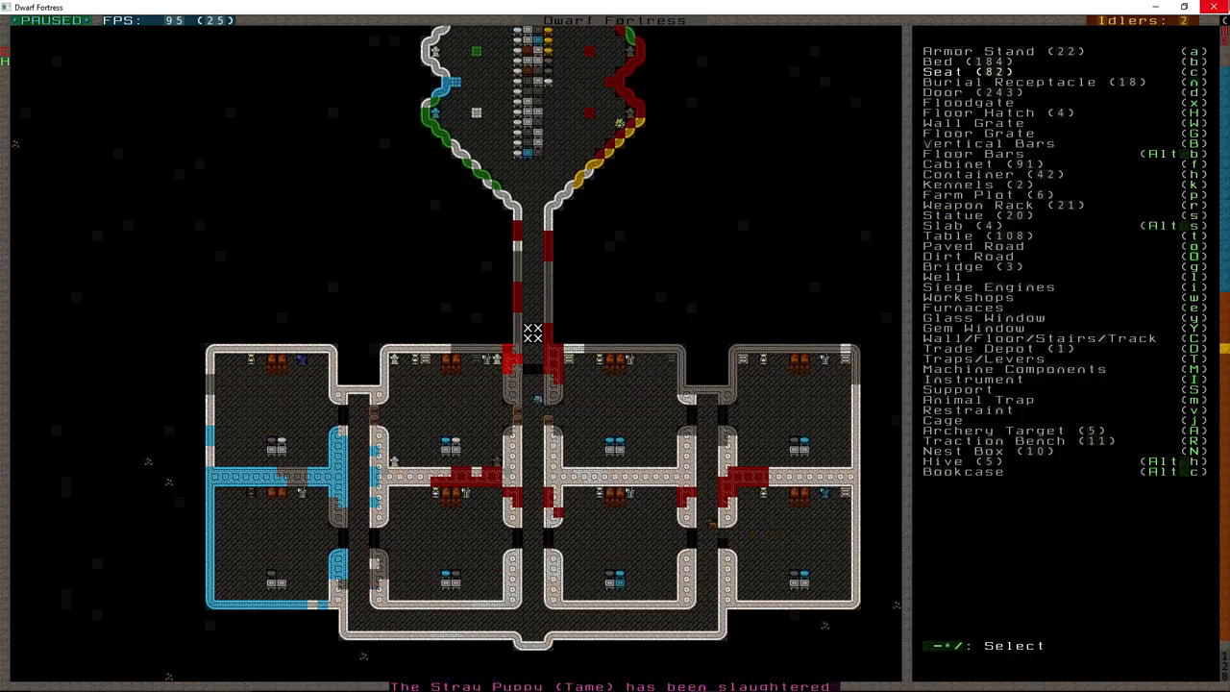
click(942, 73)
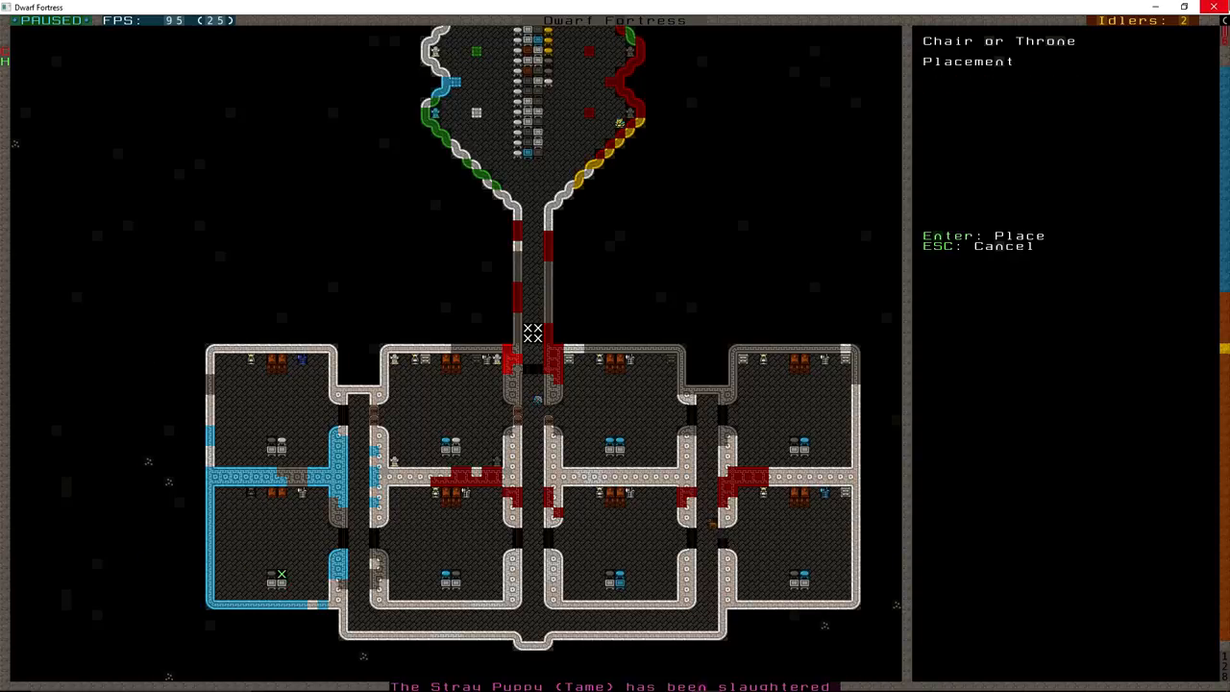
key(Escape)
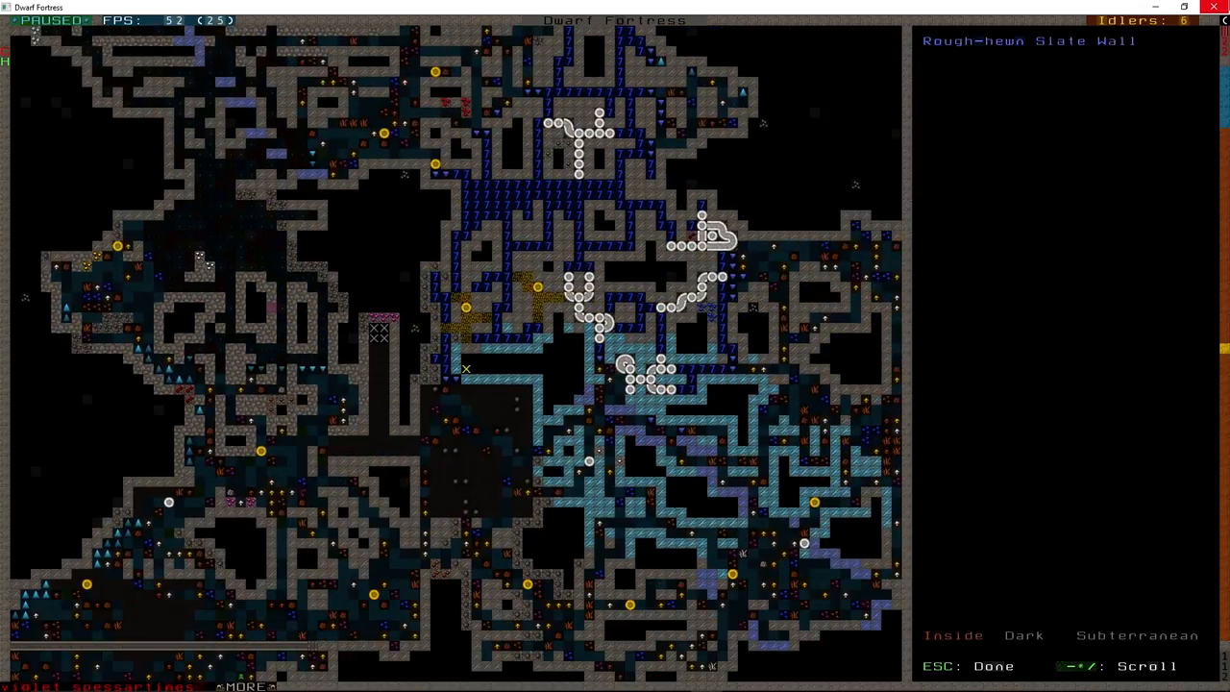
mouse_move(423, 388)
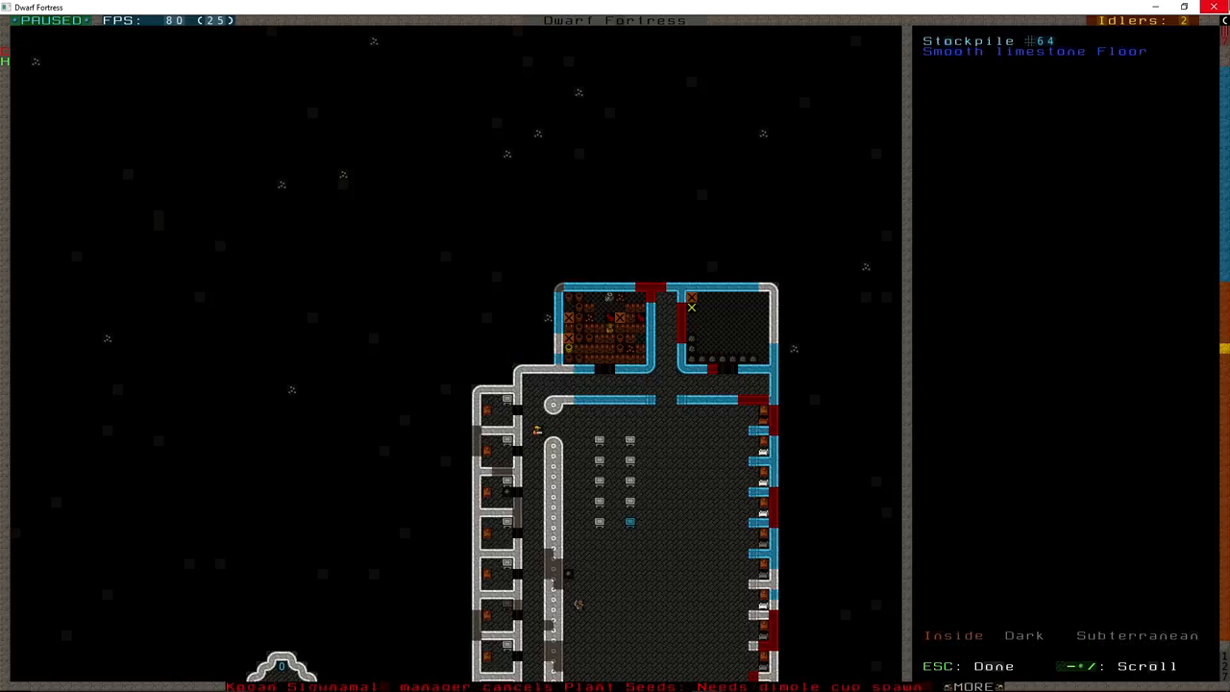
Finish examining Stockpile #64 and return to the main fortress view.
key(Escape)
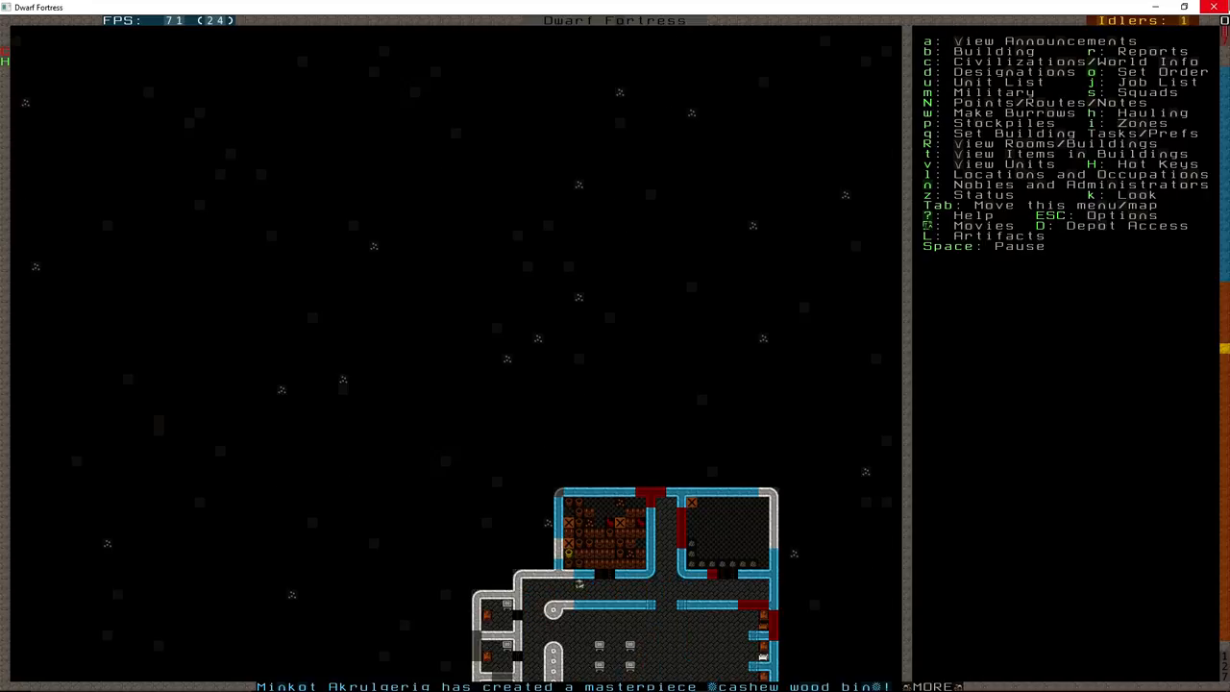
Designate digging for the second row of bedroom cells and the eastward hallway.
key(d)
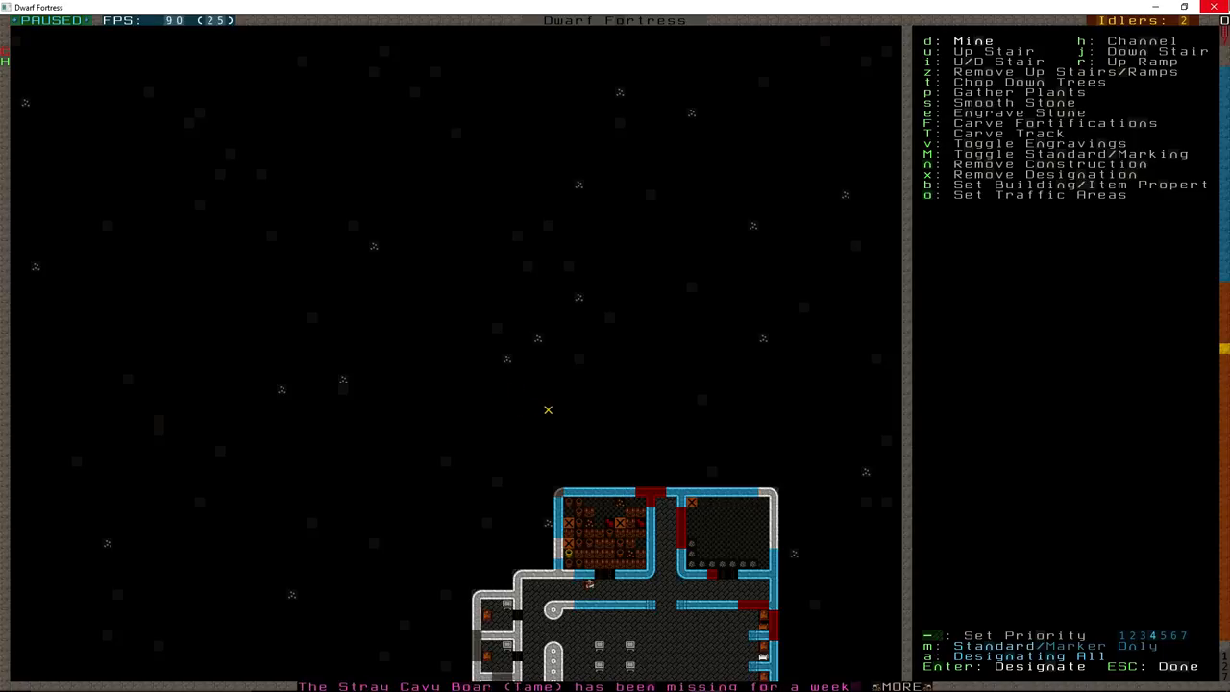
mouse_move(465, 449)
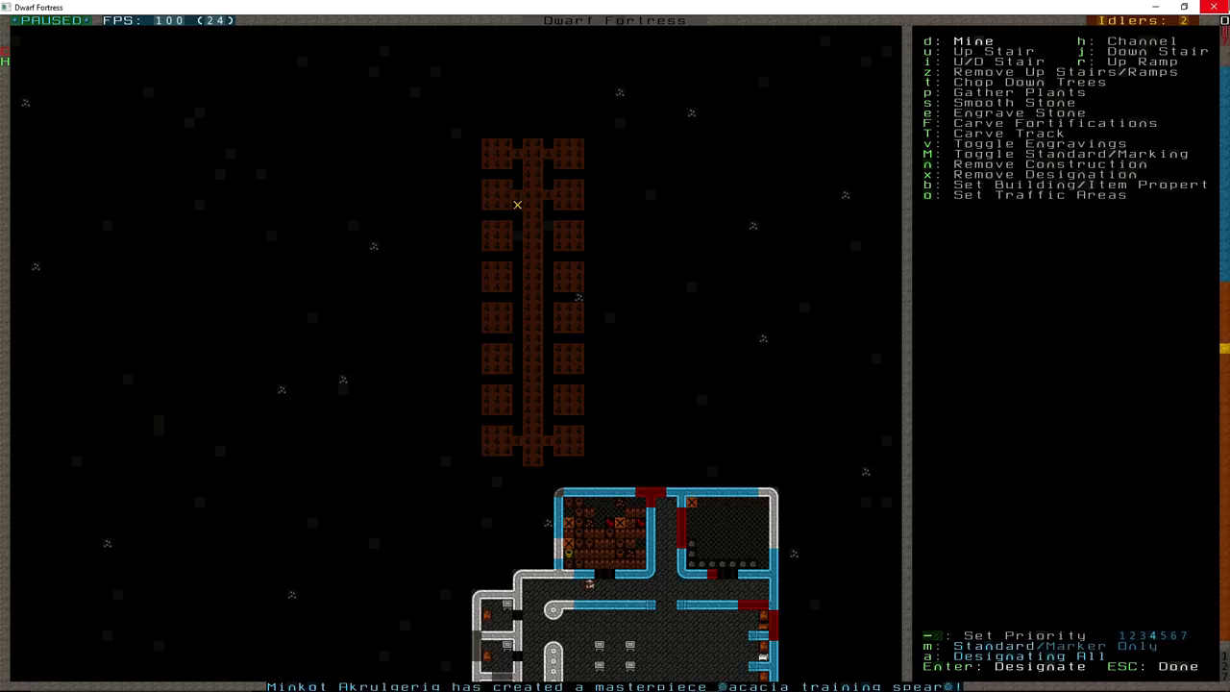
mouse_move(557, 234)
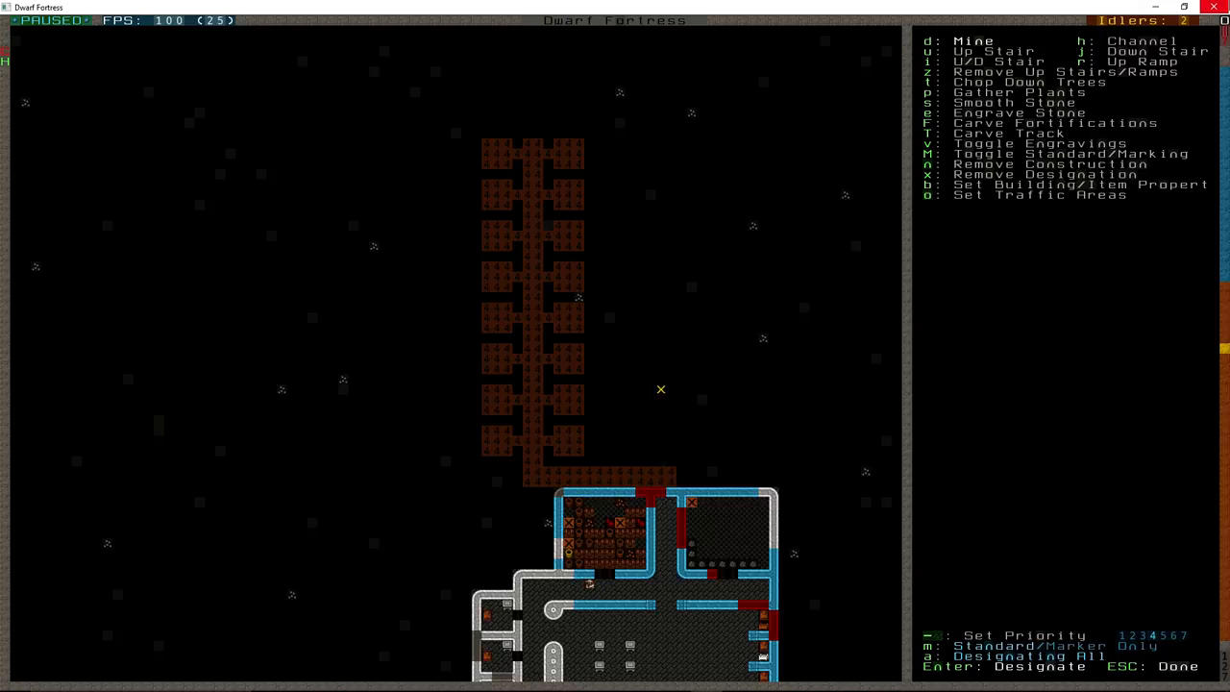
mouse_move(661, 163)
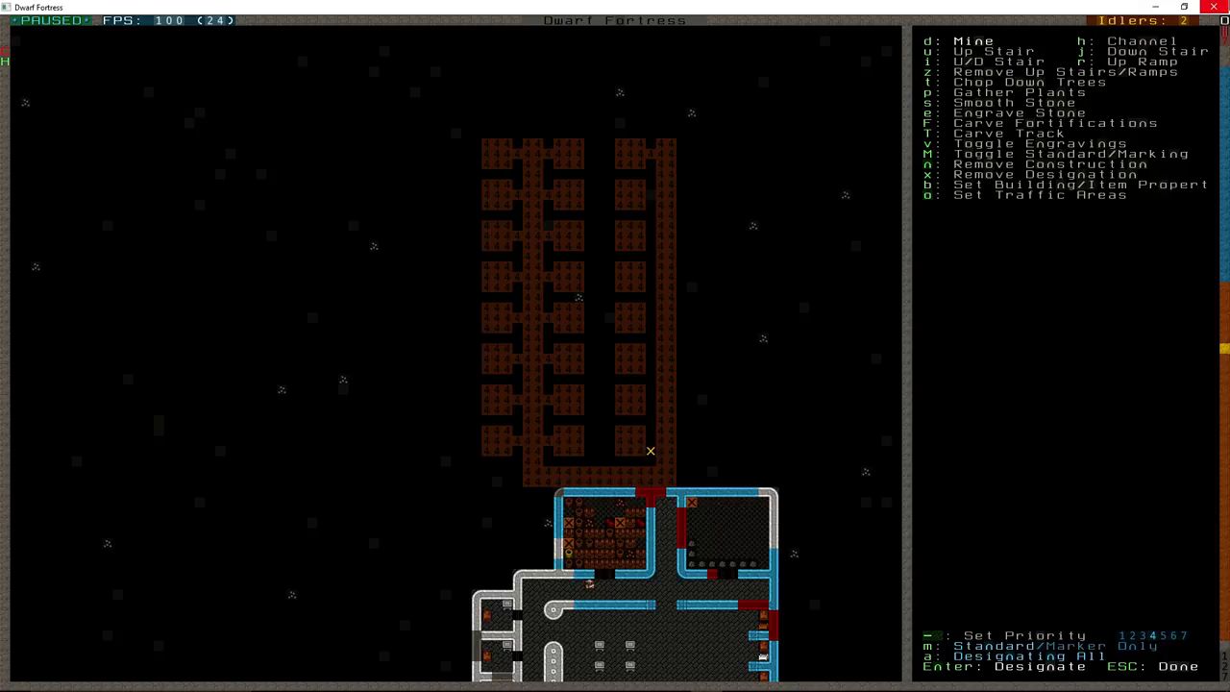
mouse_move(711, 449)
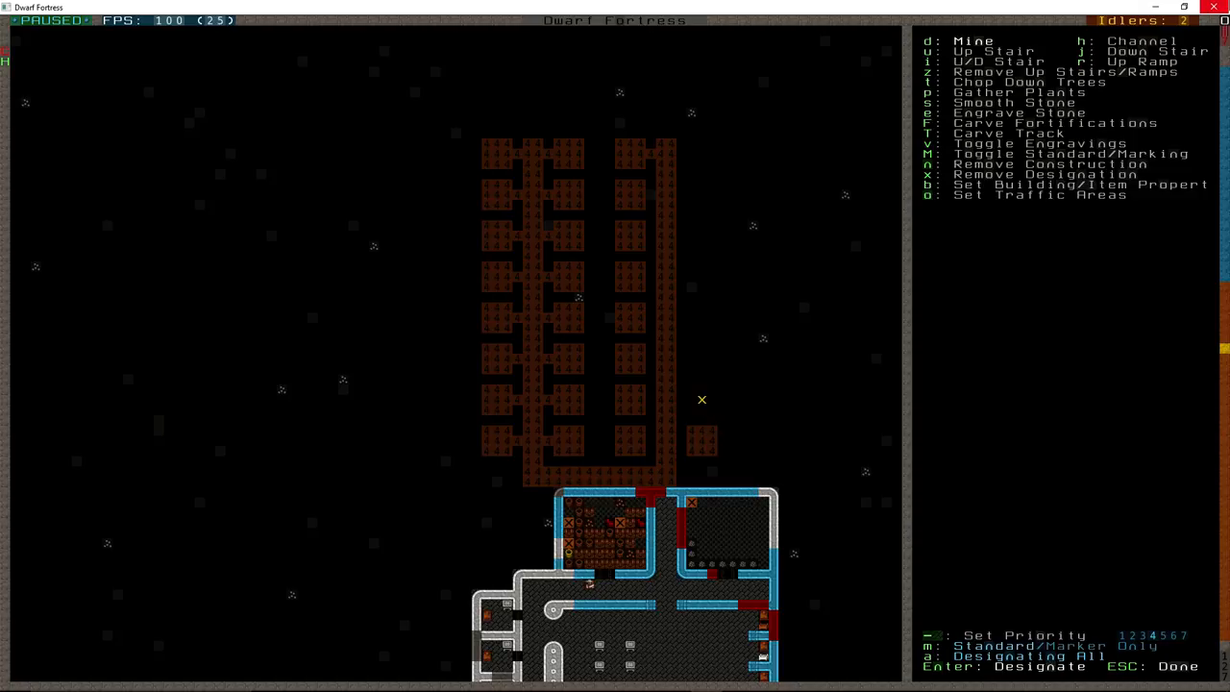
mouse_move(711, 390)
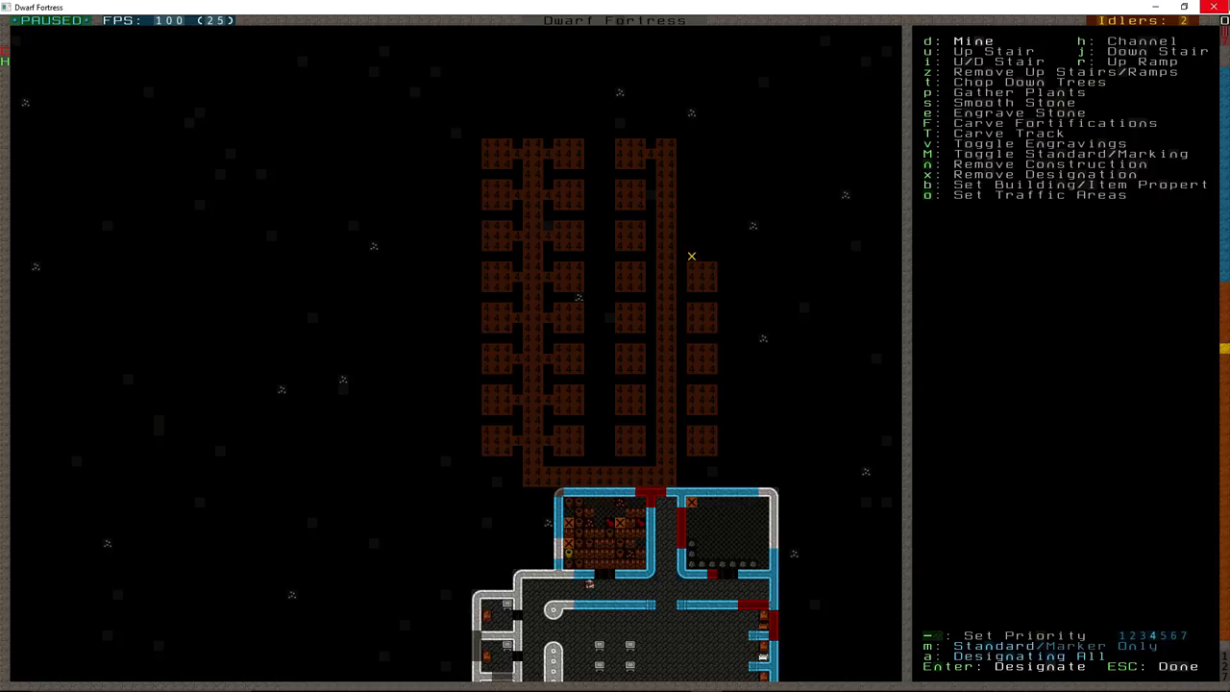
mouse_move(701, 246)
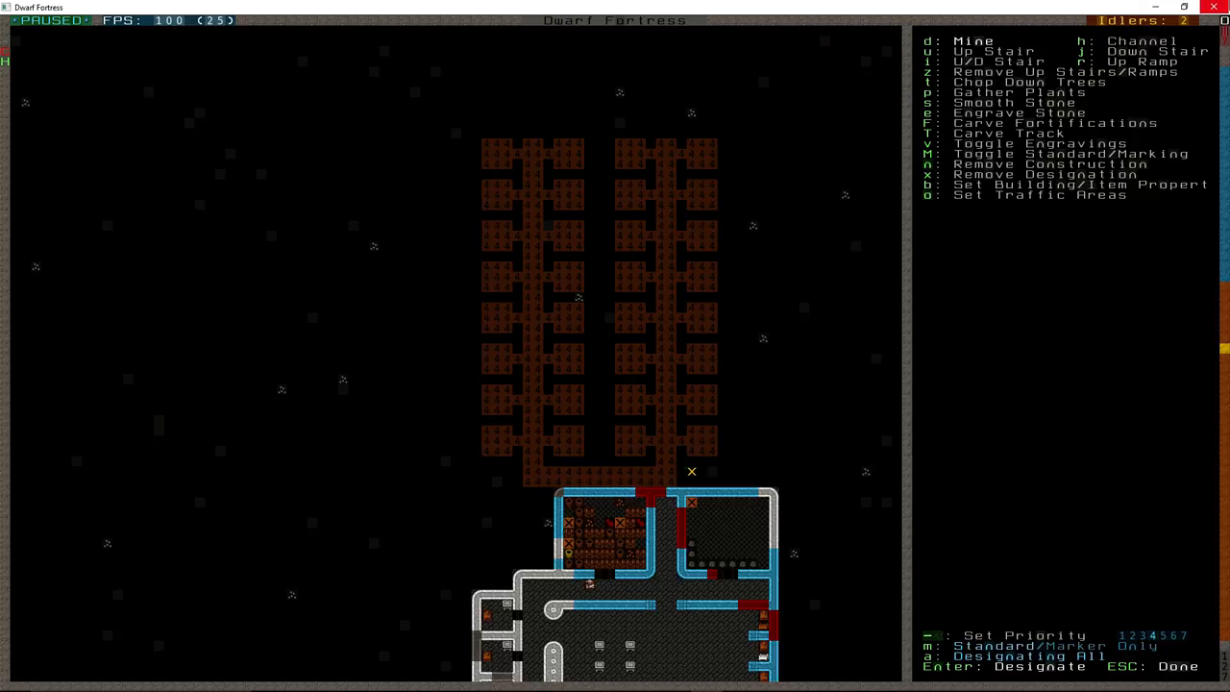
mouse_move(803, 471)
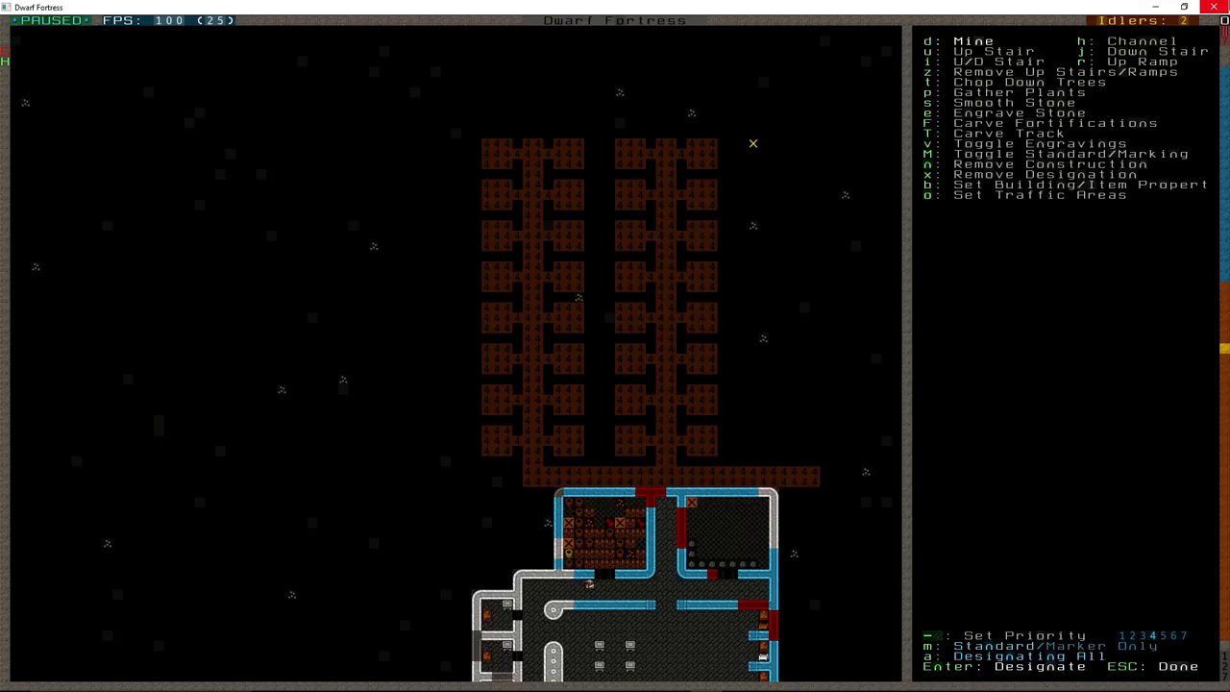
mouse_move(855, 142)
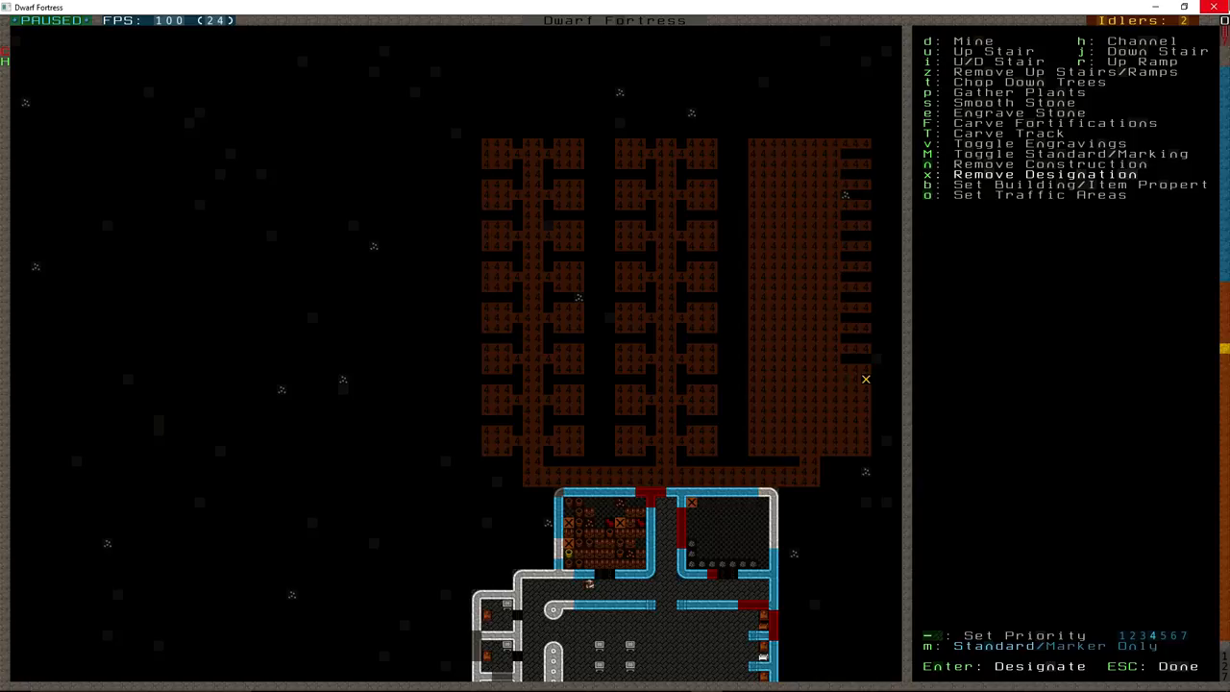
mouse_move(845, 410)
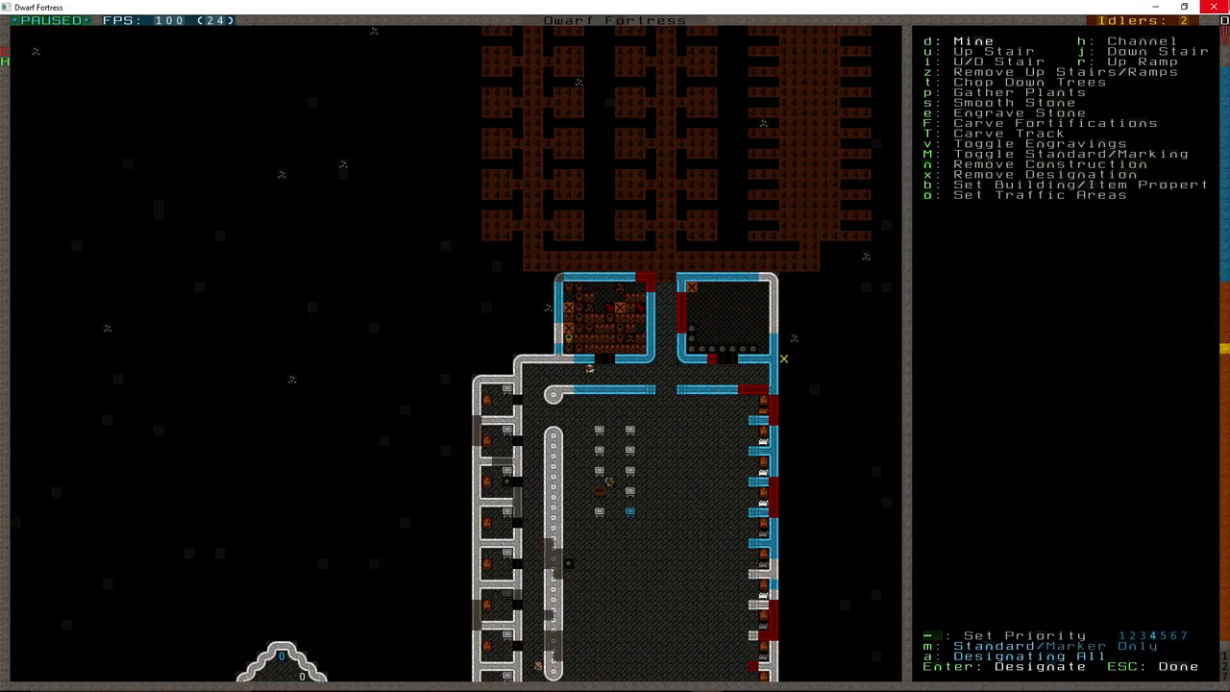
Leave designations and bring up the furniture build list.
key(Escape)
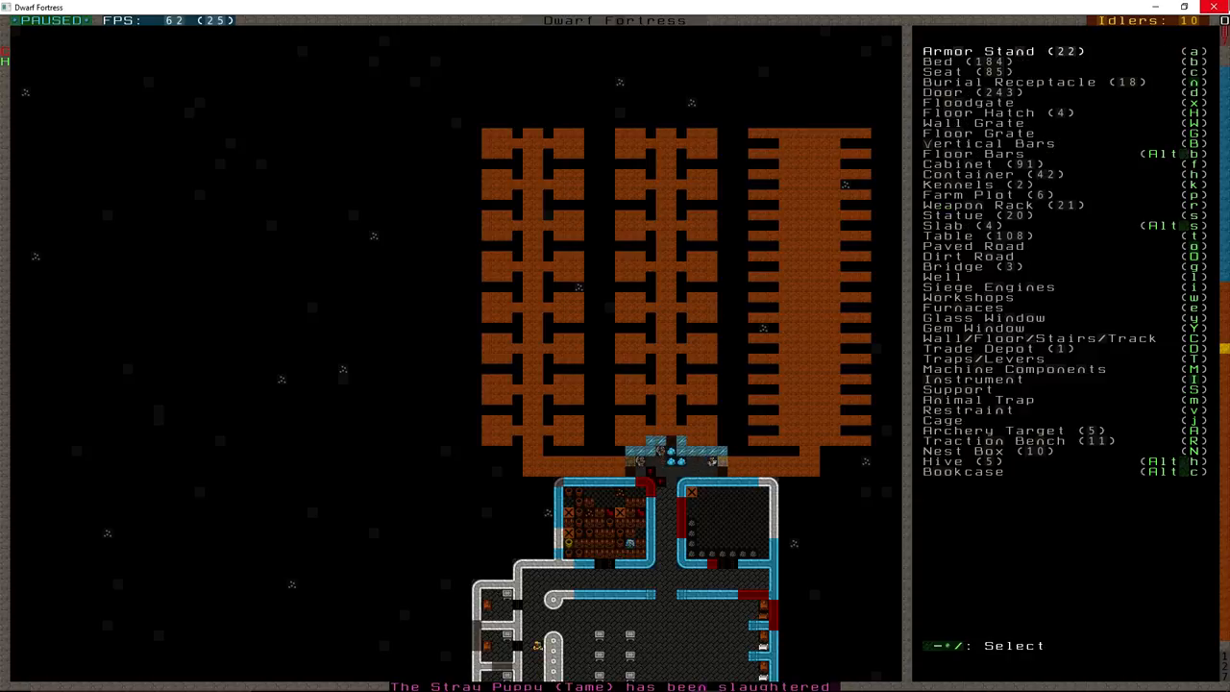
Place a door and further furniture in the newly dug rooms near the entrance.
click(961, 93)
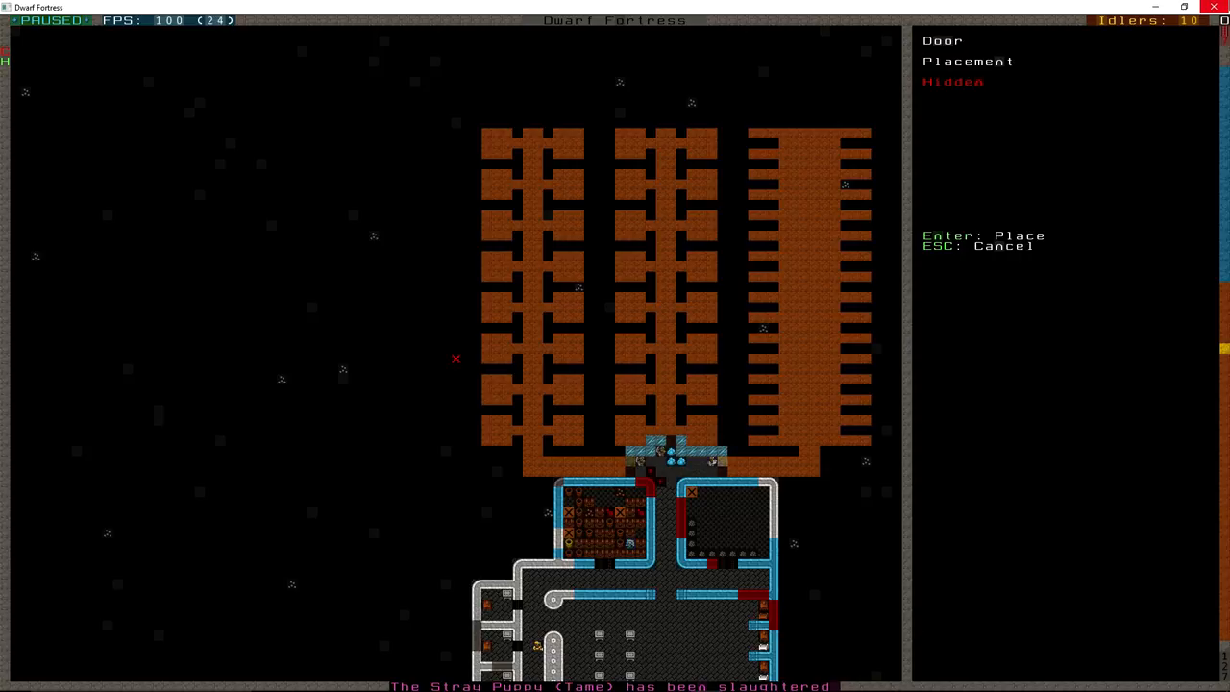
key(Escape)
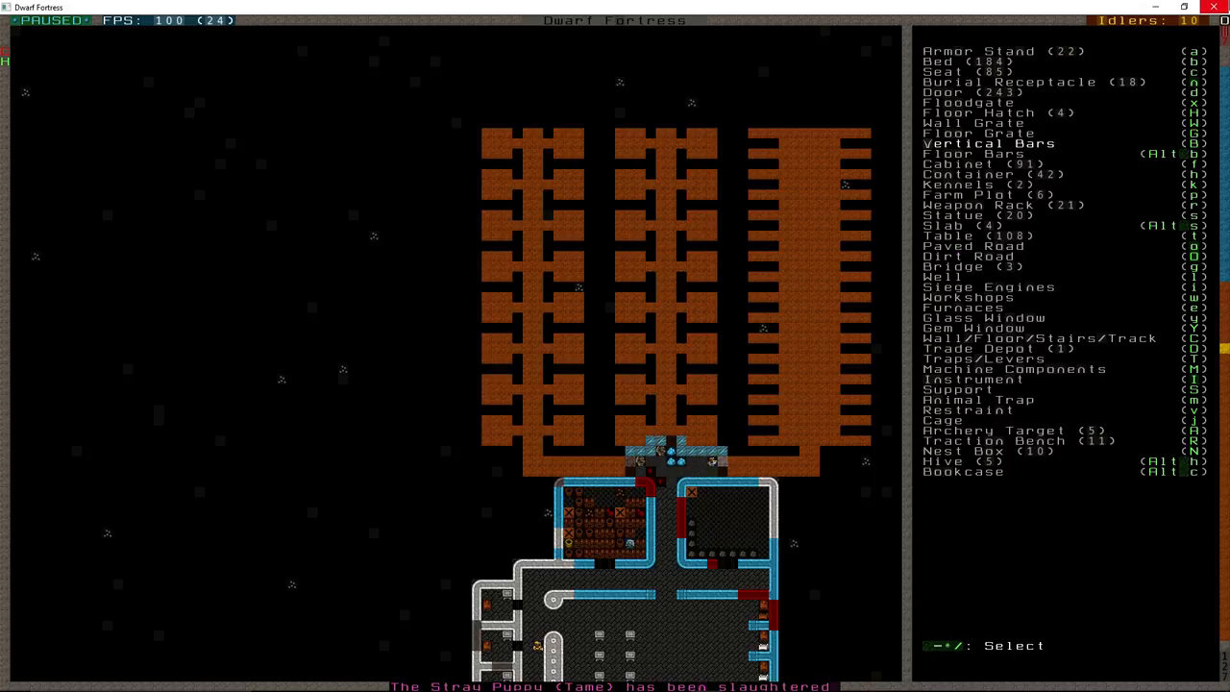
key(Escape)
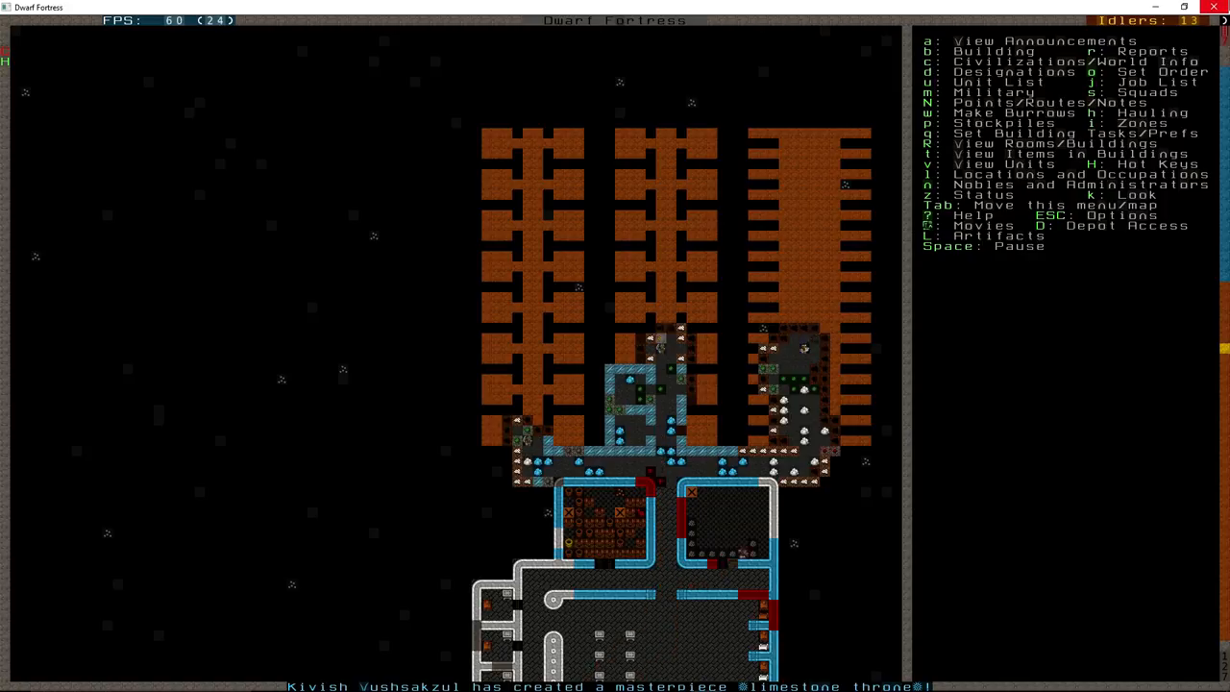
Start another door and choose the limestone door from the item list.
key(b)
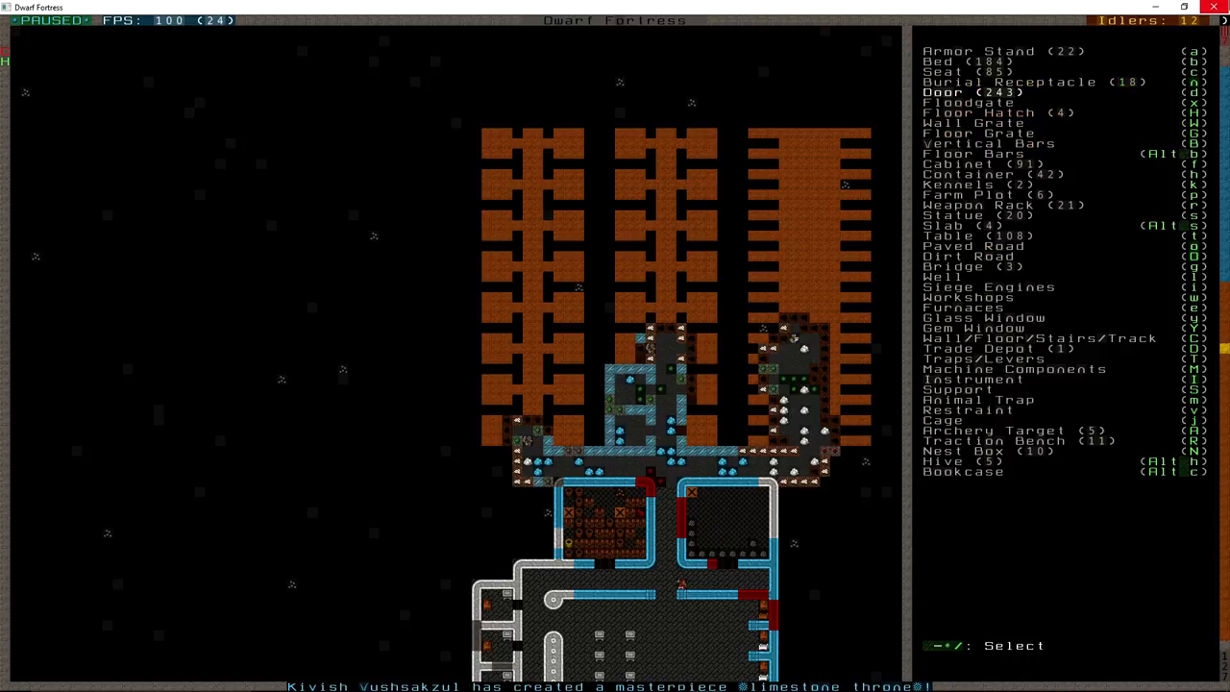
click(968, 93)
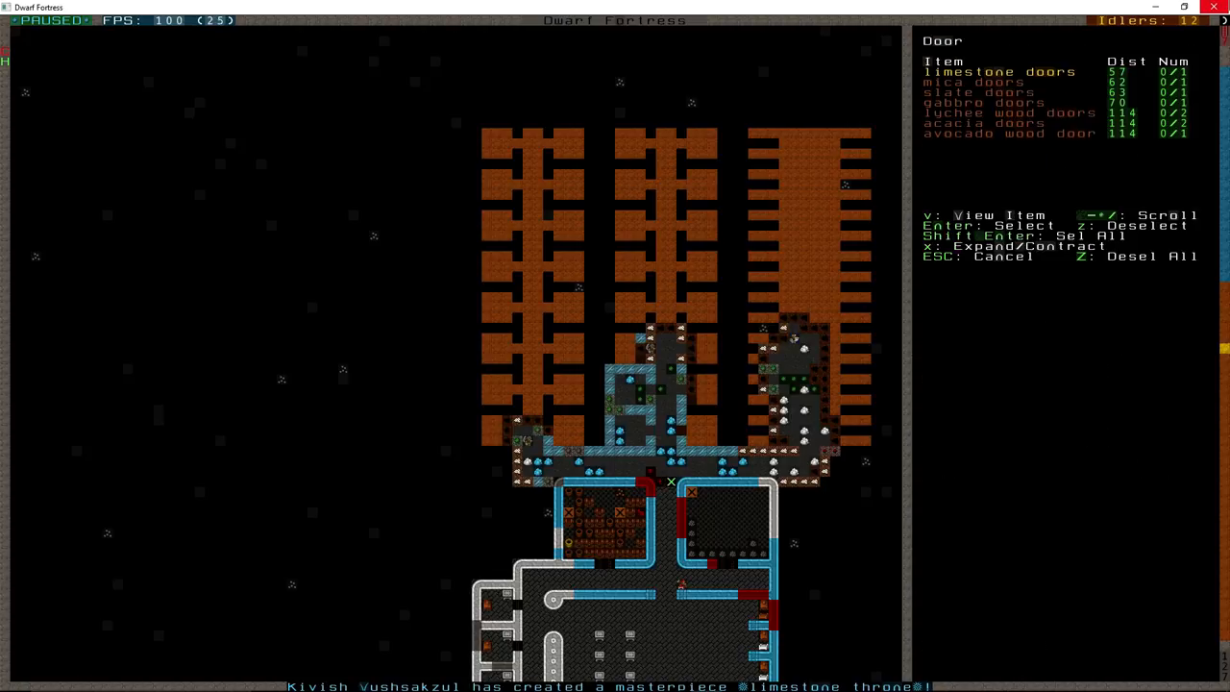
key(Escape)
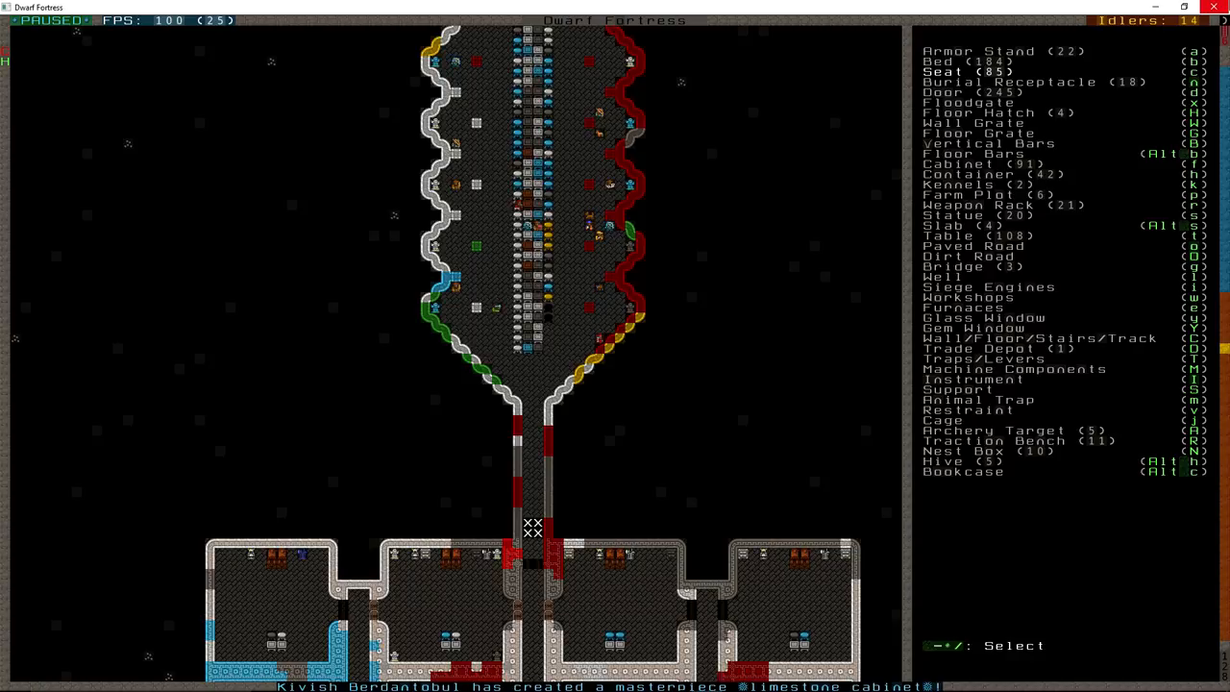
Browse down the furniture build list near the jail cell rooms.
scroll(down, 3)
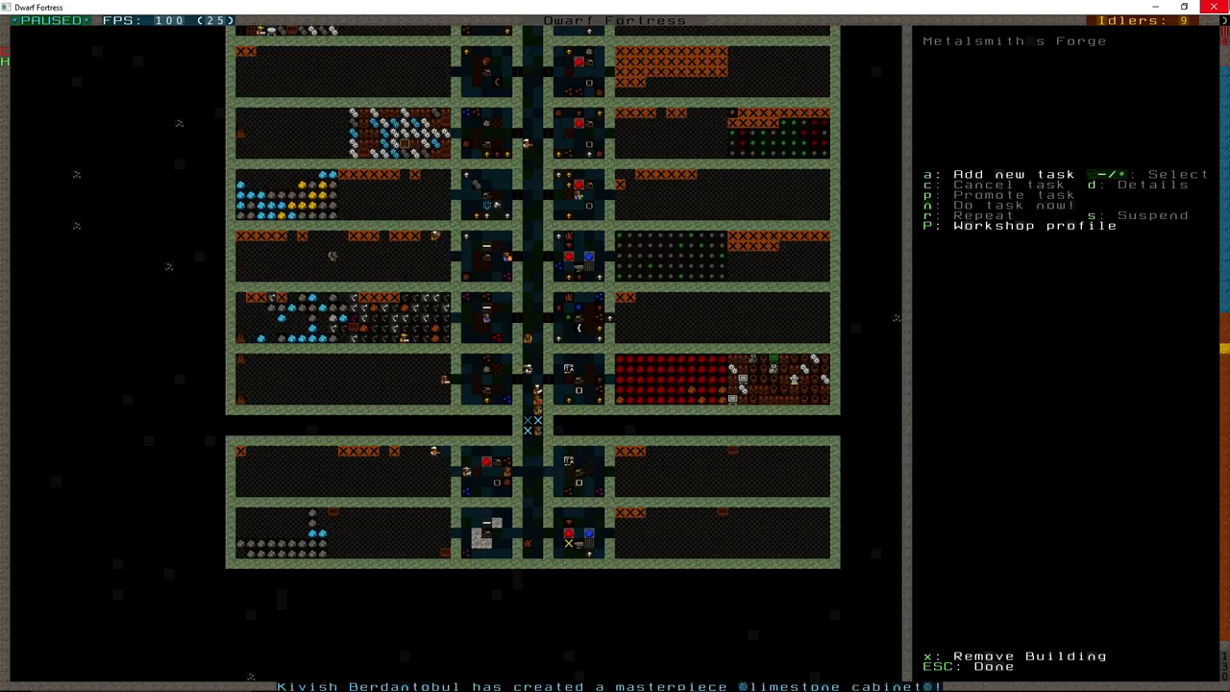
Queue iron chain forging at the forge and a steel bar job at the smelter.
key(a)
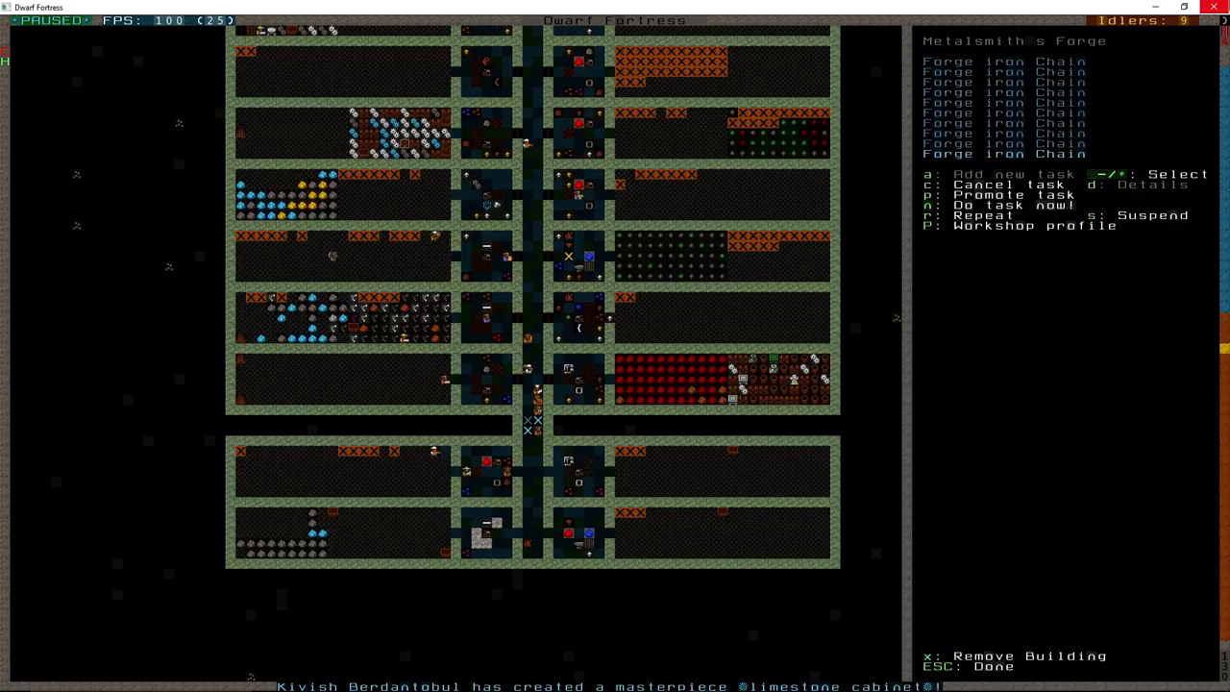
key(Escape)
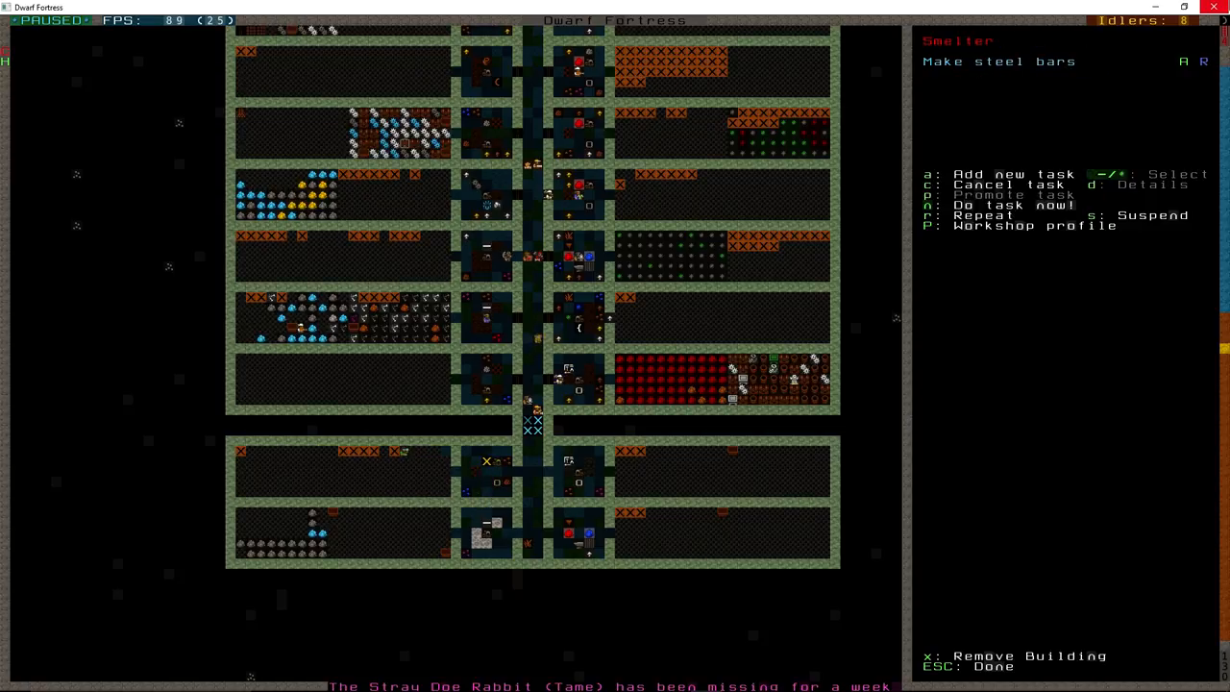
key(Escape)
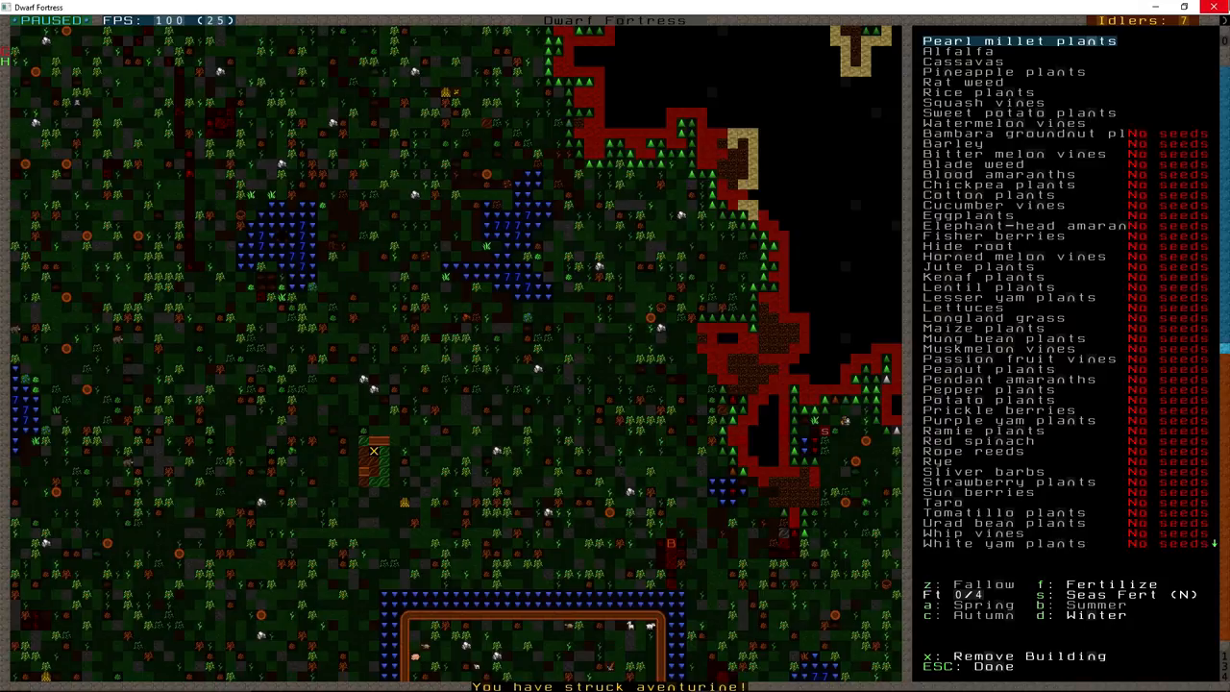
Browse down the farm plot's crop list, then leave it for the fortress overview.
key(Down)
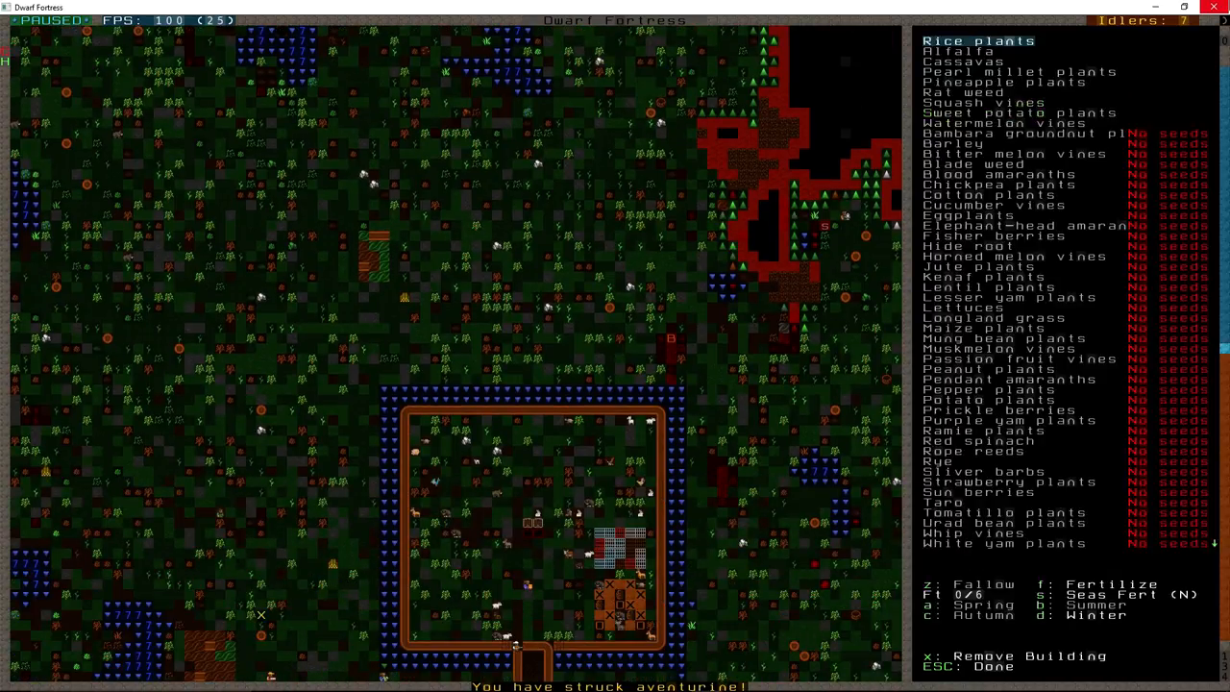
scroll(down, 3)
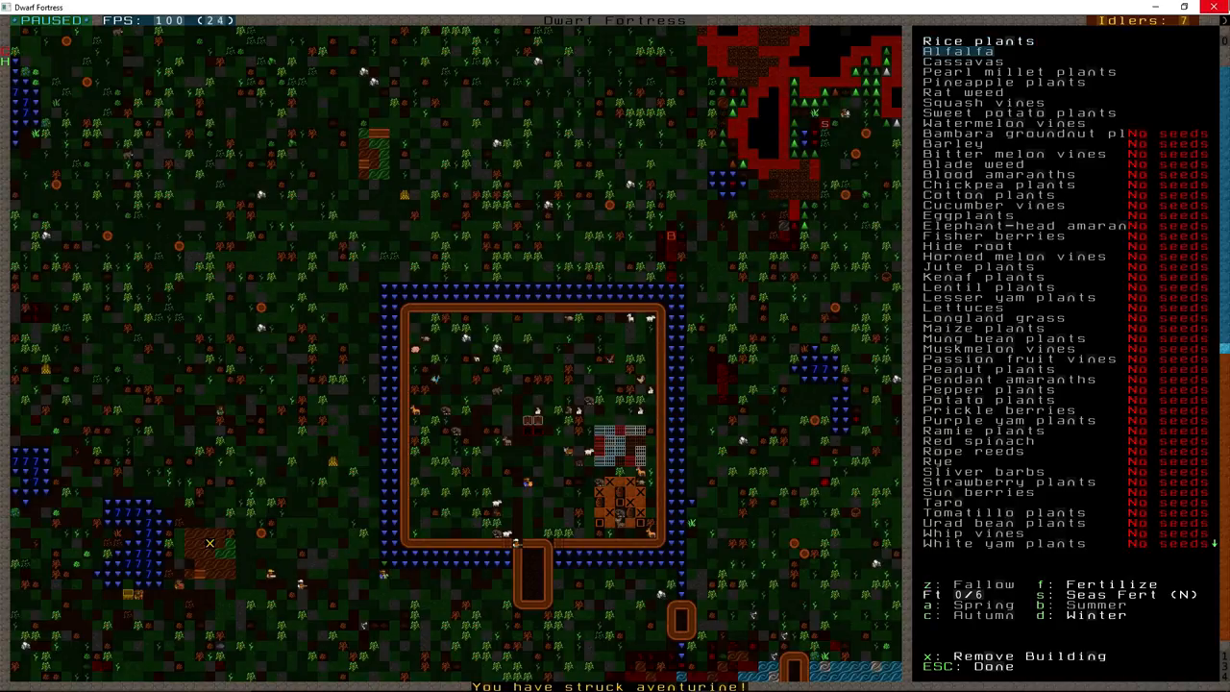
key(down)
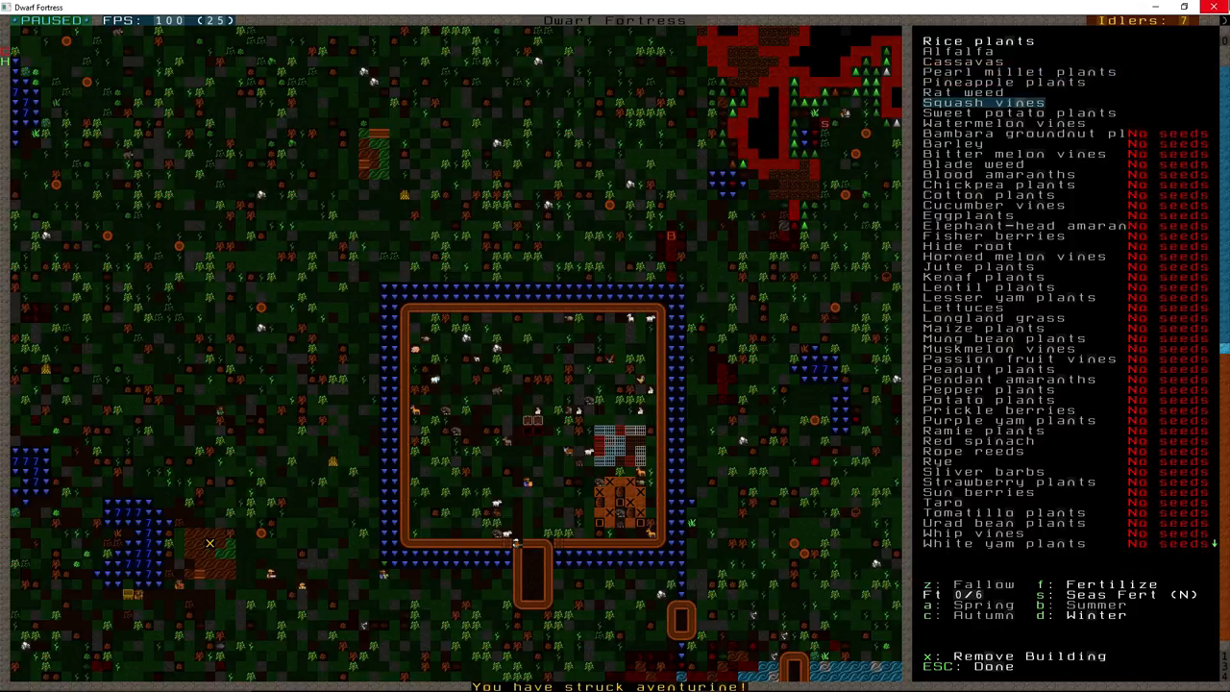
key(down)
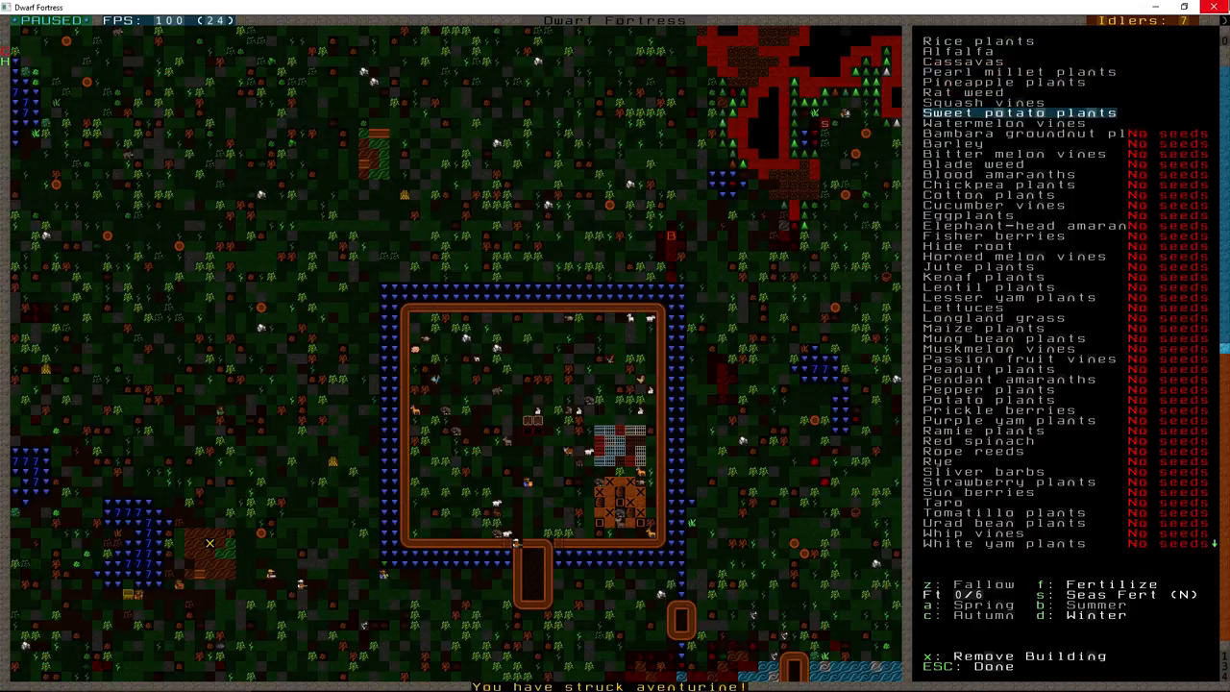
key(Escape)
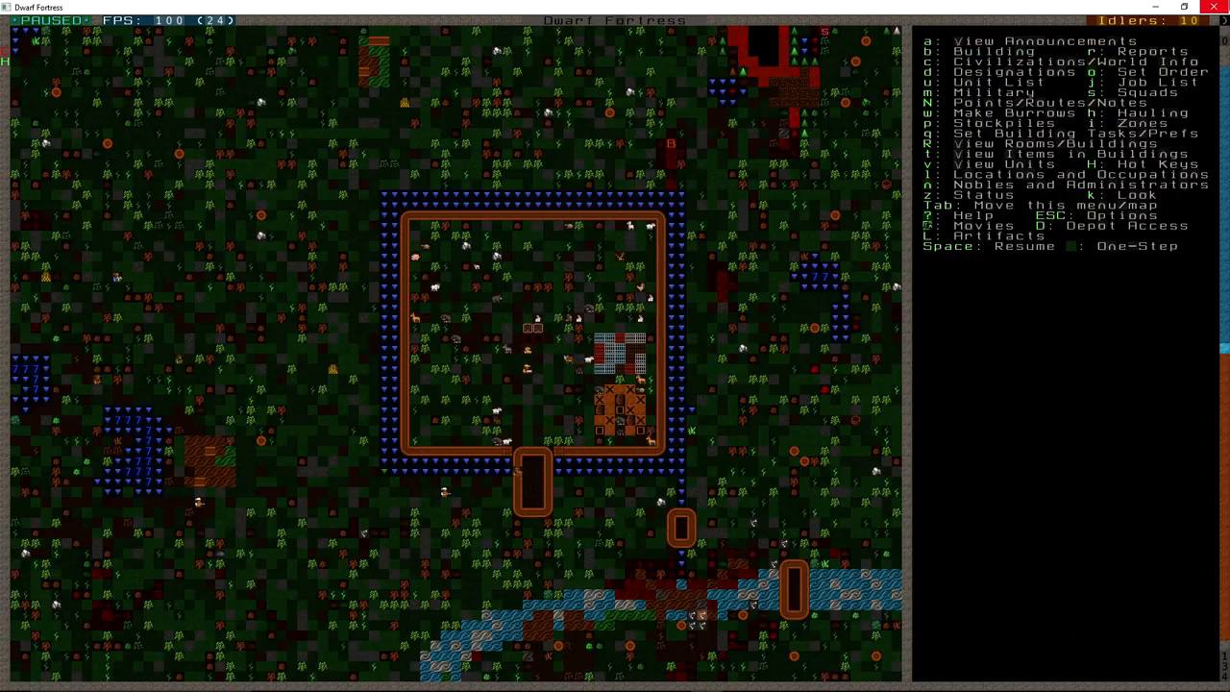
Pass through the options screen and return to the game over the walled pasture.
key(Escape)
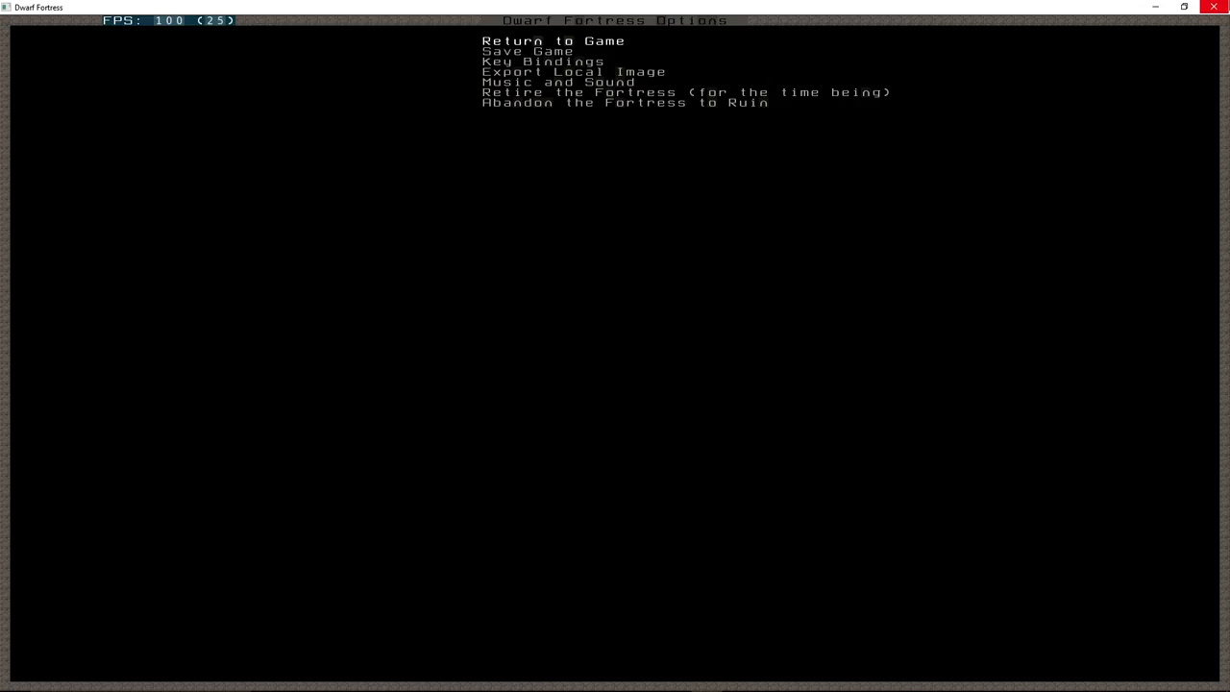
click(553, 41)
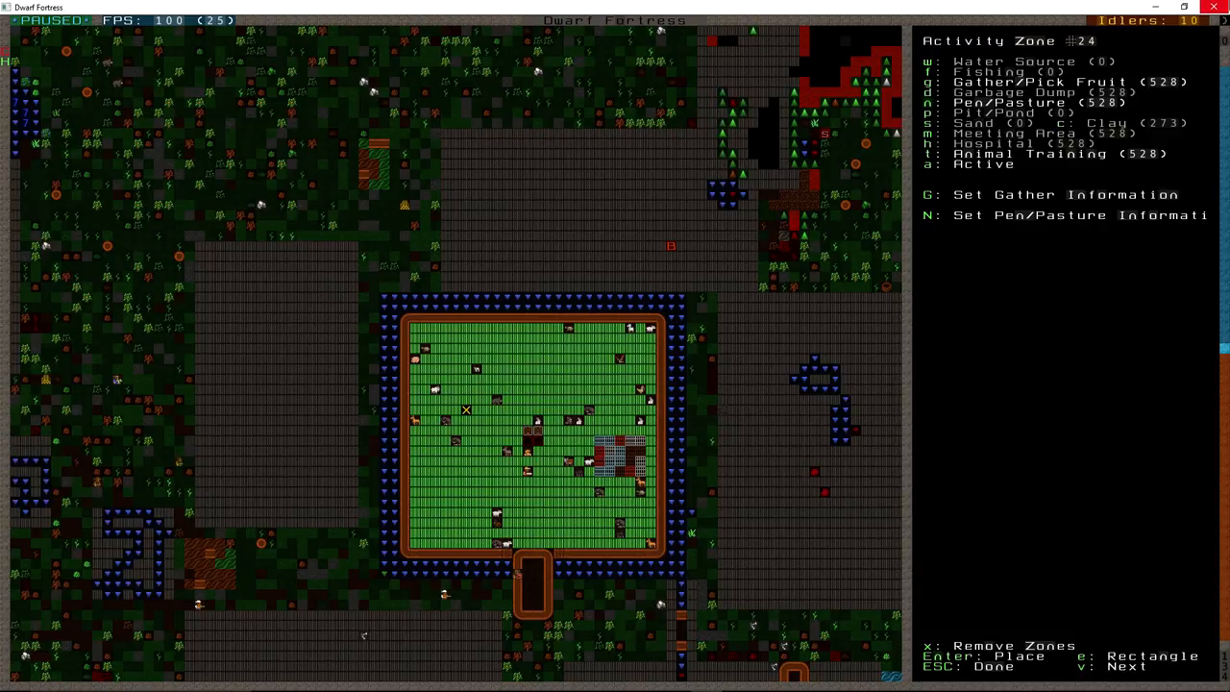
Review activity zone 24's flags and close its settings.
key(n)
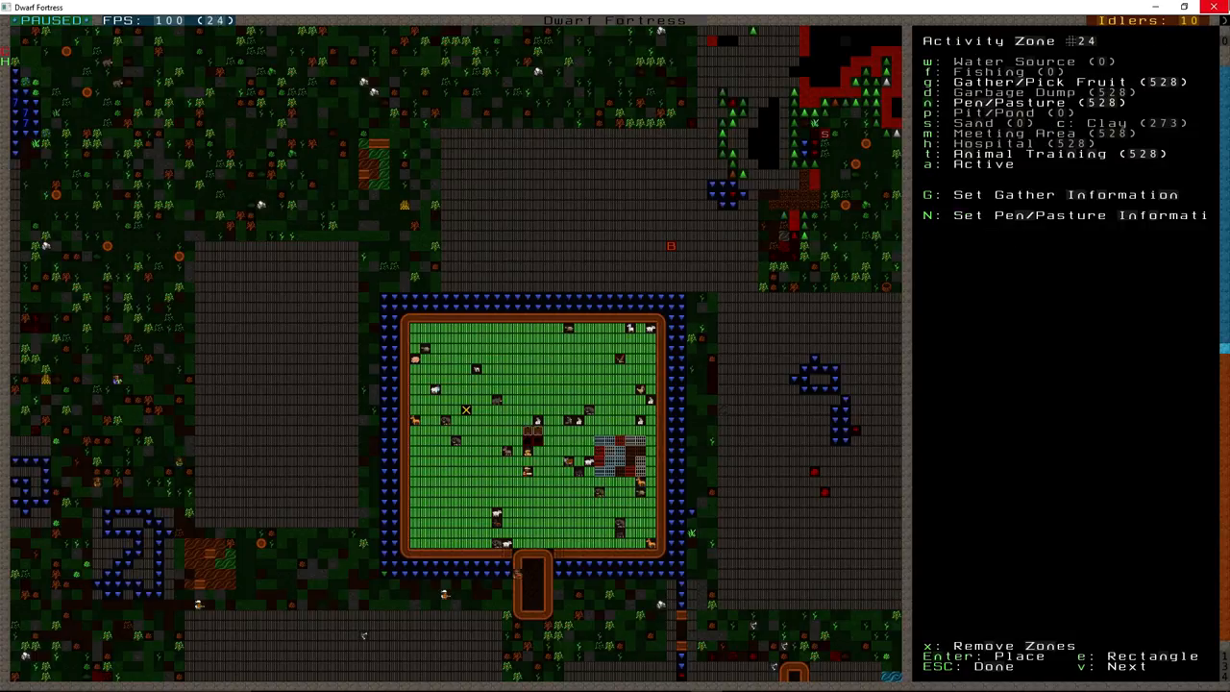
key(Escape)
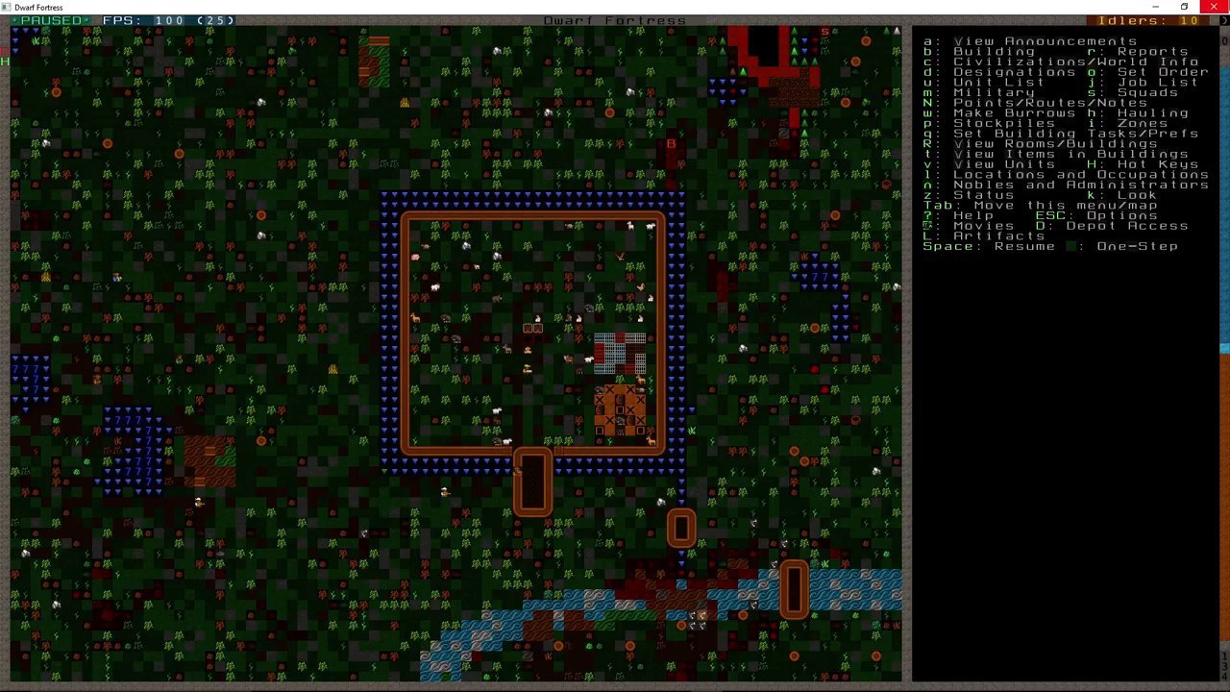
Unpause the fortress and pause it again at the underground bedroom level.
key(space)
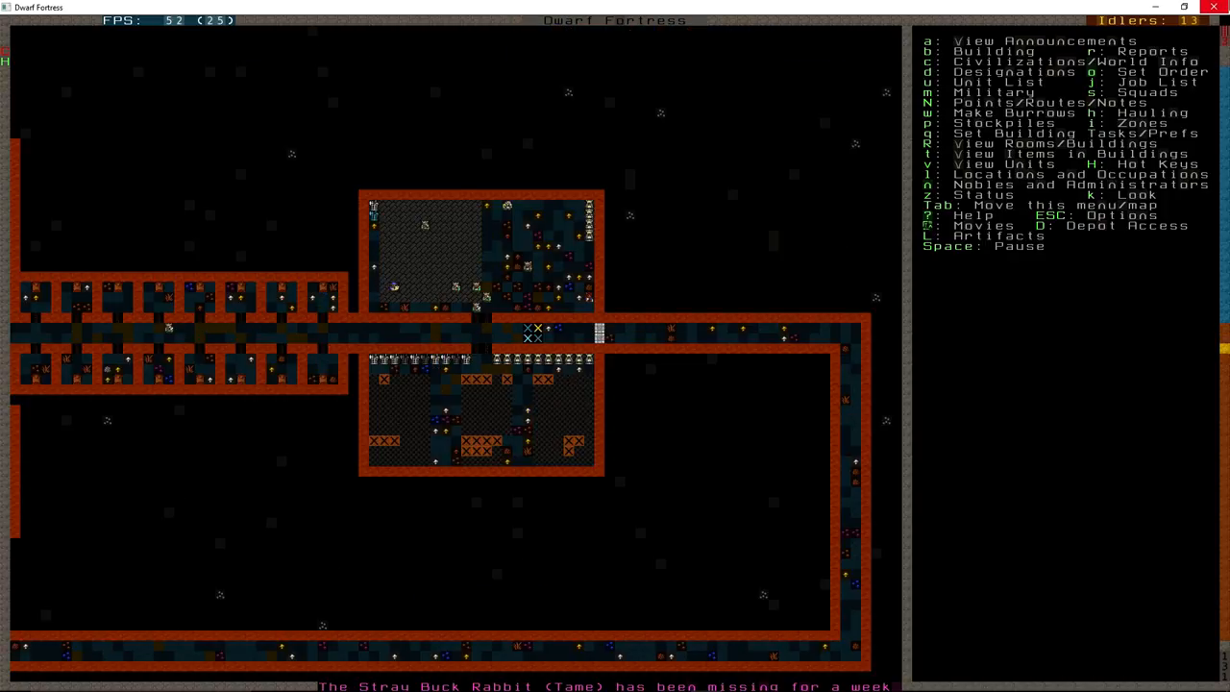
key(space)
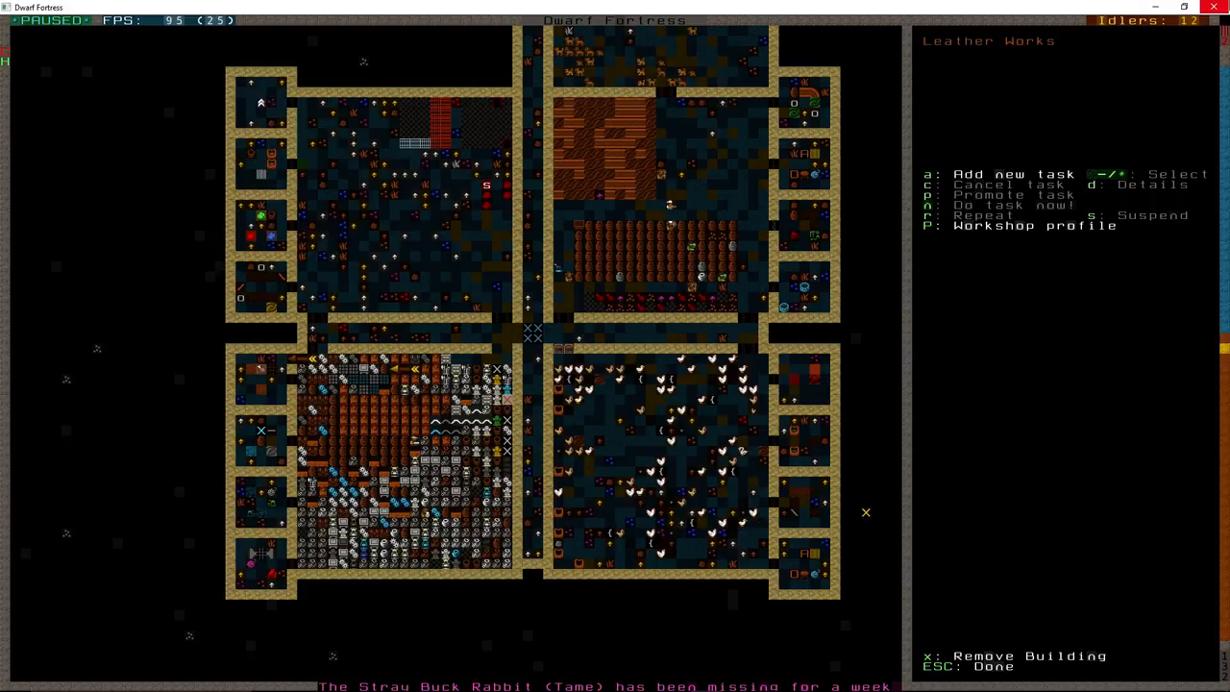
Bring up leather glove making with its creature-size list, then leave the leather works.
key(a)
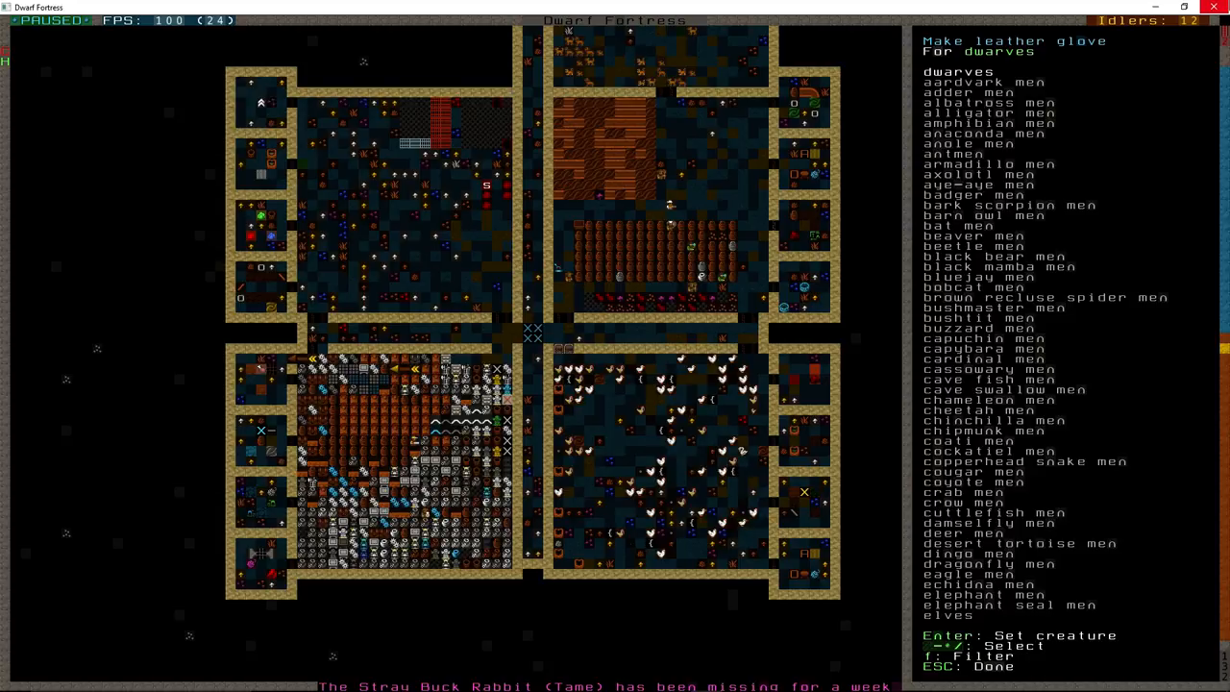
key(Escape)
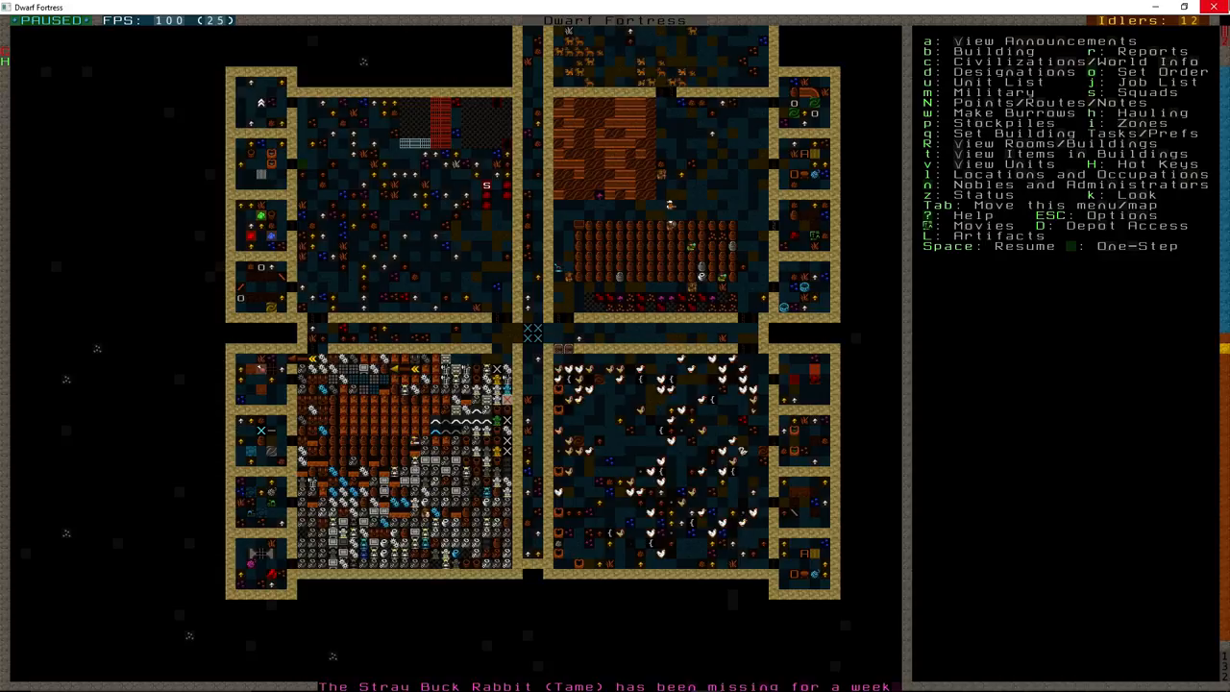
Inspect the archery range beside the barracks with its right-to-left shooting direction.
key(Space)
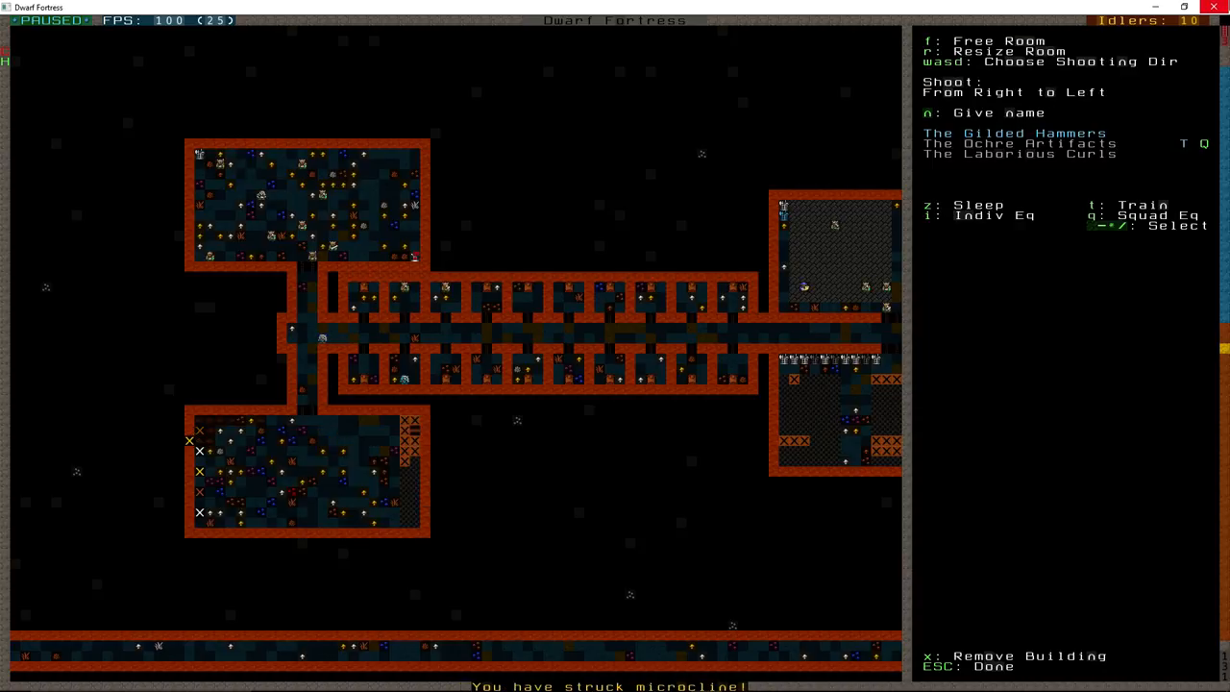
Resize the archery range twice, confirming each size and keeping shots right to left.
key(d)
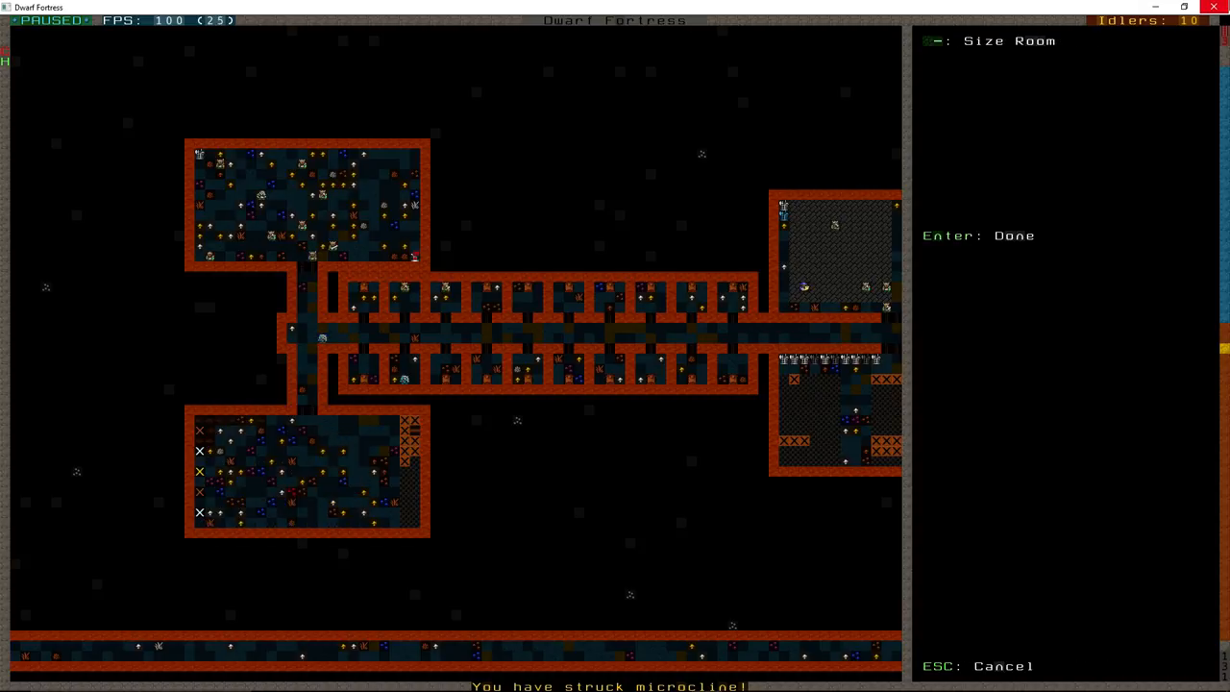
key(Return)
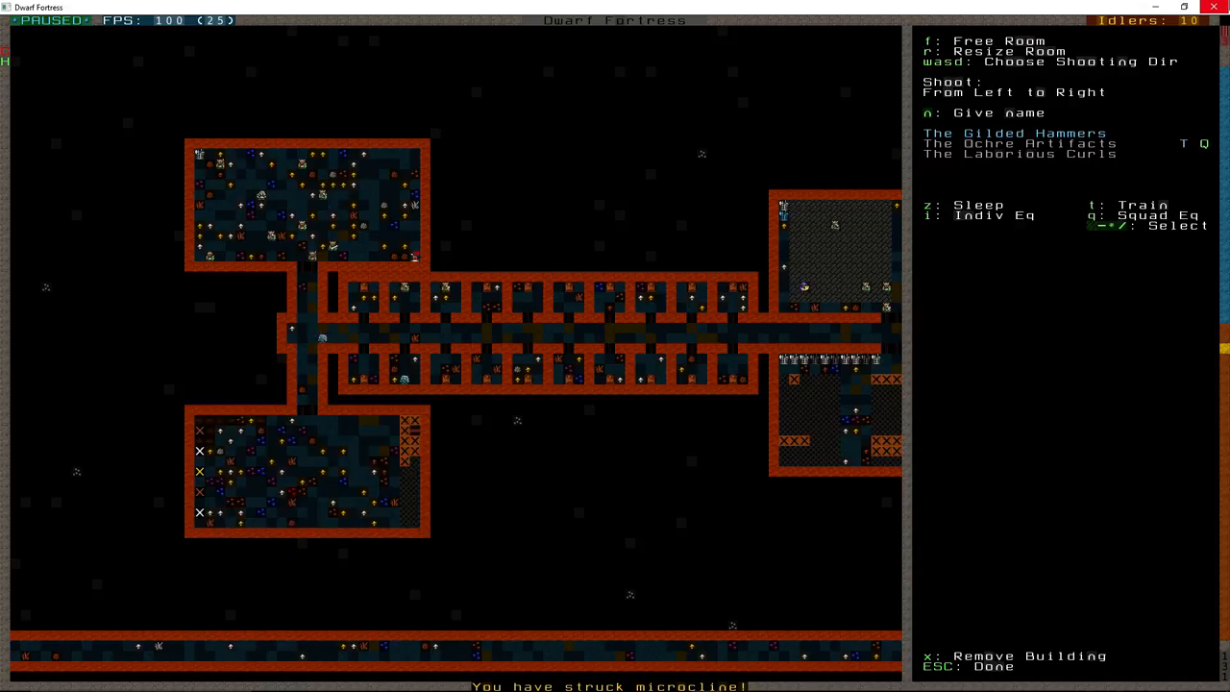
key(Escape)
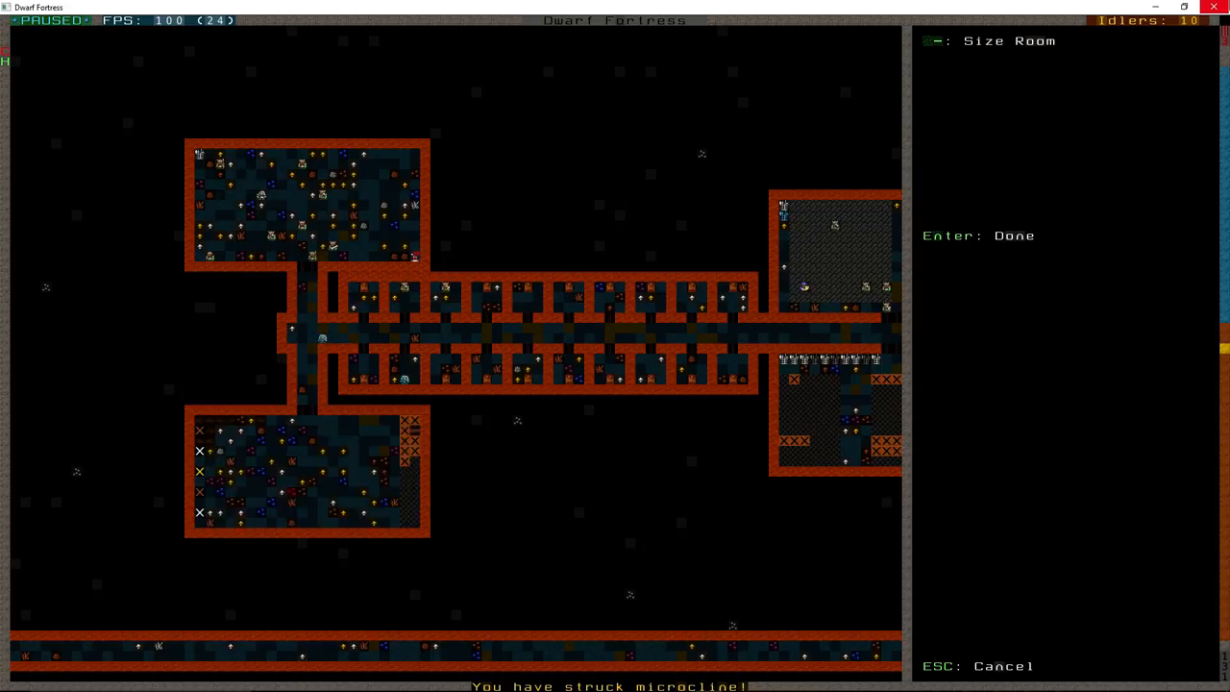
key(Enter)
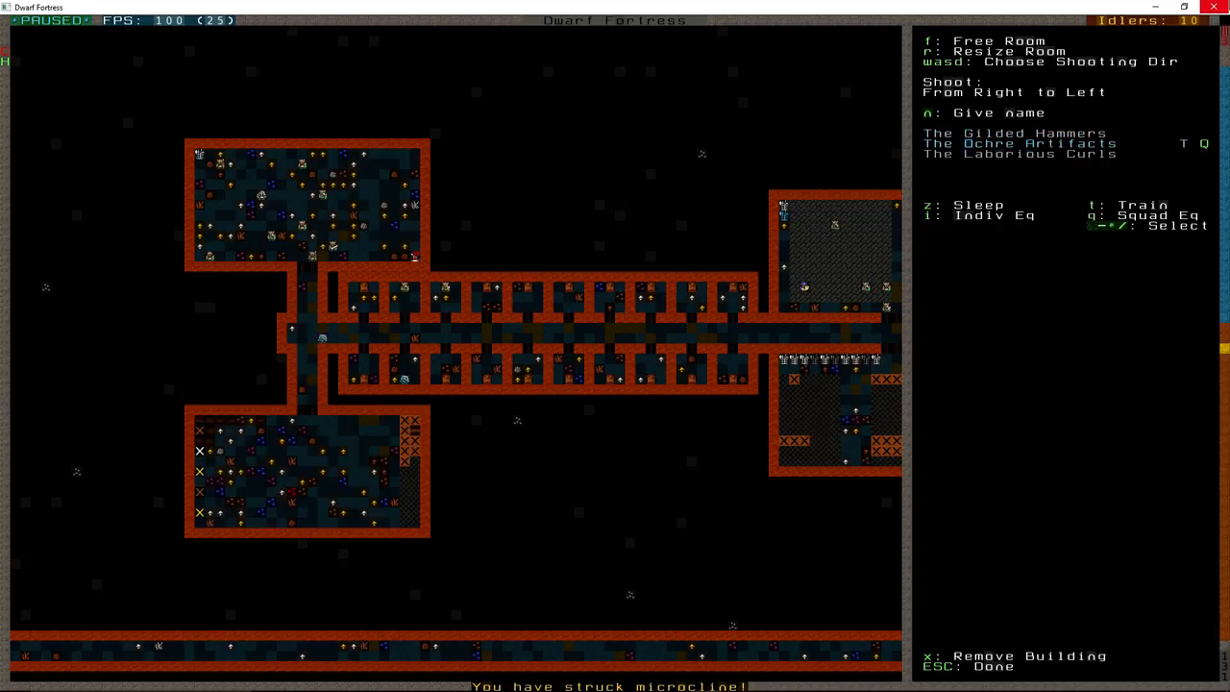
key(Escape)
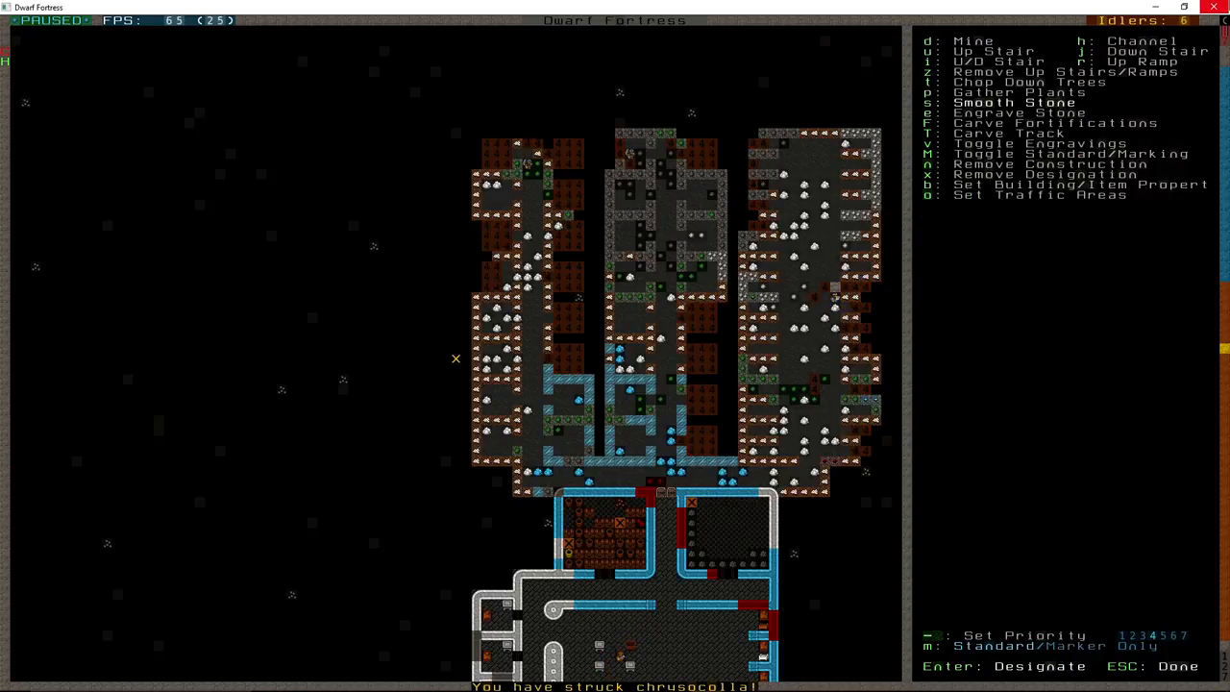
mouse_move(456, 246)
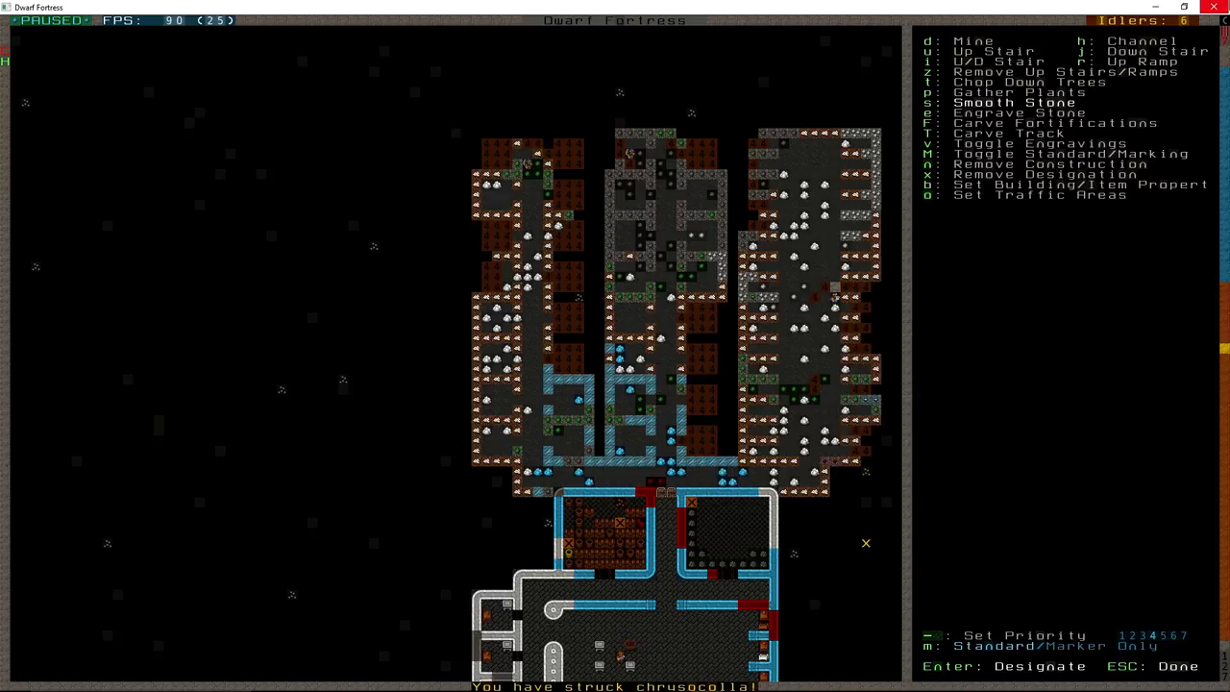
Leave the bedroom-wing designations for the main menu over the central corridor.
key(Escape)
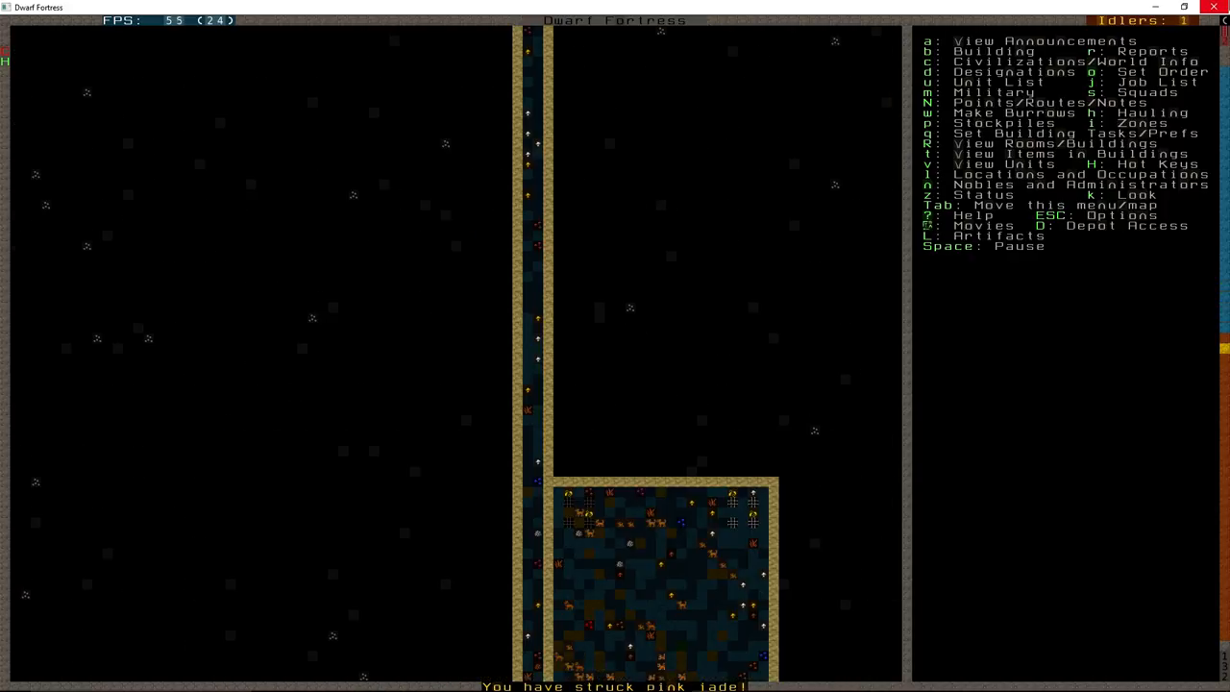
scroll(down, 3)
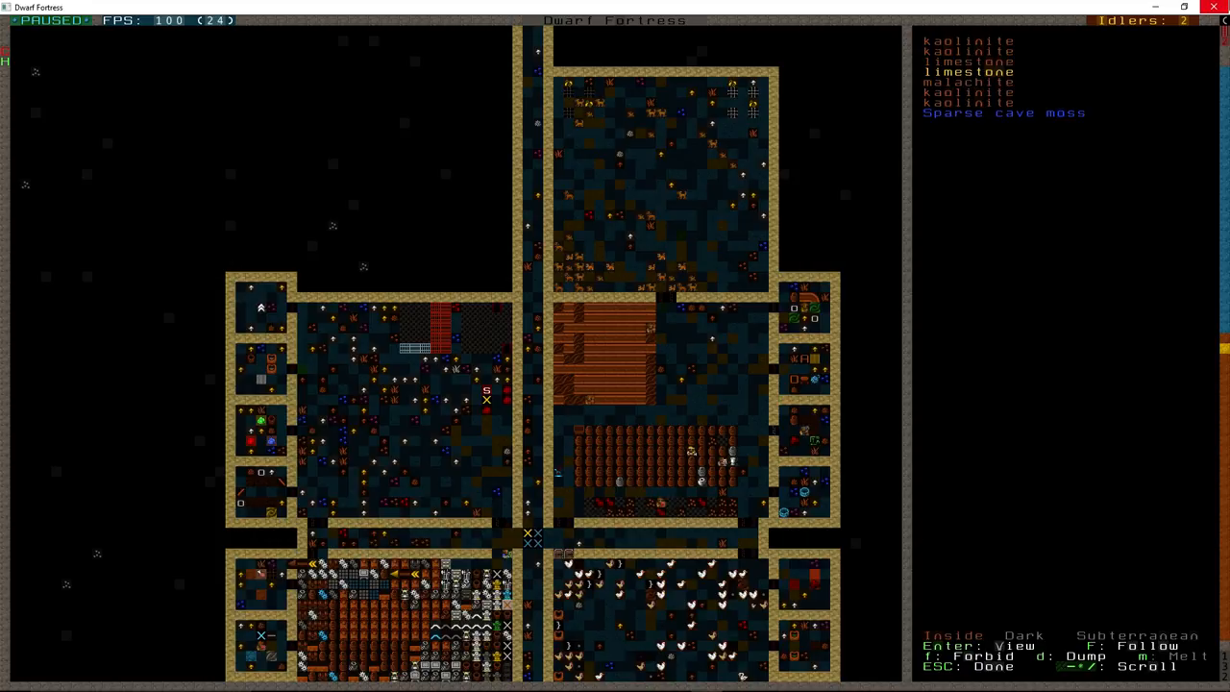
scroll(down, 3)
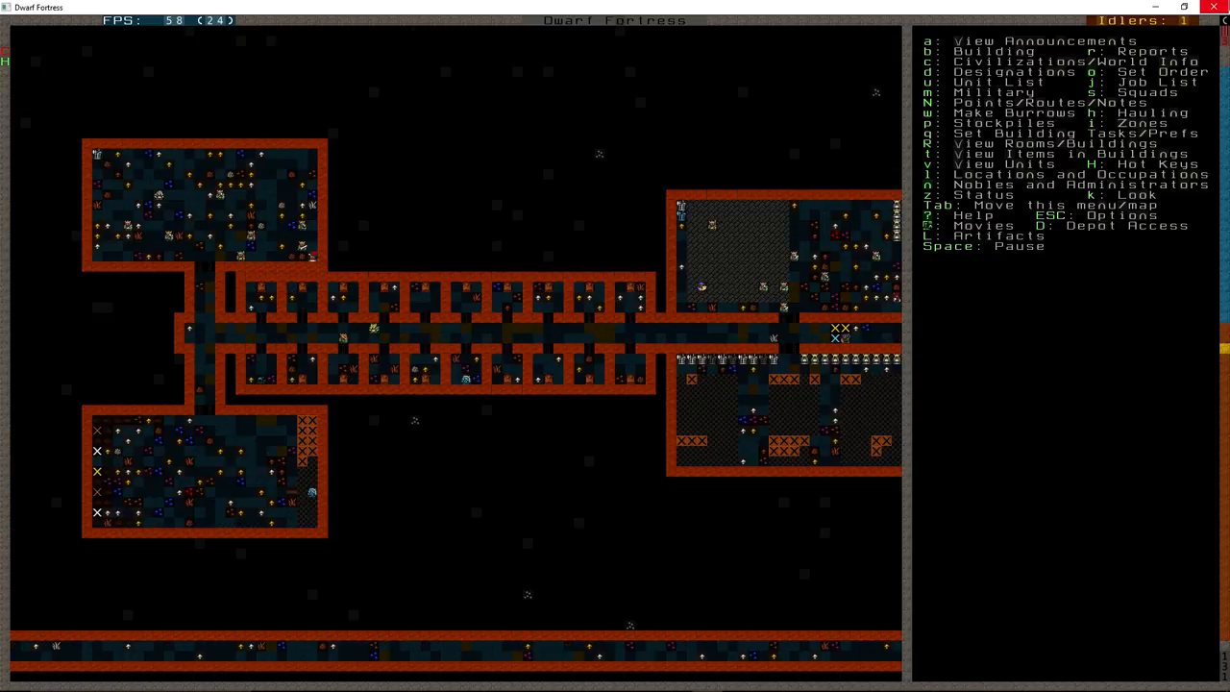
Choose a weapon rack from the build list and position it in the barracks.
key(b)
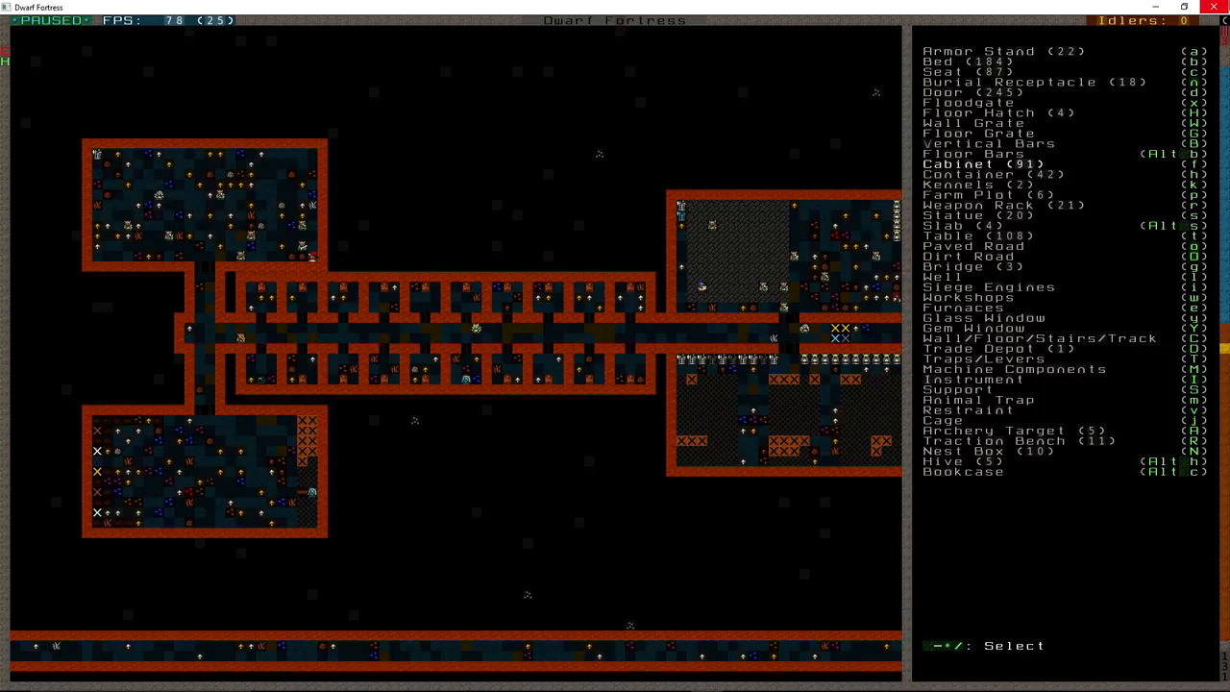
click(999, 204)
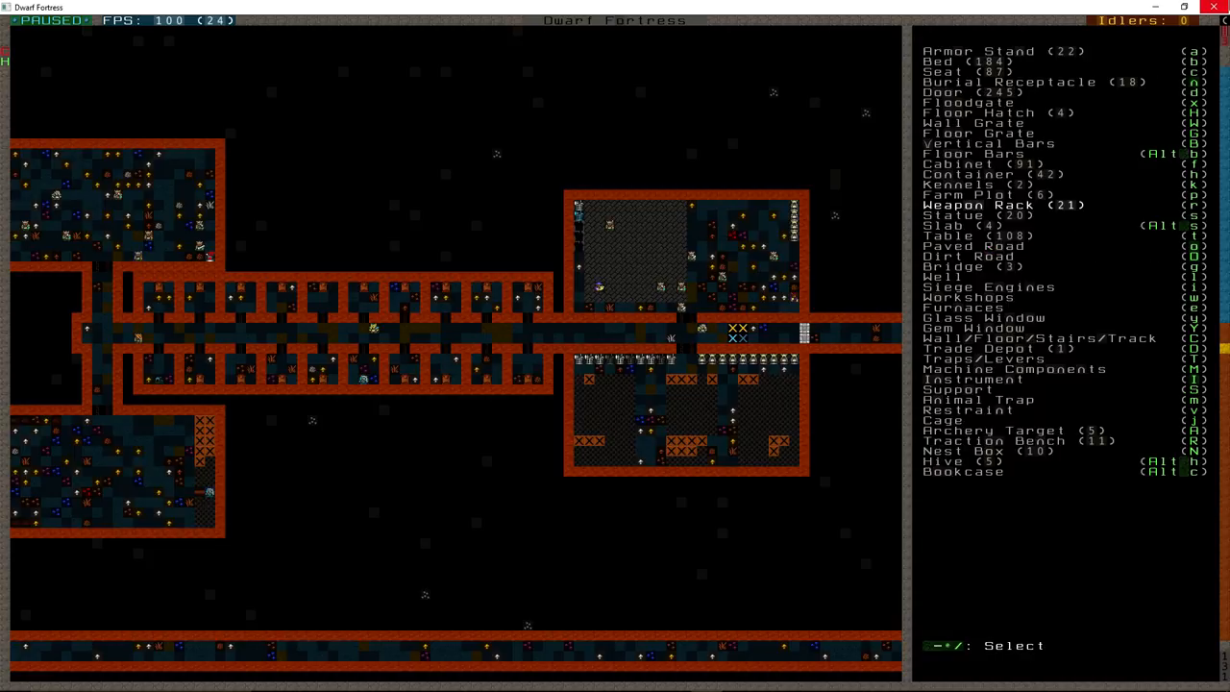
click(972, 203)
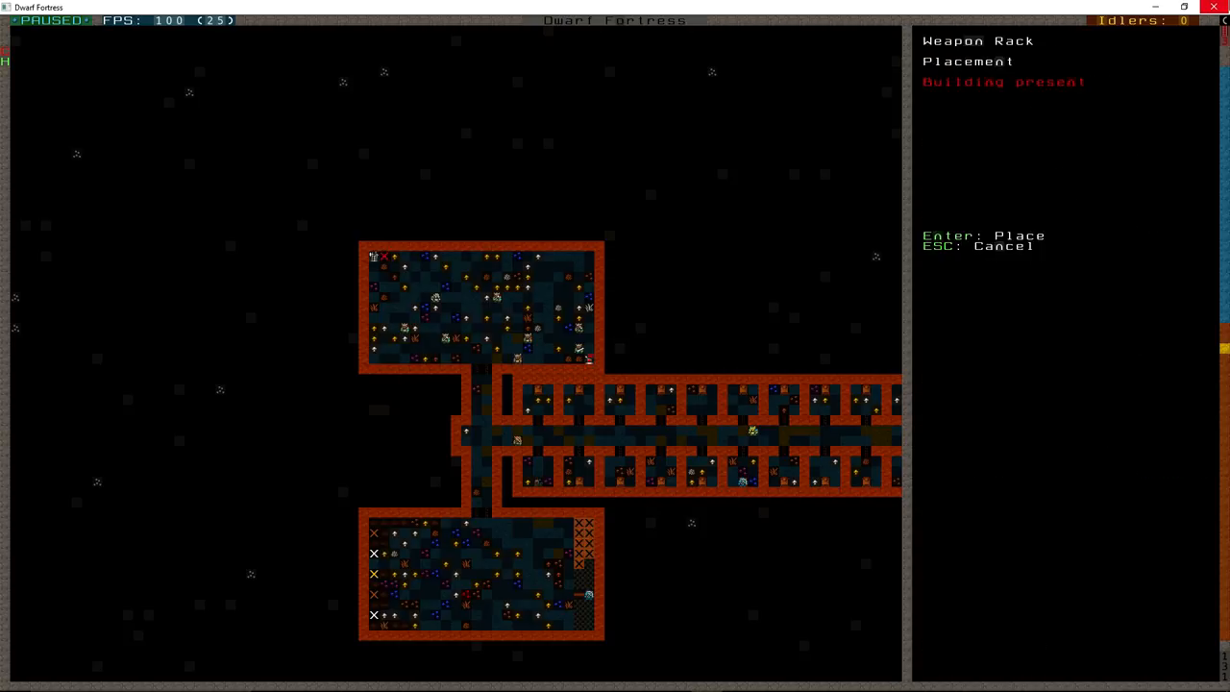
key(Escape)
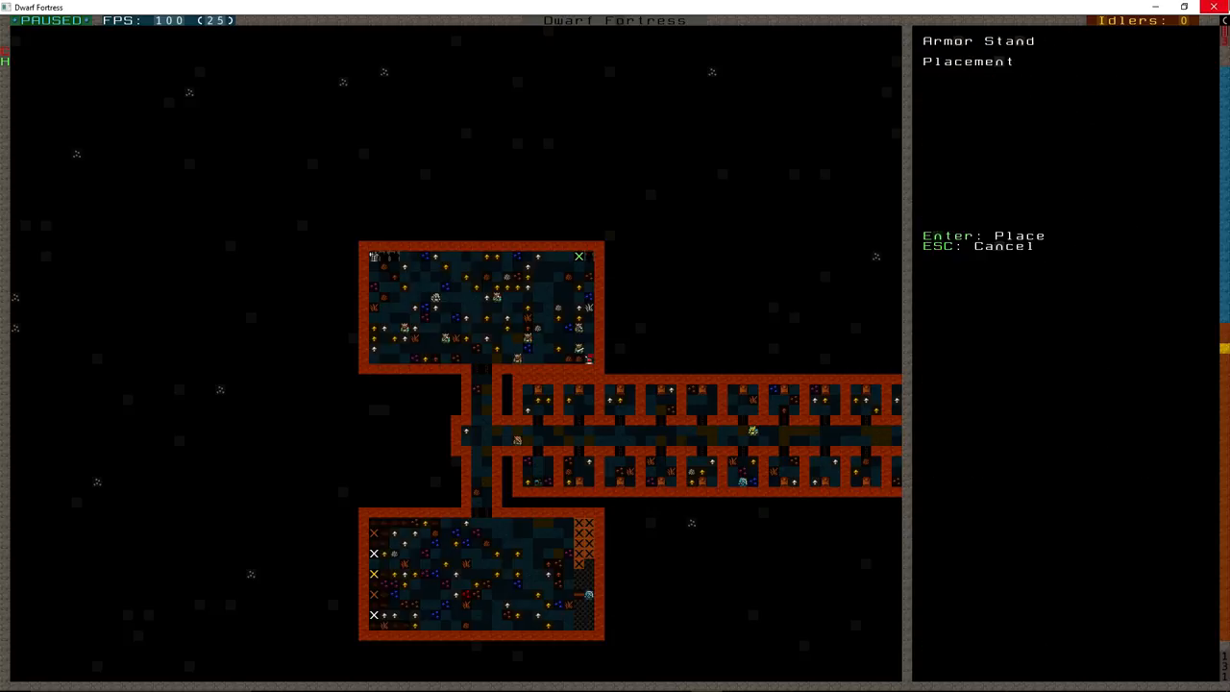
Place an armor stand in the upper barracks room along the corridor.
key(Escape)
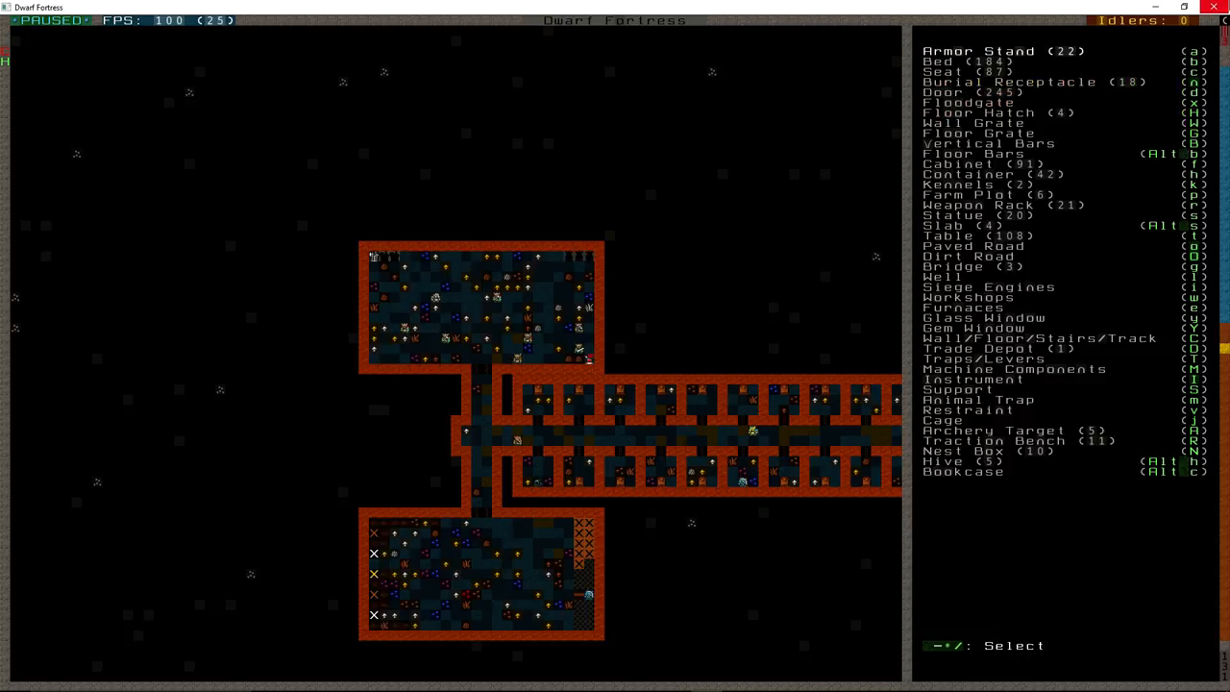
click(980, 50)
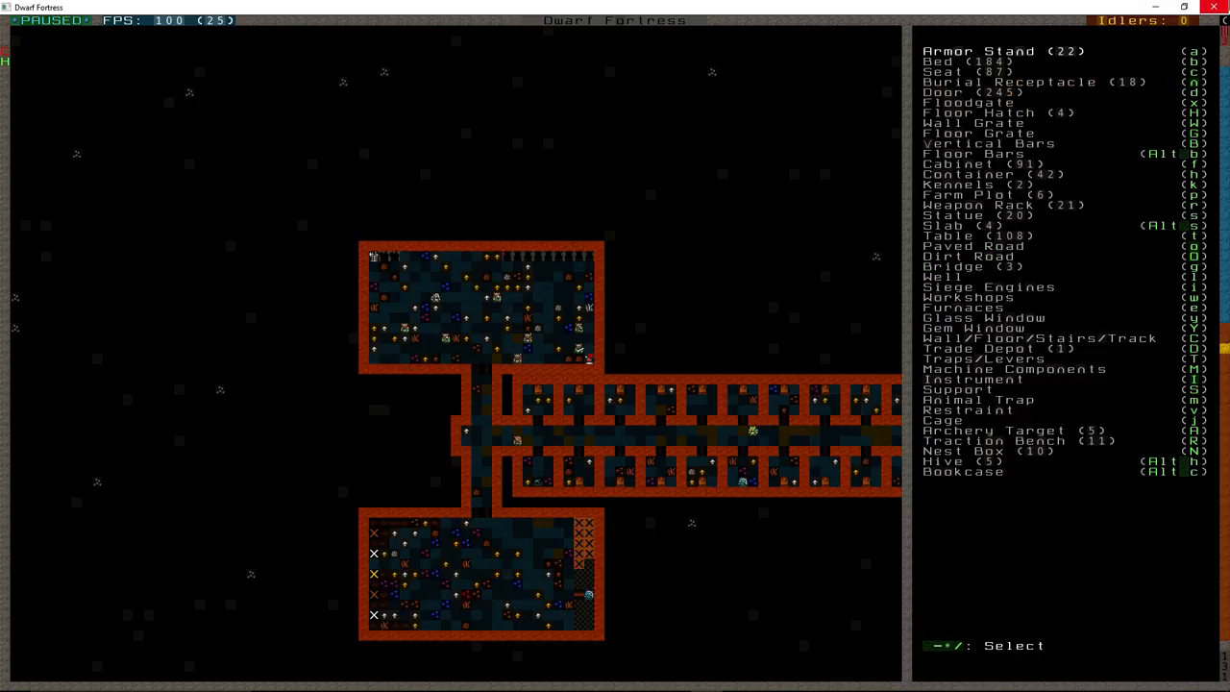
click(970, 50)
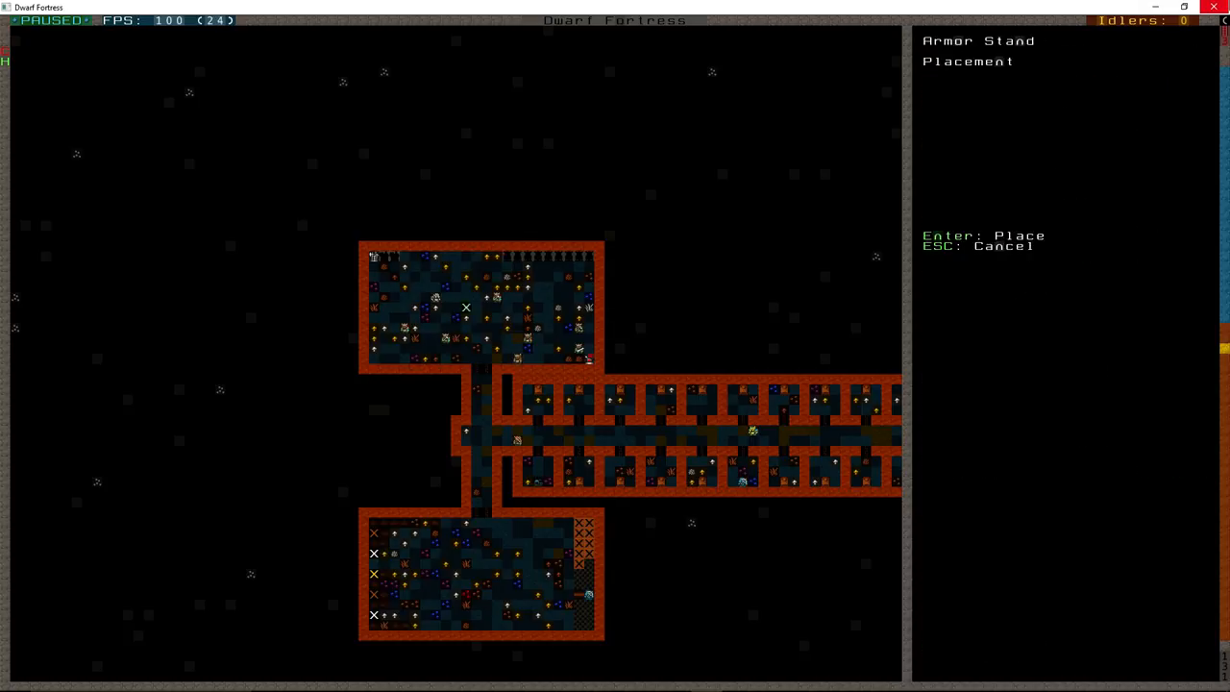
key(Enter)
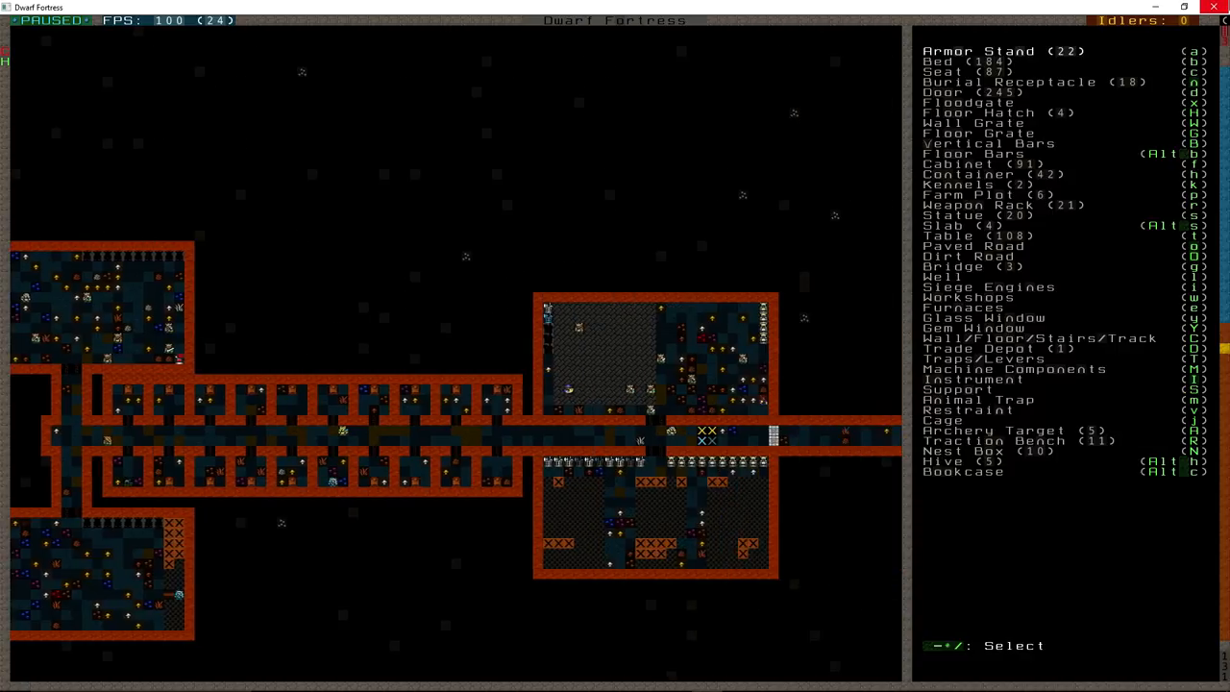
Try another armor stand in the eastern room, then look further down the build list.
click(960, 50)
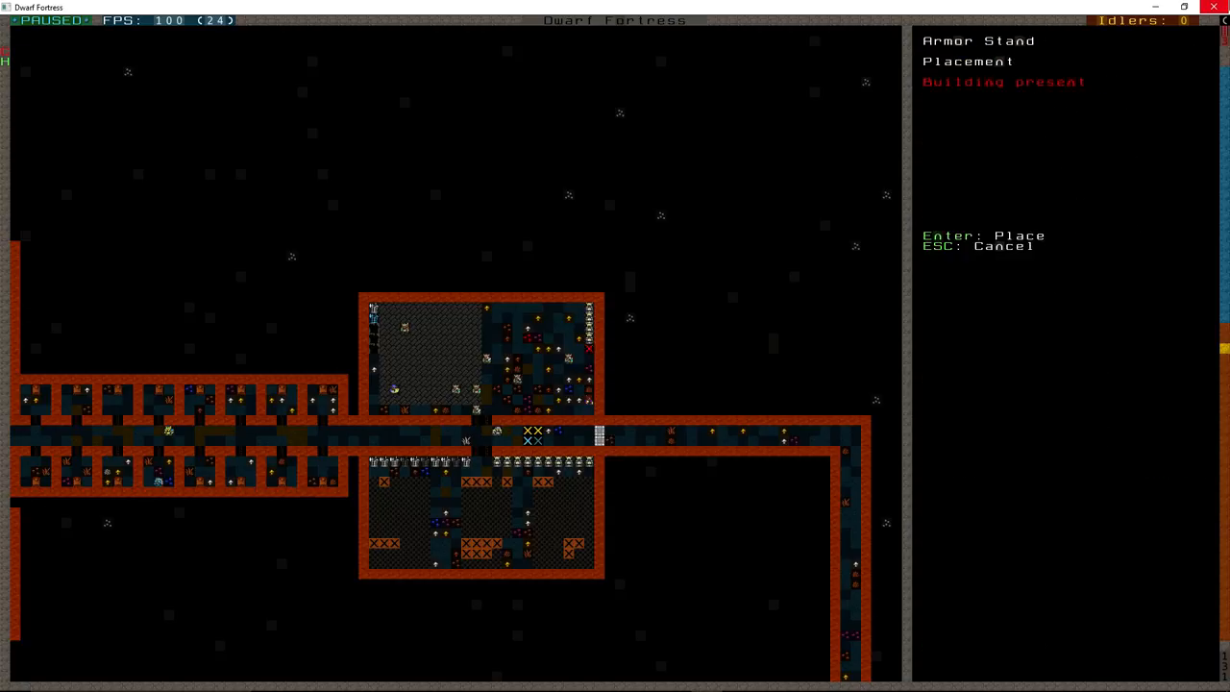
key(Escape)
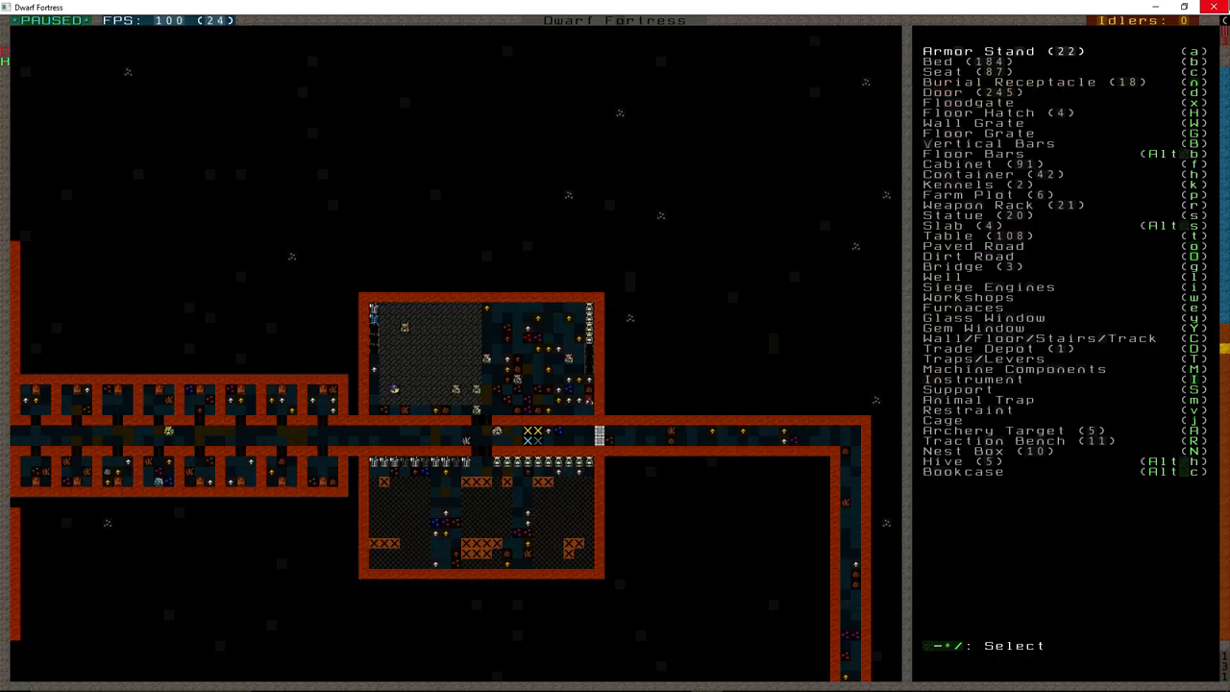
click(961, 50)
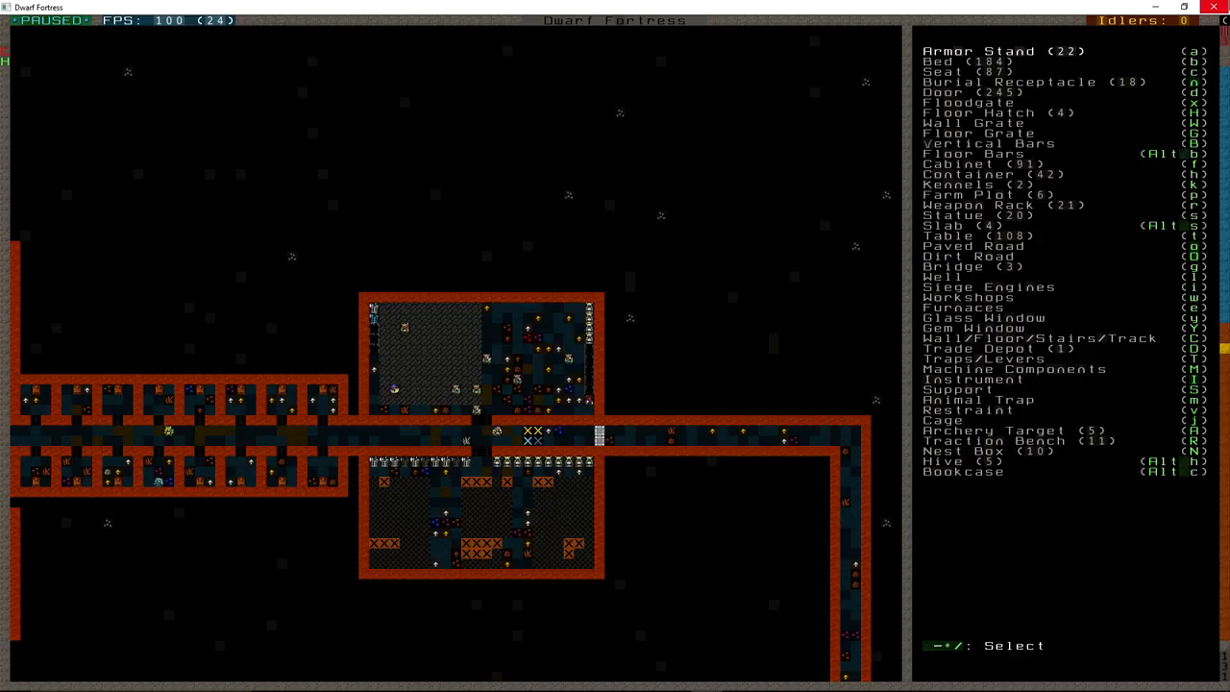
scroll(down, 3)
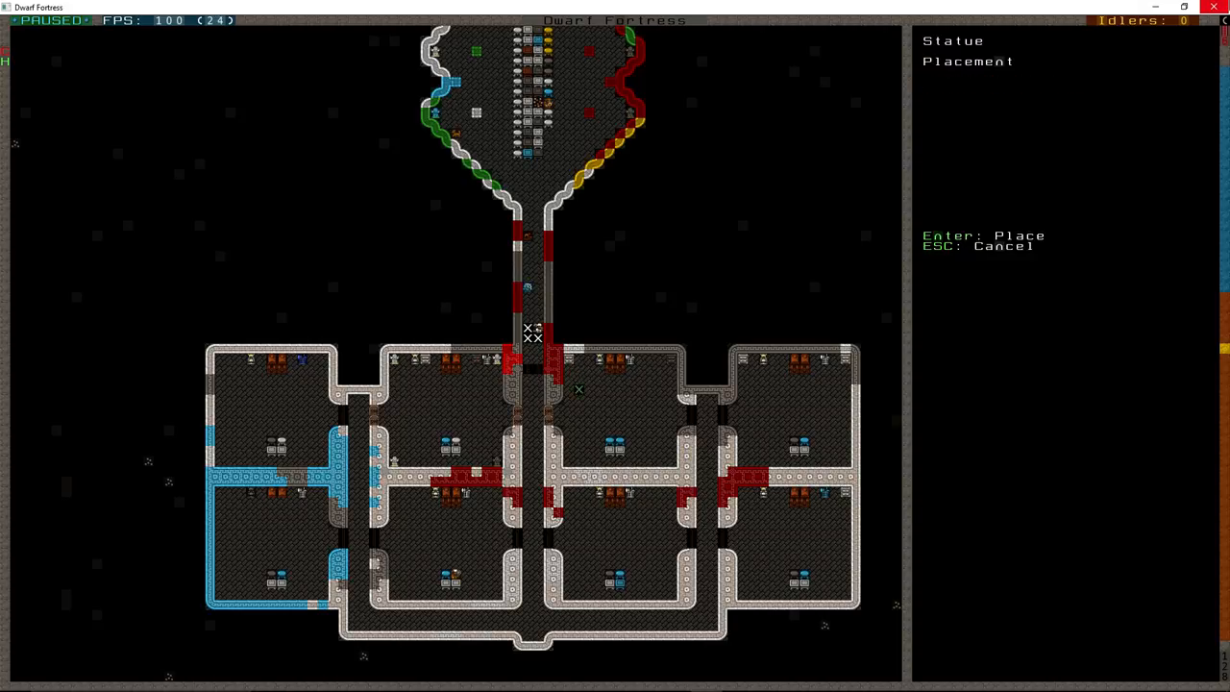
Place a stone statue in the bedroom suite, then review the hospital zone's supply counts.
key(Enter)
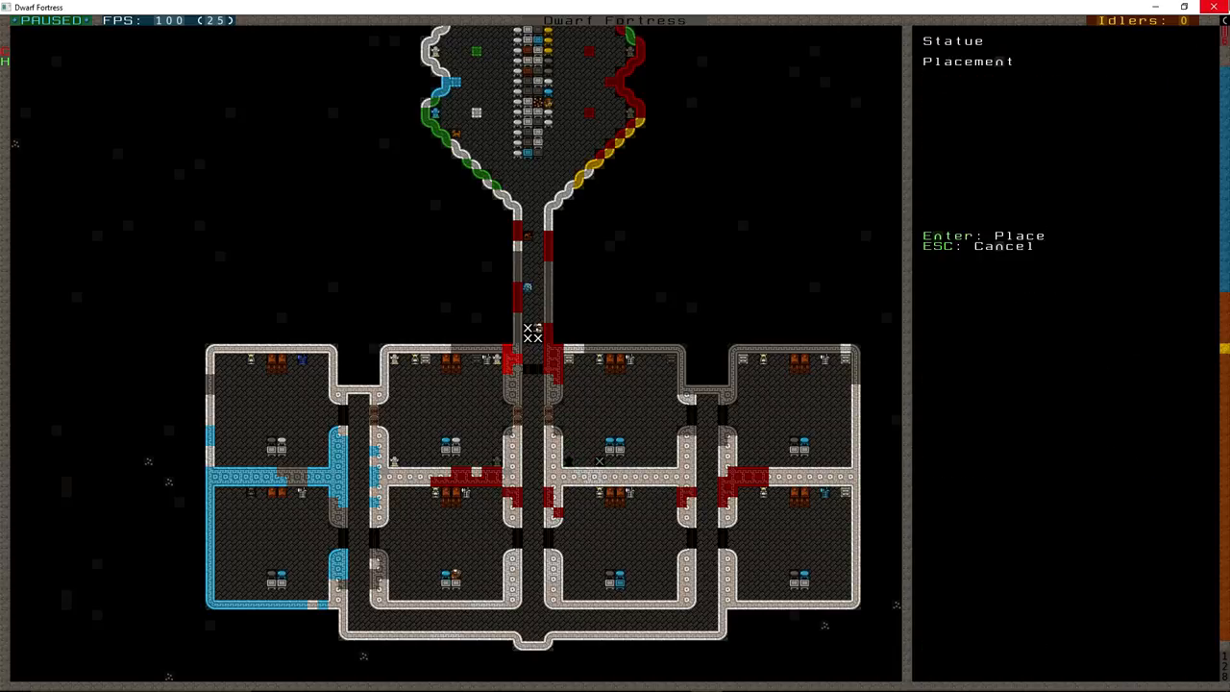
key(Escape)
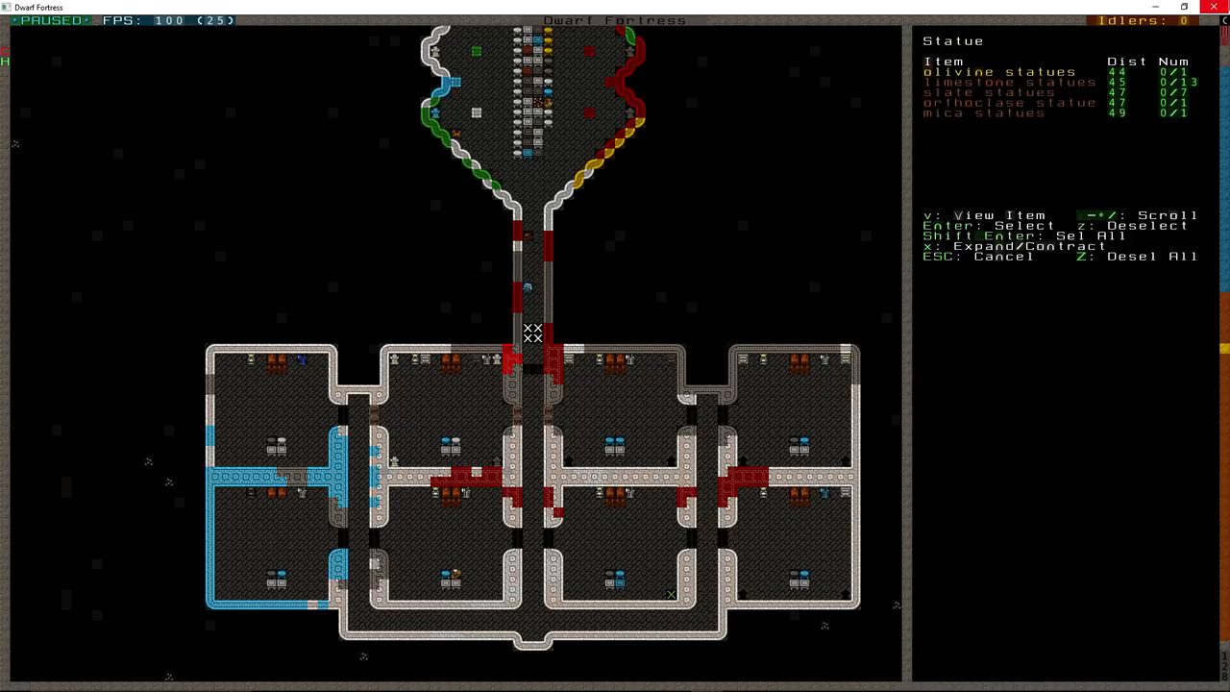
key(Enter)
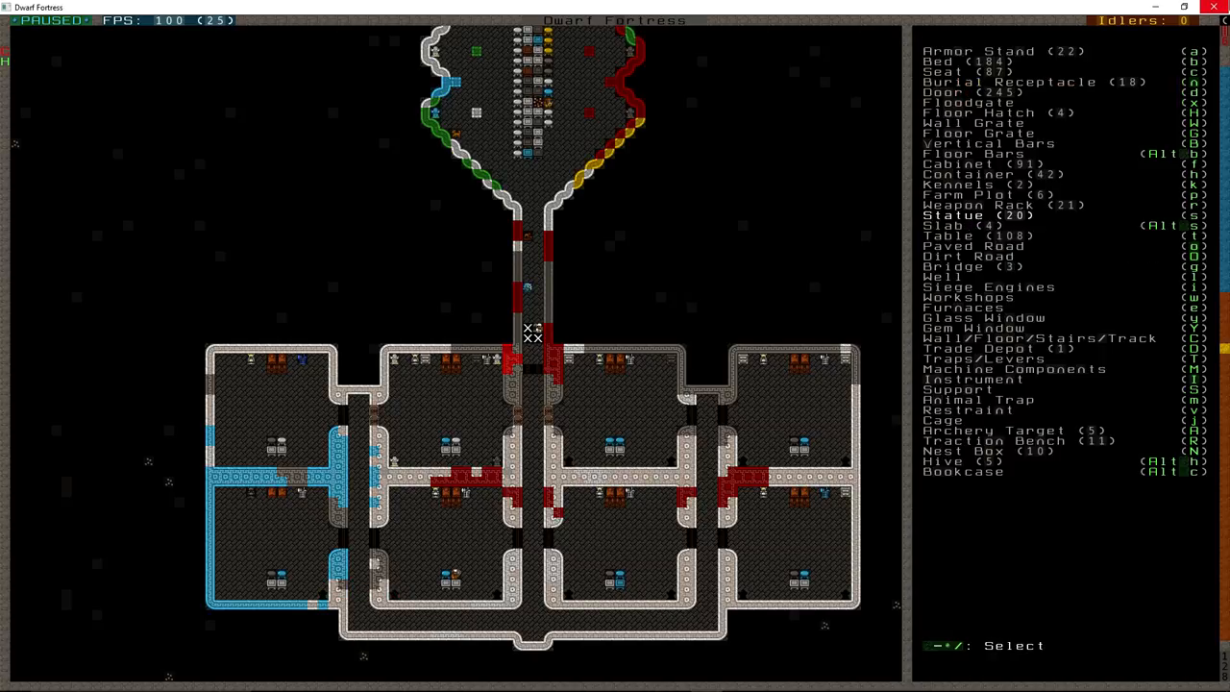
click(941, 215)
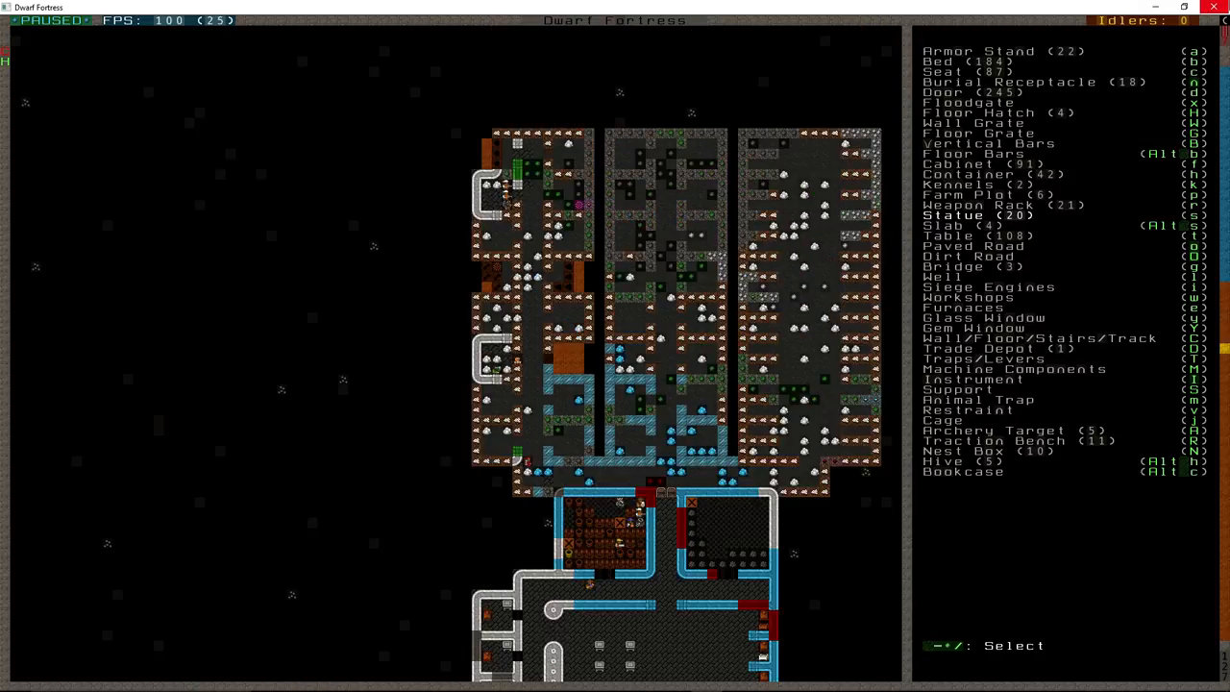
key(Escape)
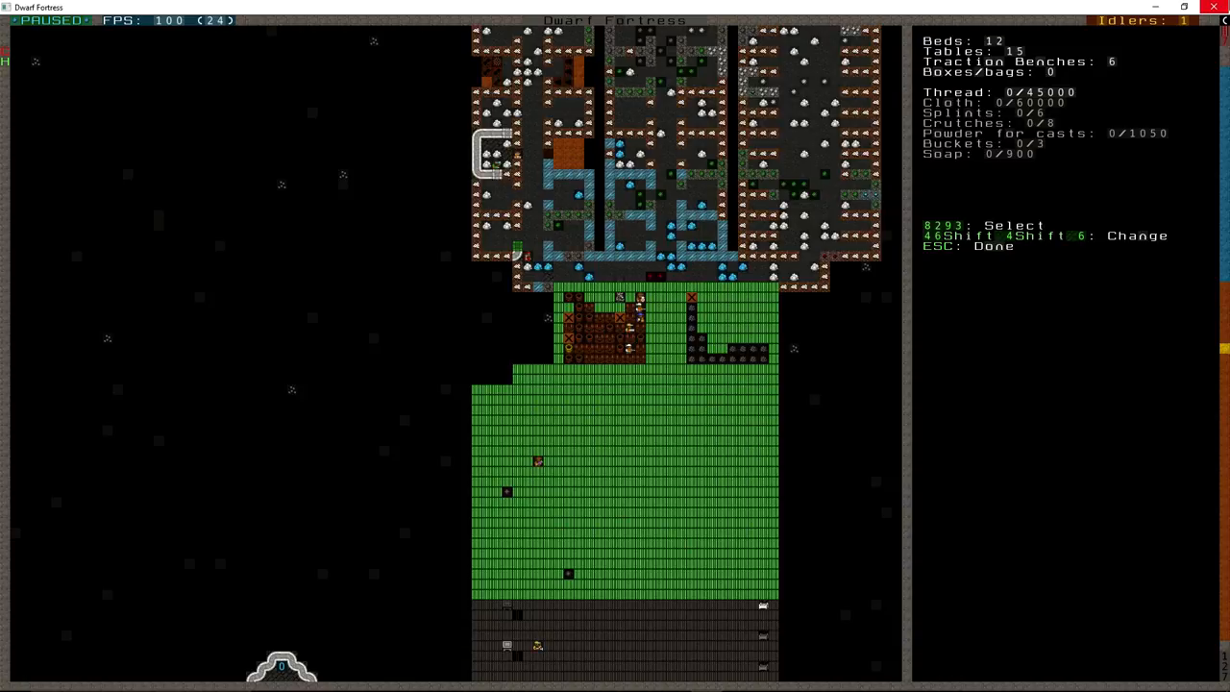
Leave the hospital zone settings to return to the furniture build list.
key(Escape)
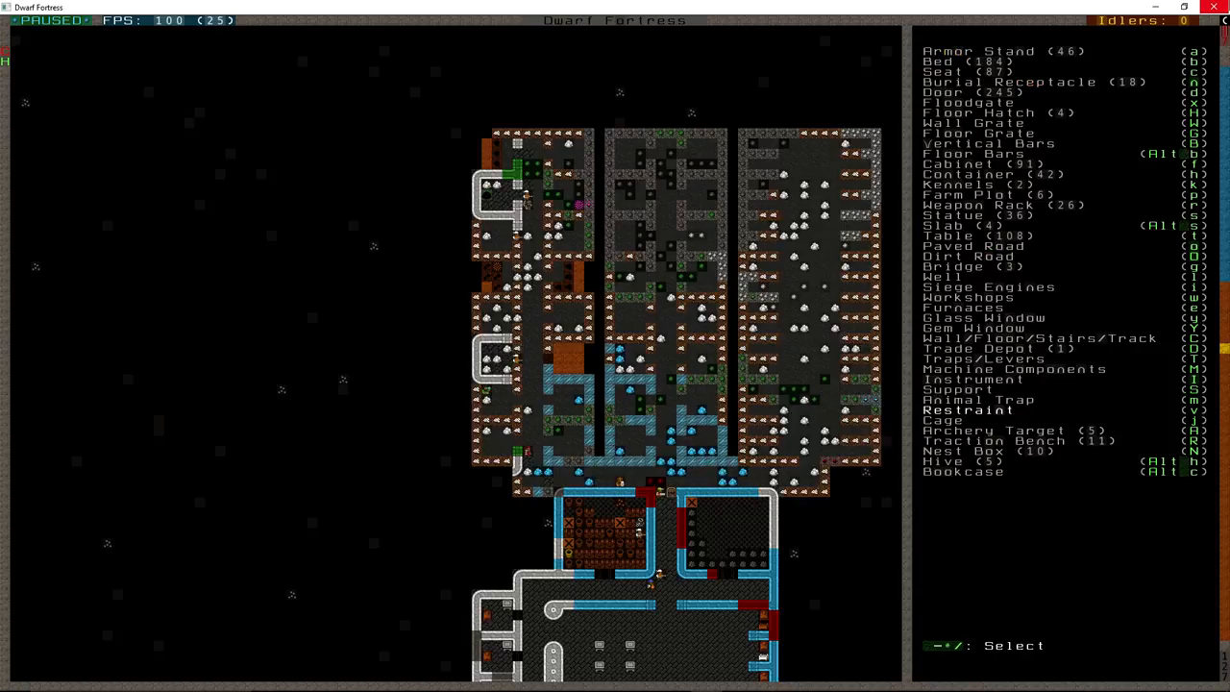
Build restraints and a bed in the jail cell area.
click(968, 409)
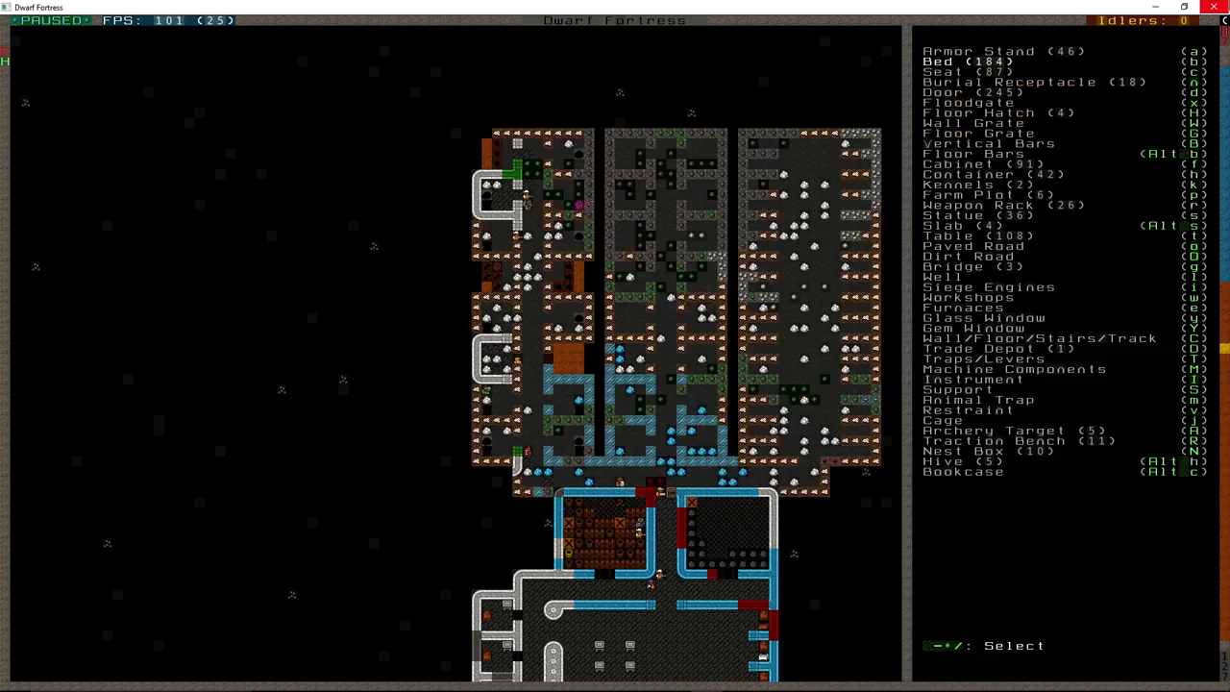
click(937, 60)
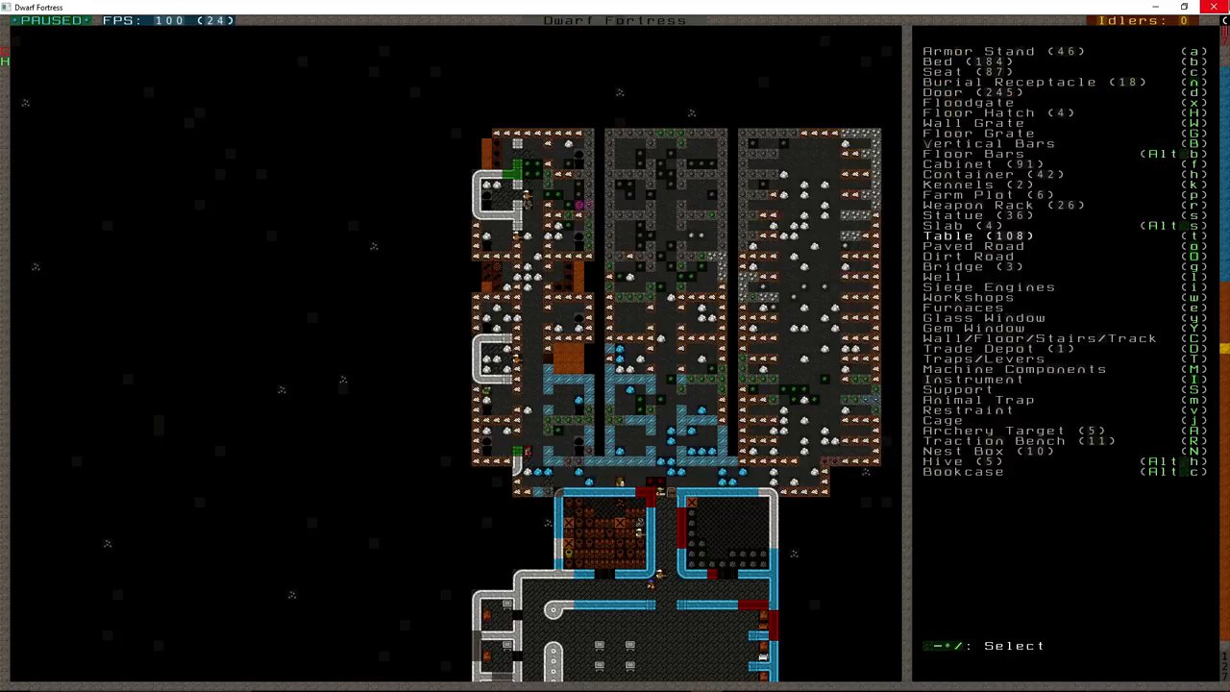
Build a table in the jail cell area.
click(961, 235)
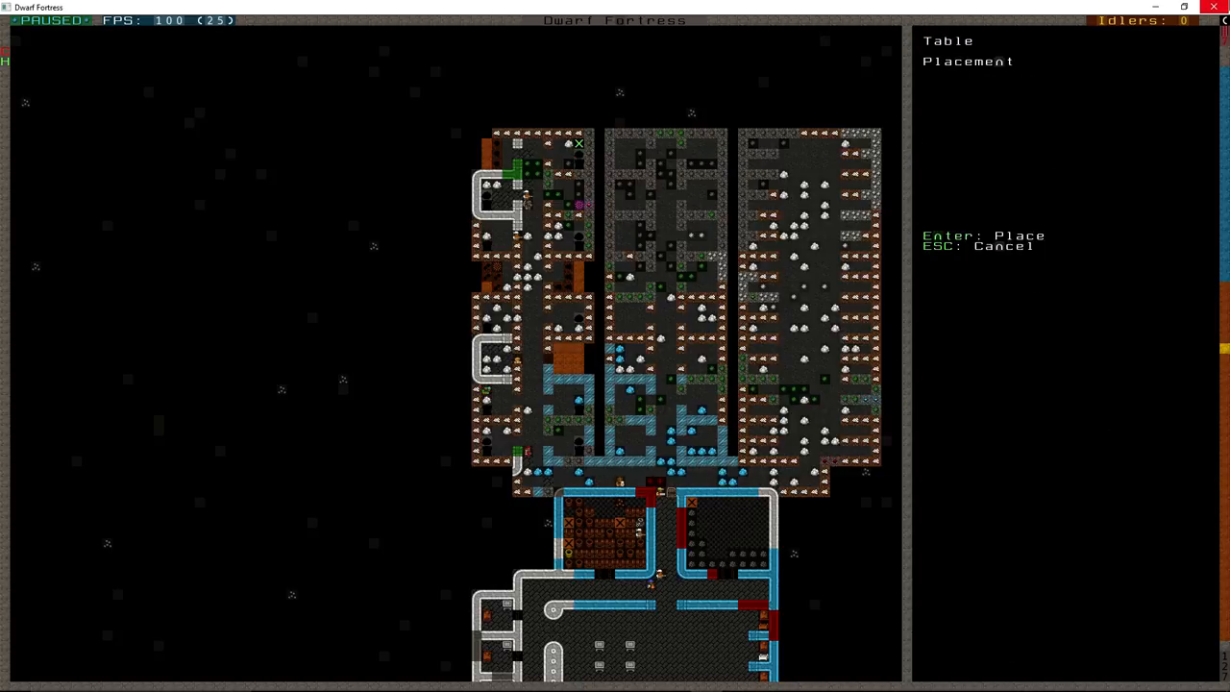
key(Escape)
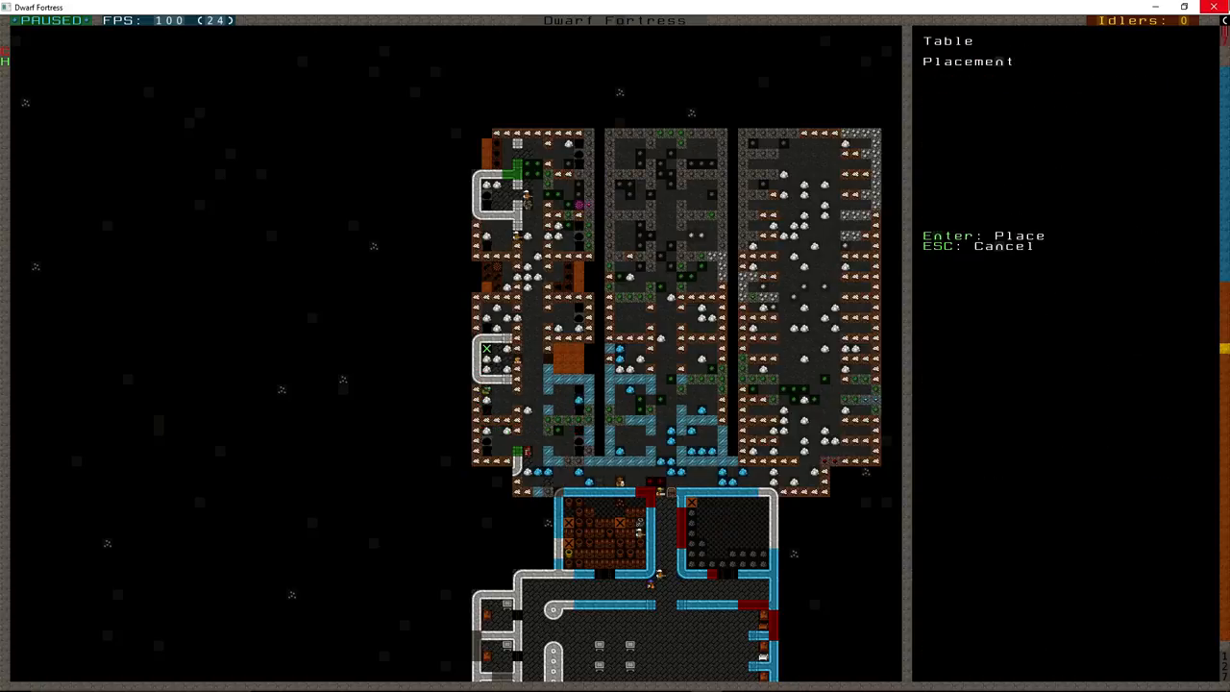
key(Escape)
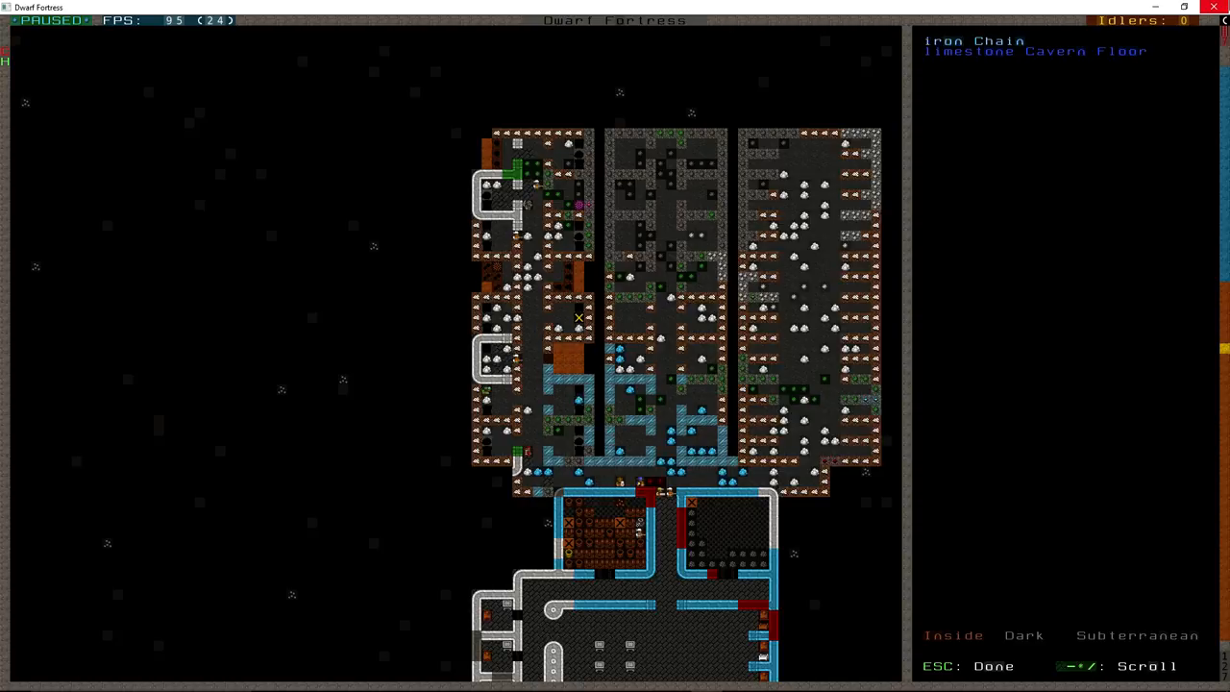
mouse_move(579, 246)
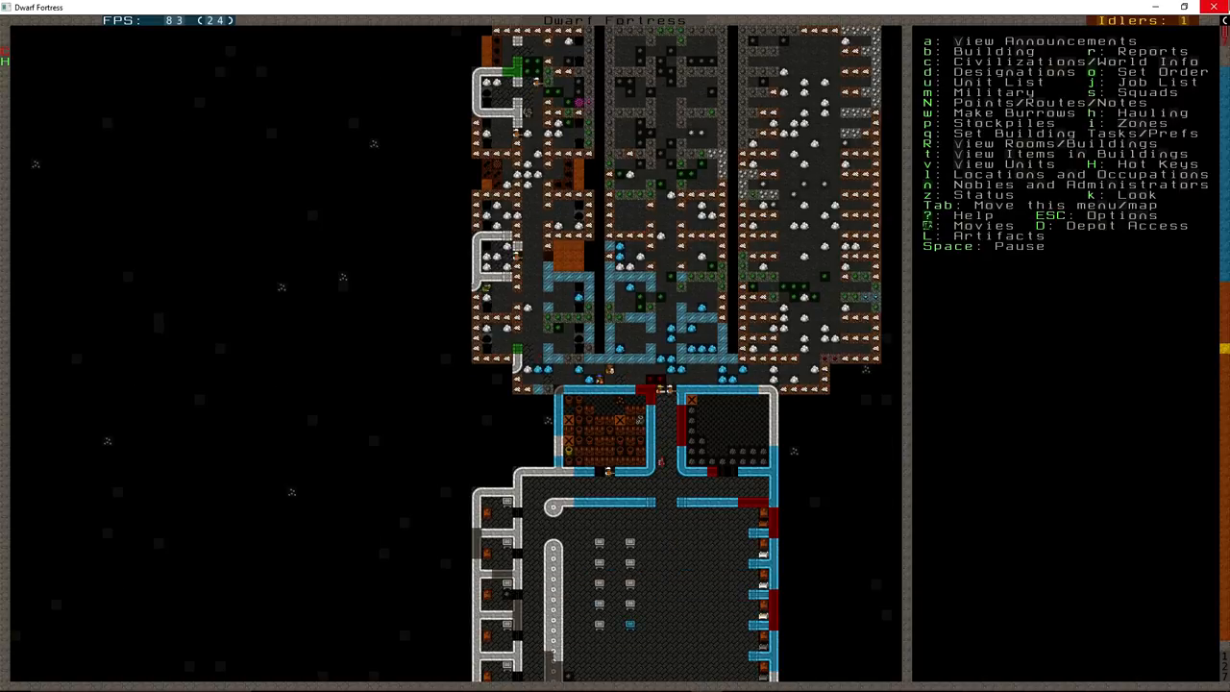
Scroll down to the lower level's long hall and octagonal chamber, briefly checking designations.
scroll(down, 3)
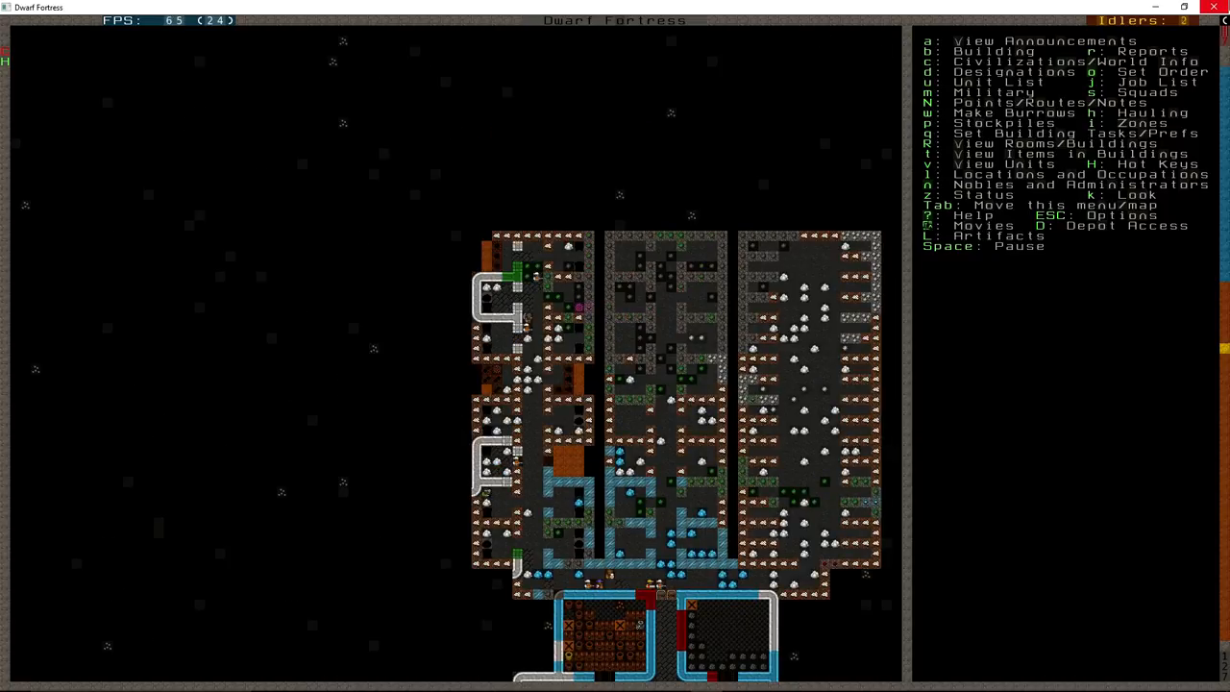
key(d)
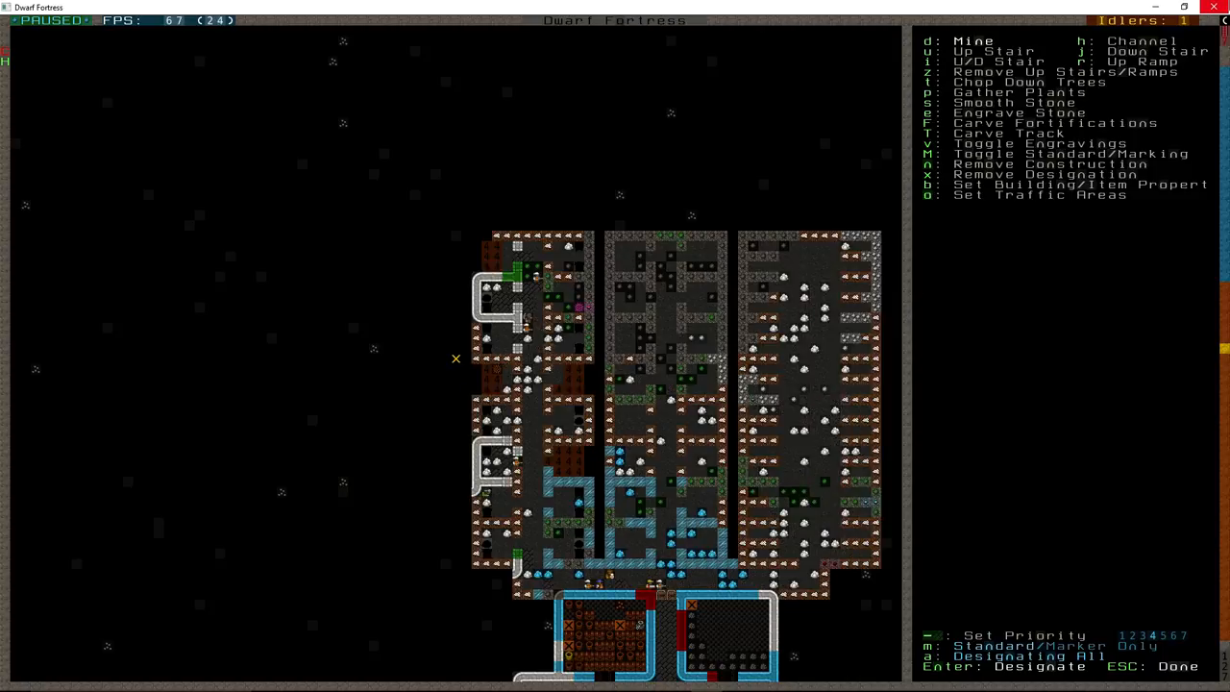
key(Escape)
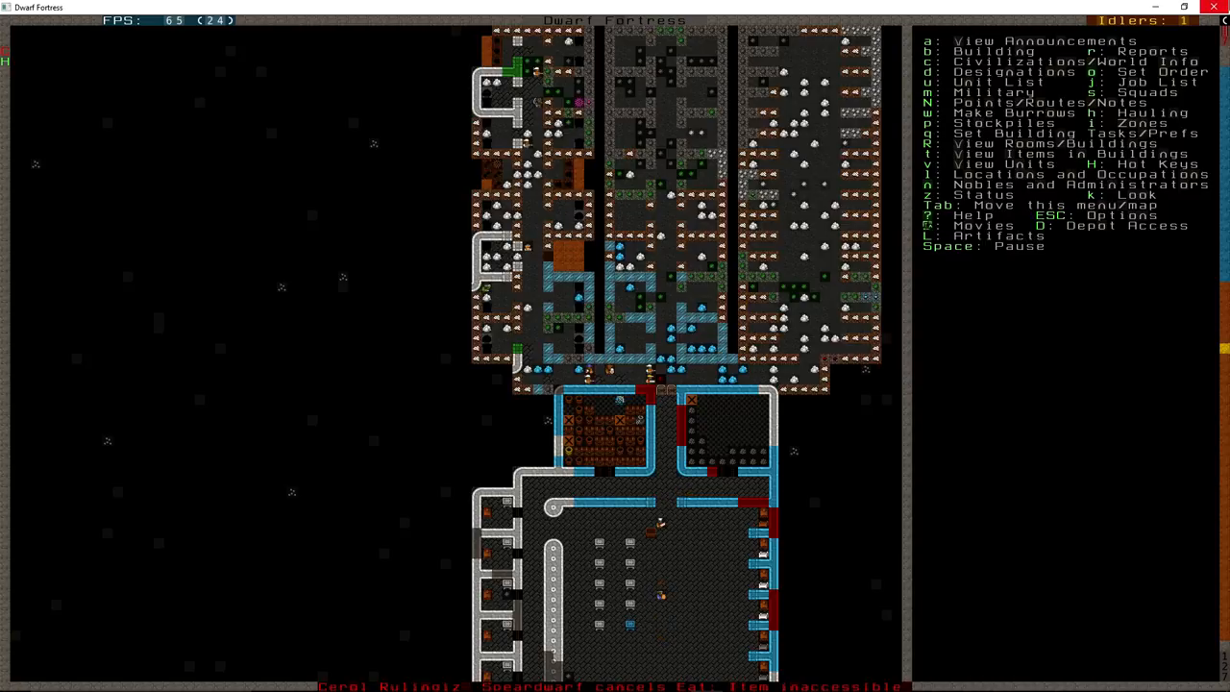
scroll(down, 3)
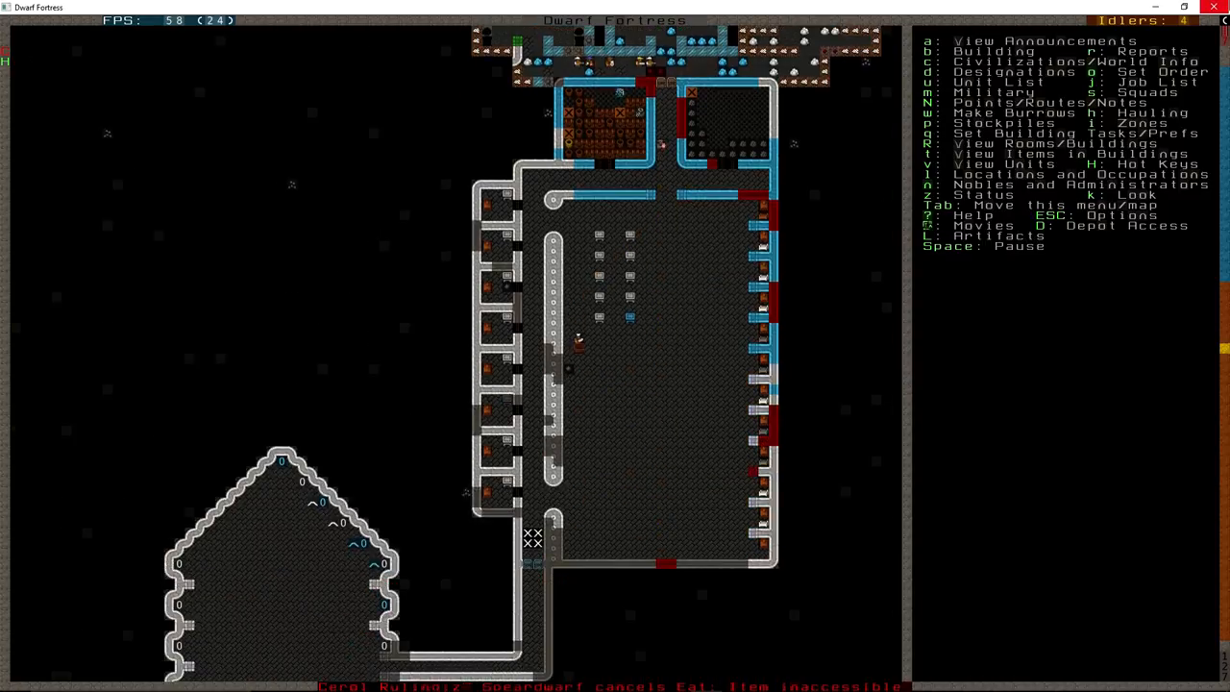
scroll(down, 3)
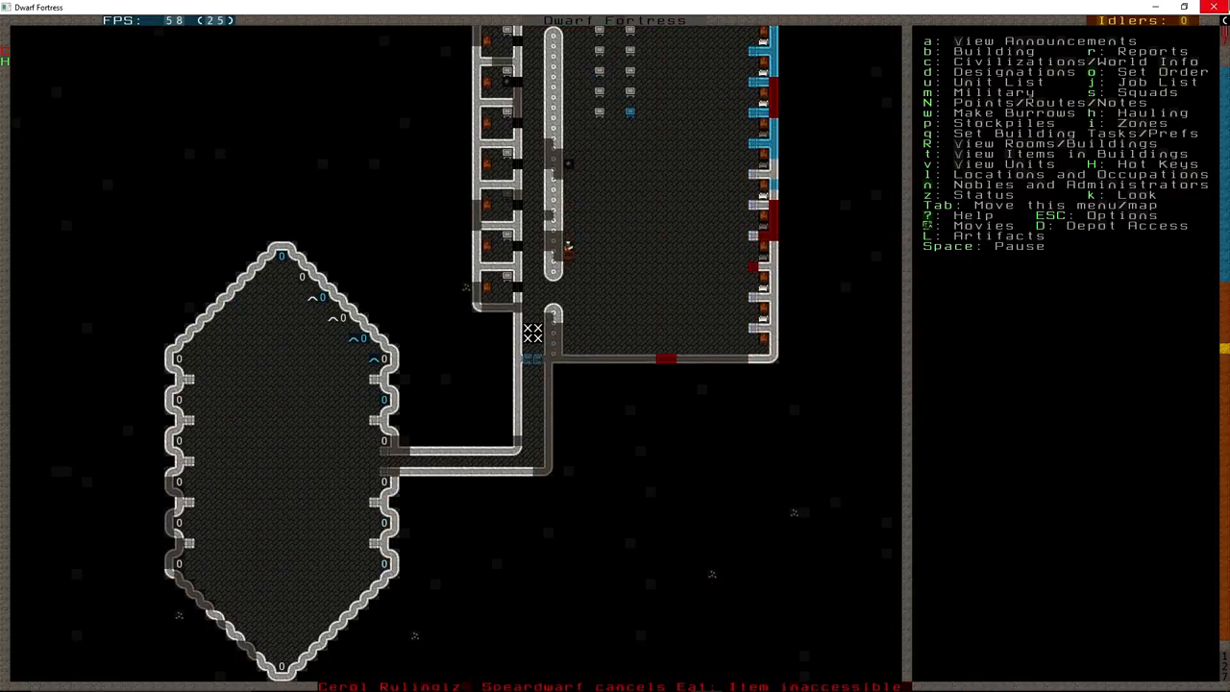